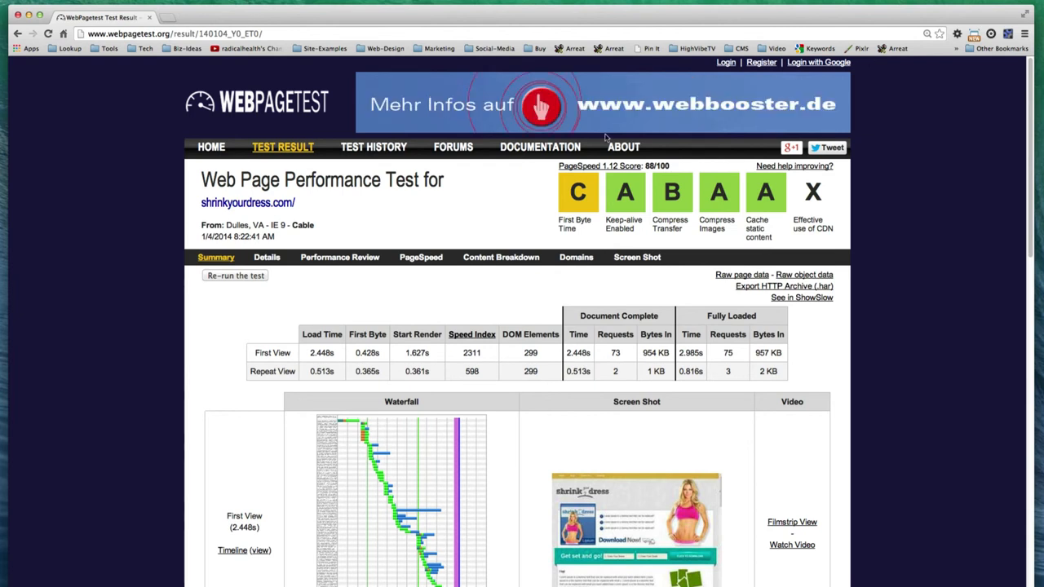
pyautogui.moveTo(672, 193)
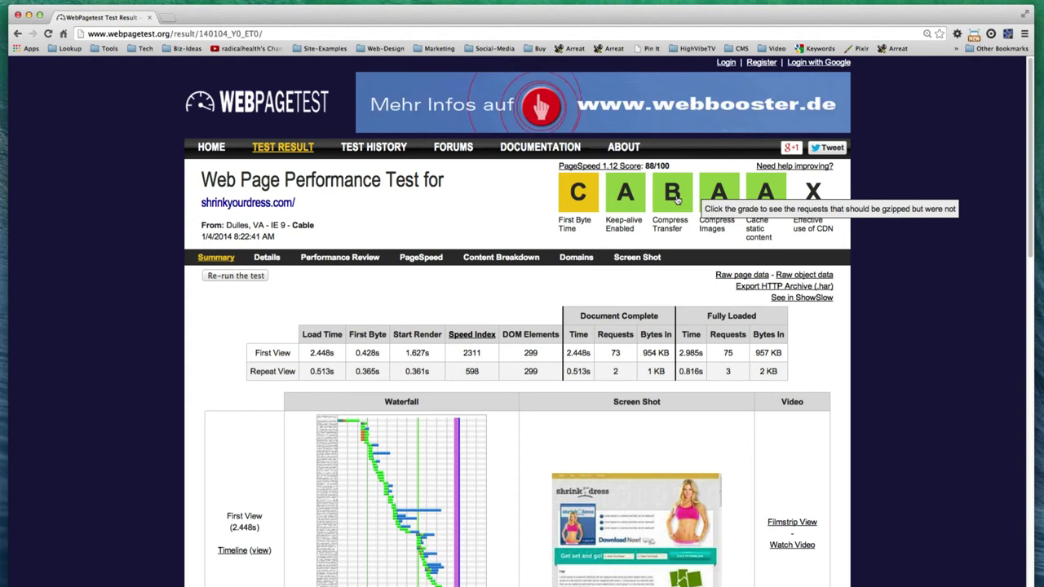
# Check the gzip and First Byte Time grade details, then view the Details waterfall.
pyautogui.click(672, 192)
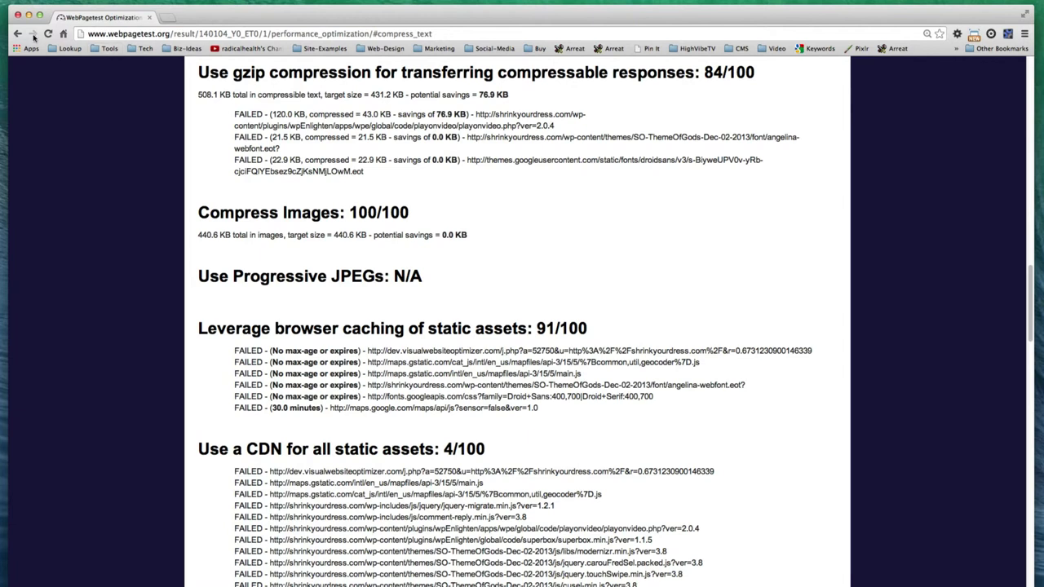
pyautogui.click(17, 34)
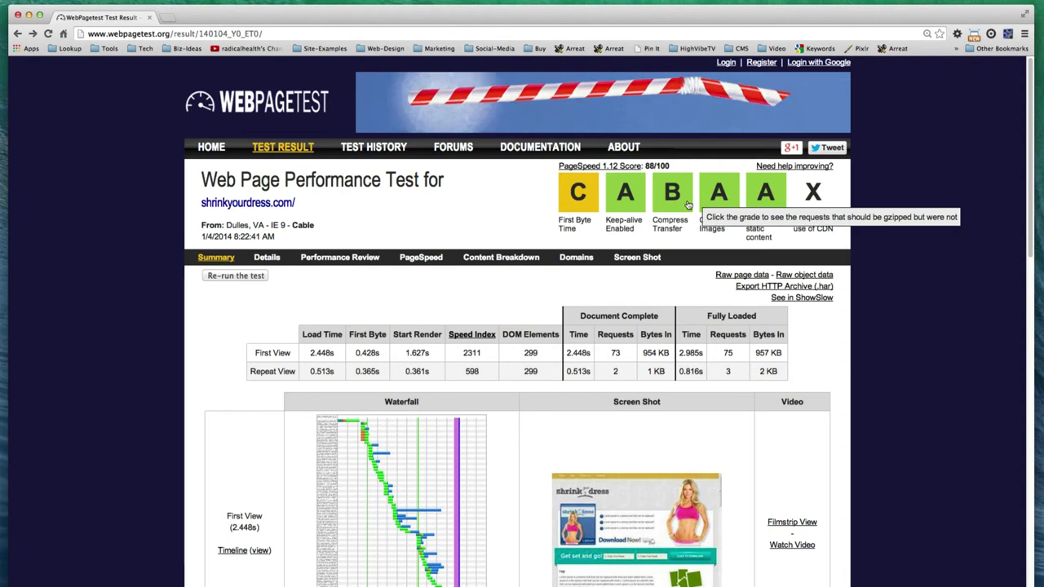
pyautogui.moveTo(815, 255)
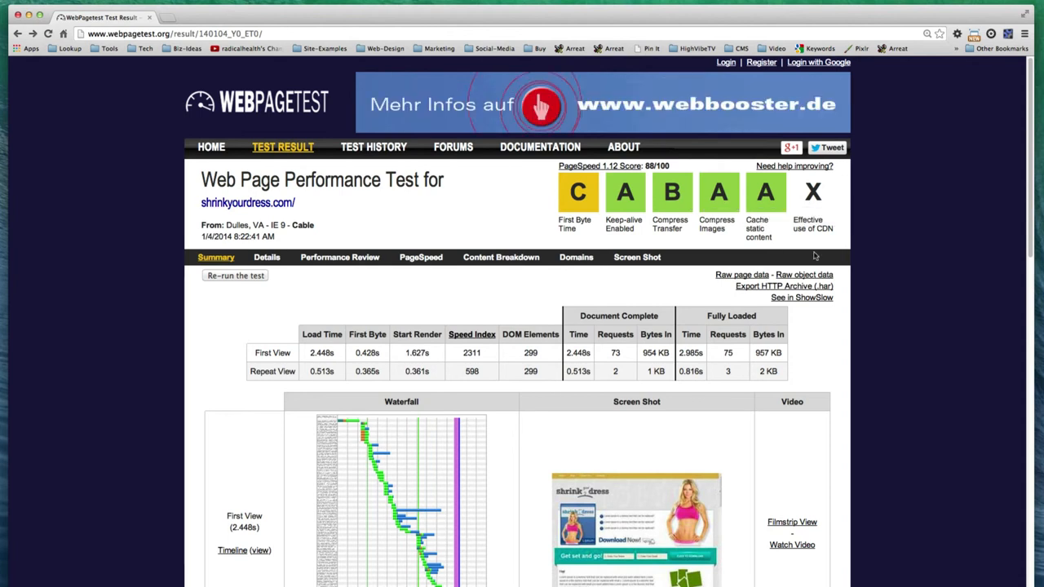
pyautogui.moveTo(577, 192)
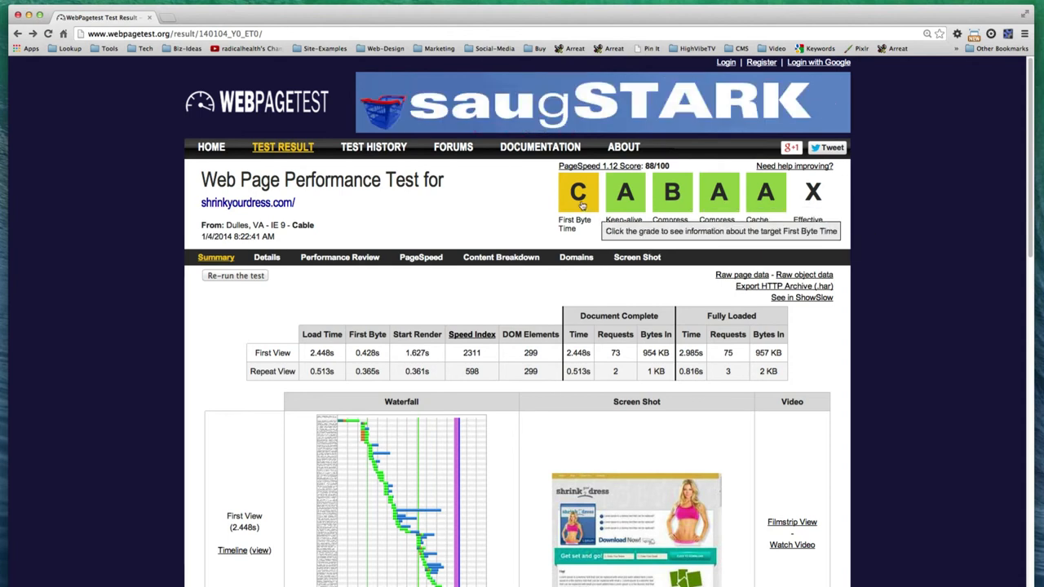
pyautogui.click(579, 193)
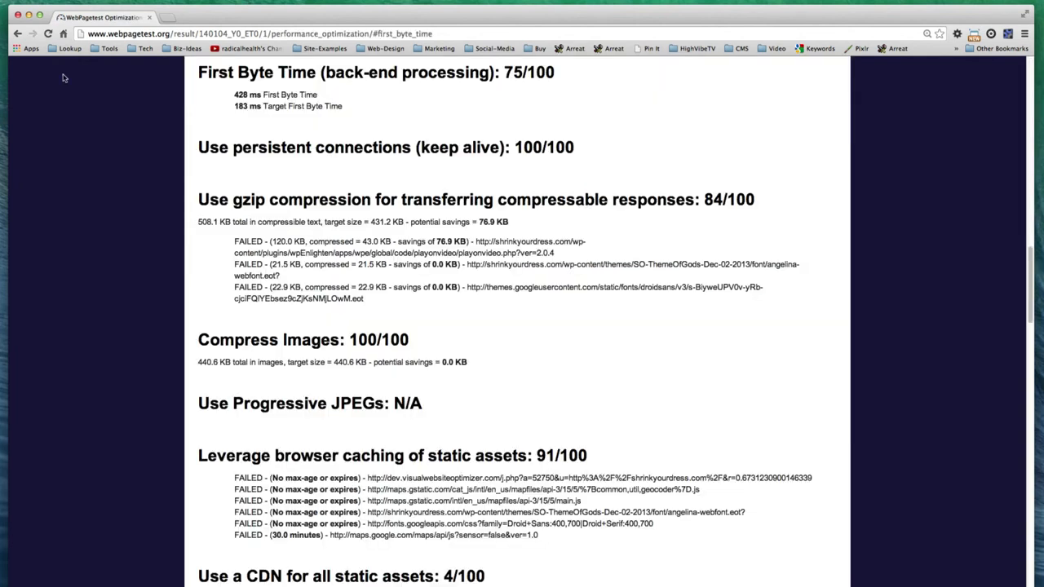
pyautogui.doubleClick(240, 94)
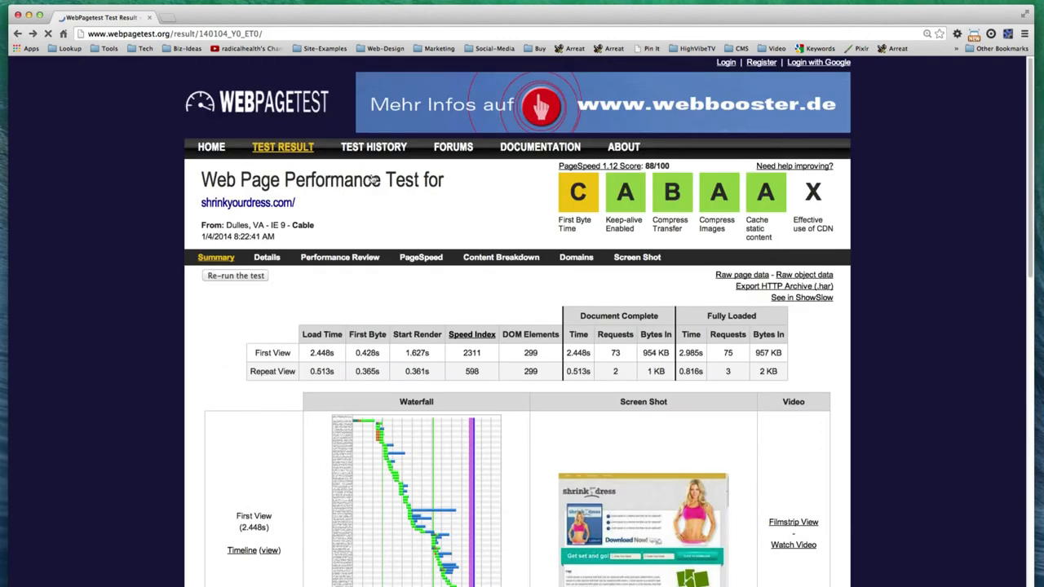
pyautogui.click(267, 257)
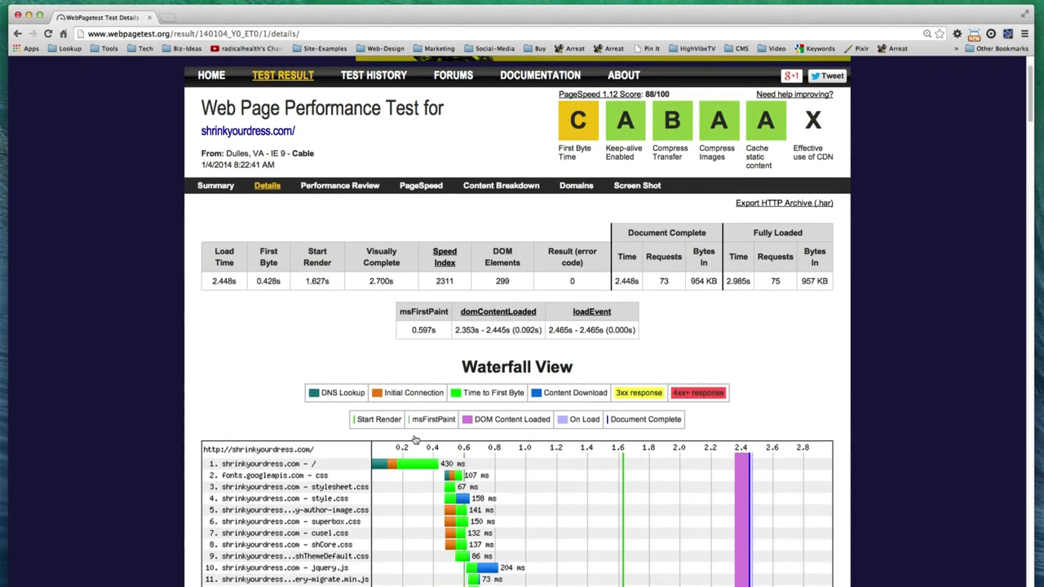
pyautogui.scroll(-3)
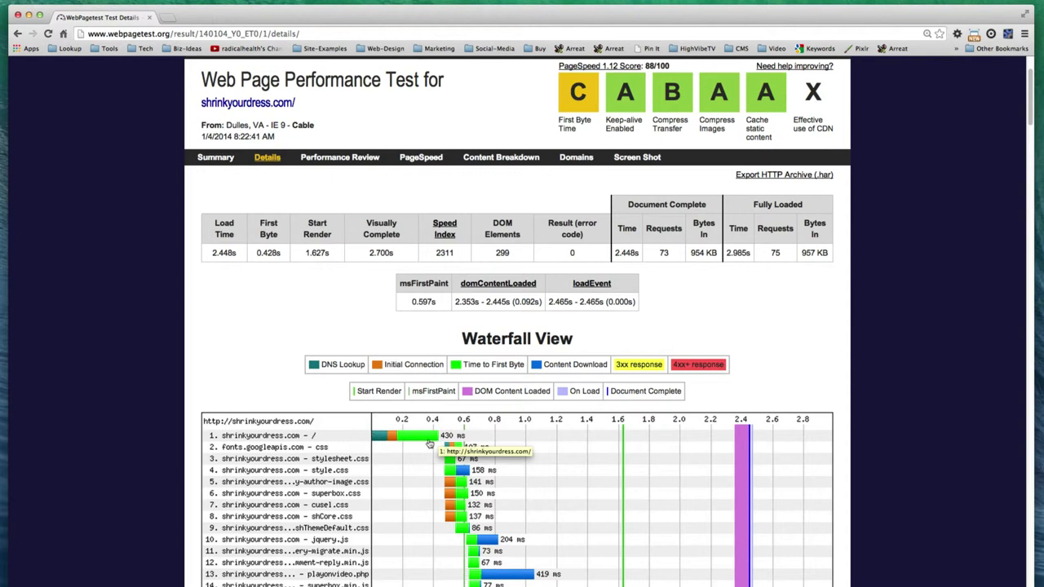
pyautogui.moveTo(526, 399)
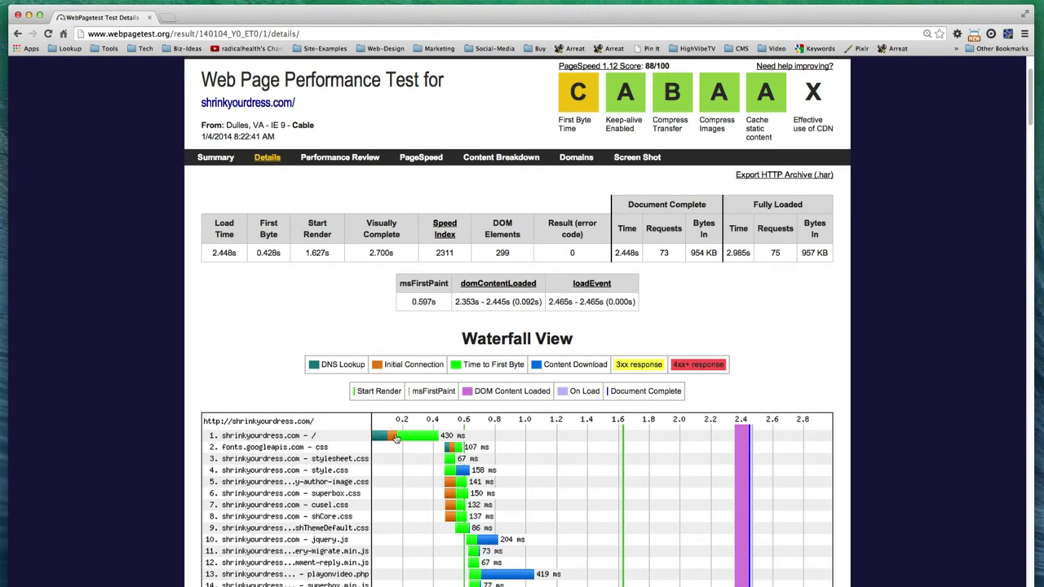
pyautogui.moveTo(424, 441)
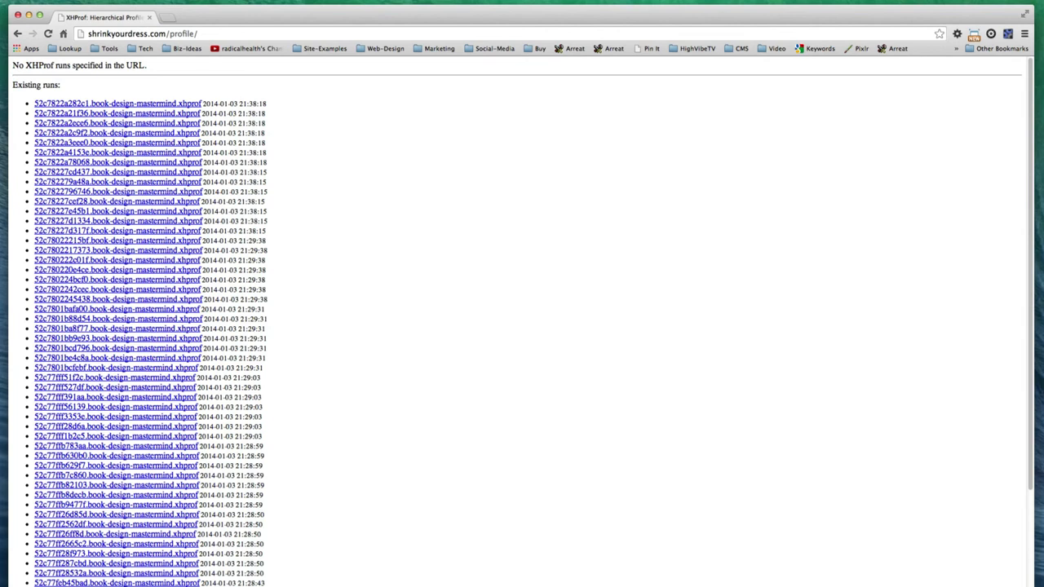
# Scroll through the existing XHProf runs and their timestamps on shrinkyourdress.com/profile/.
pyautogui.scroll(-3)
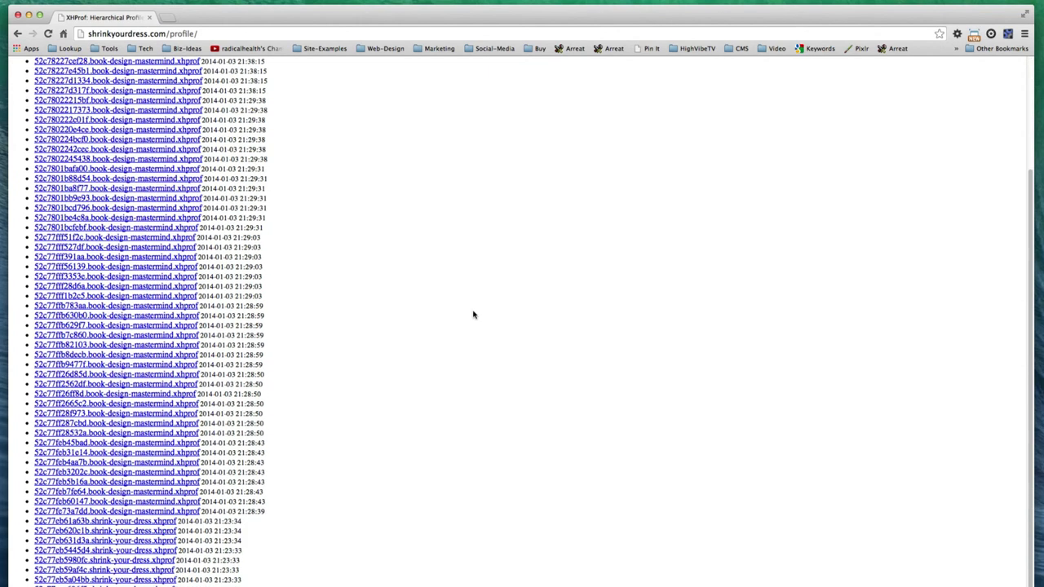
pyautogui.moveTo(469, 577)
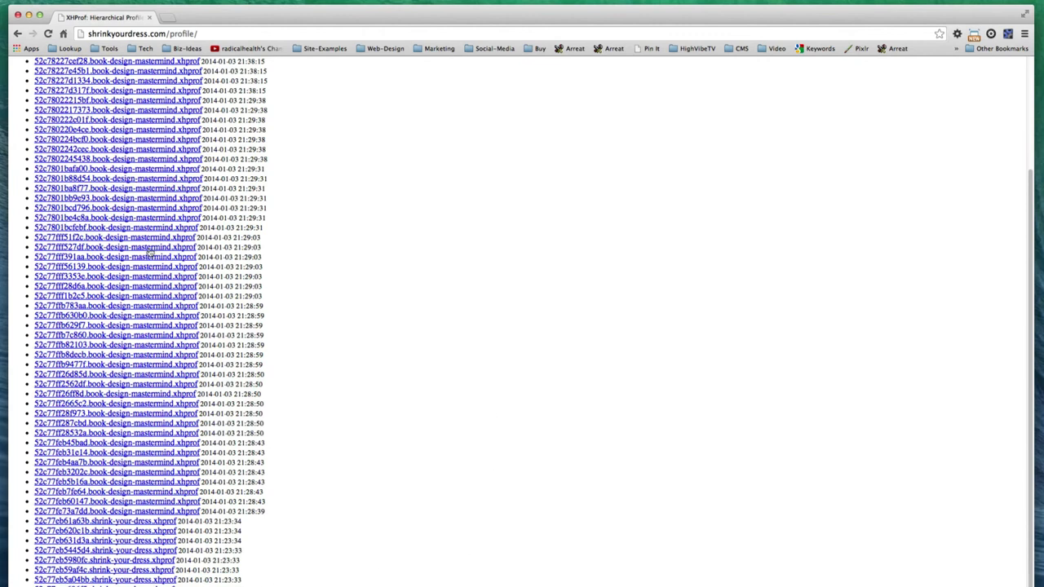
pyautogui.scroll(3)
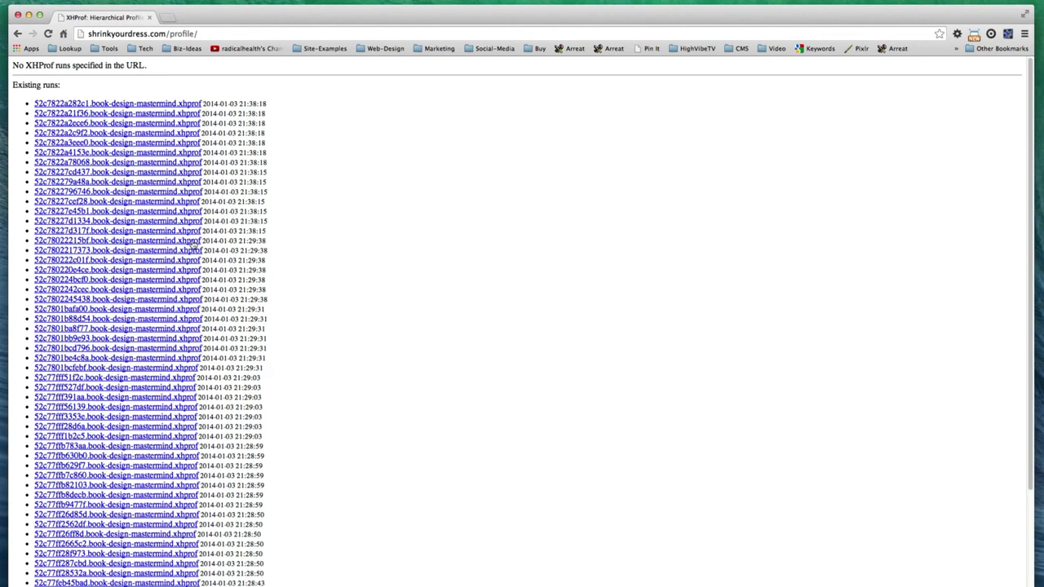
pyautogui.scroll(-3)
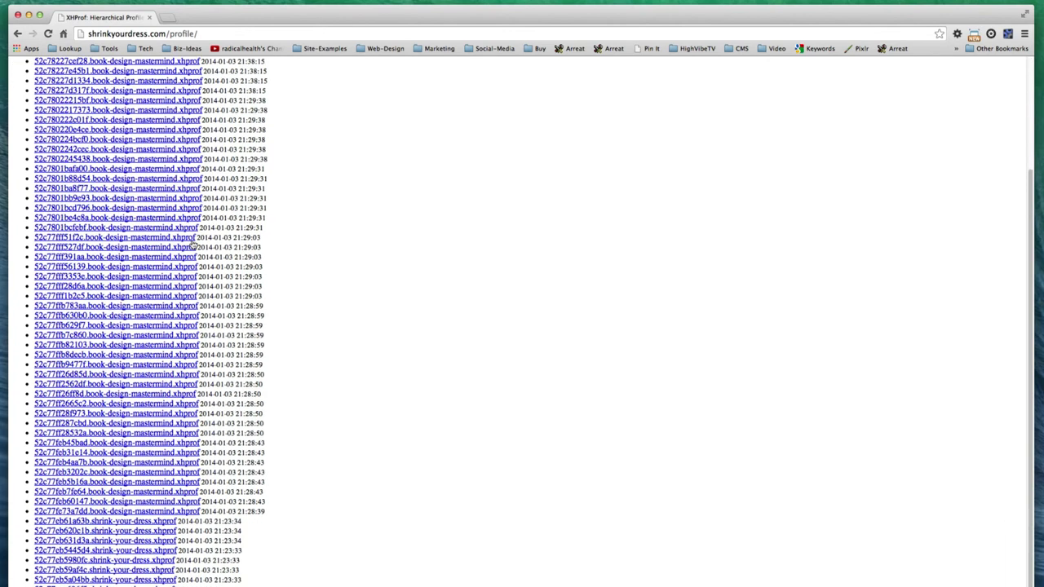
pyautogui.moveTo(314, 259)
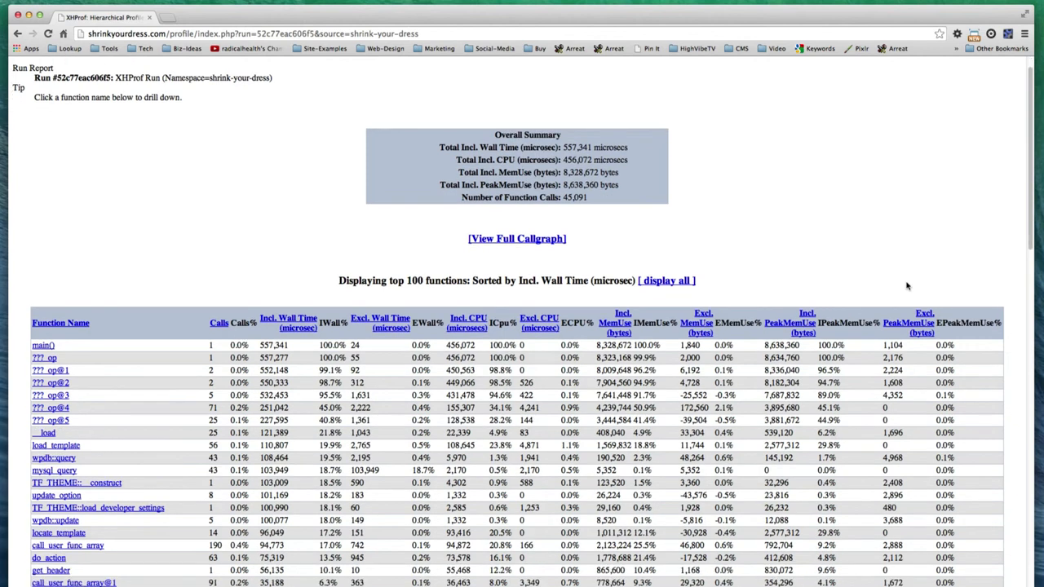
pyautogui.scroll(-3)
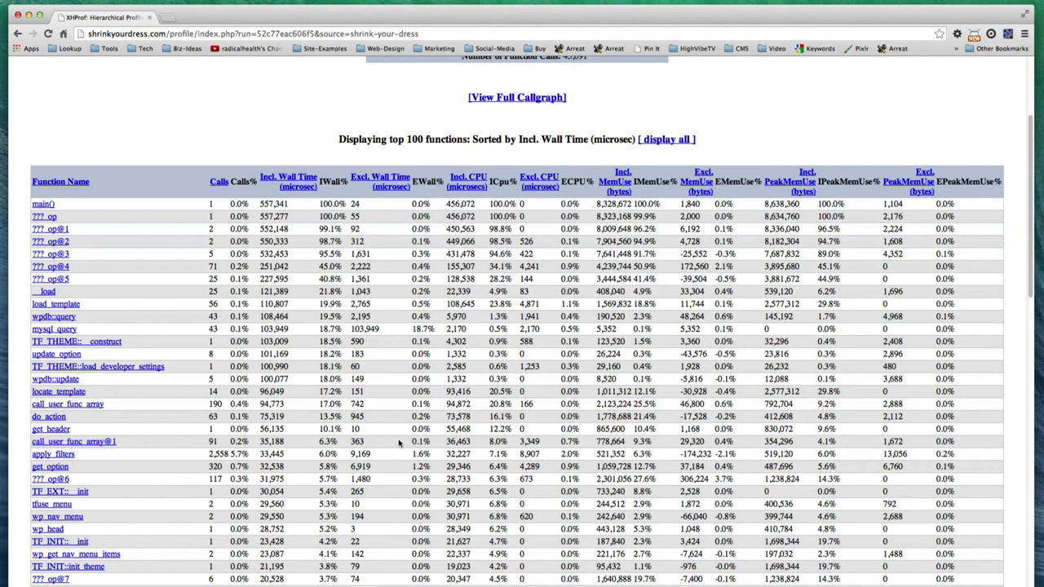
pyautogui.moveTo(480, 316)
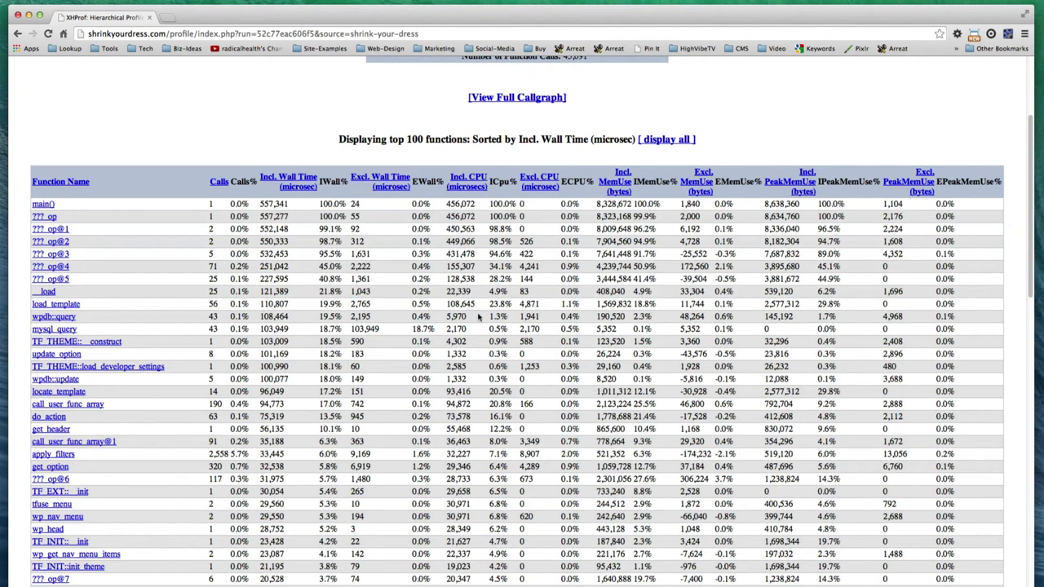
pyautogui.moveTo(147, 317)
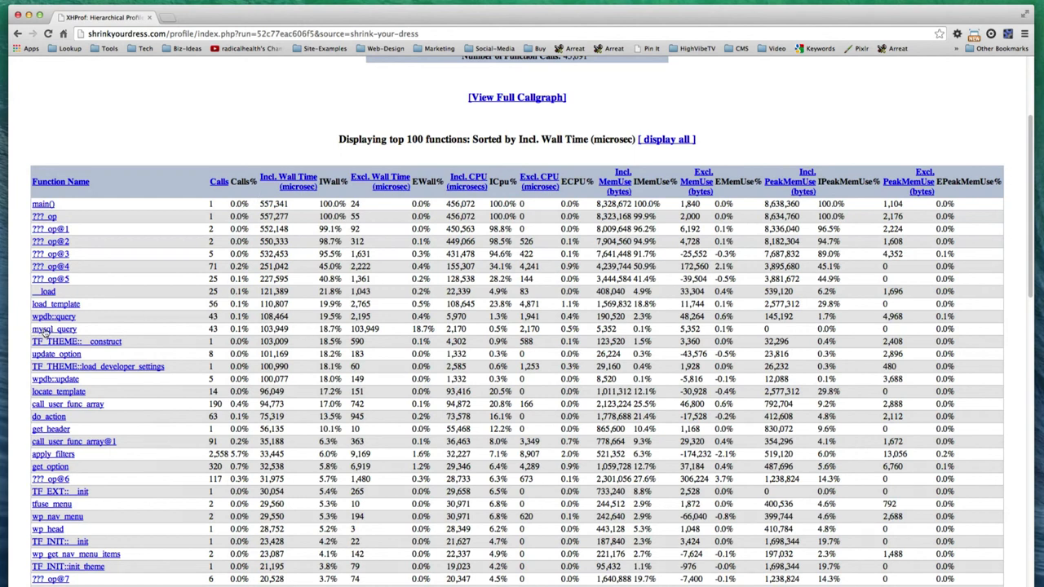
pyautogui.moveTo(365, 330)
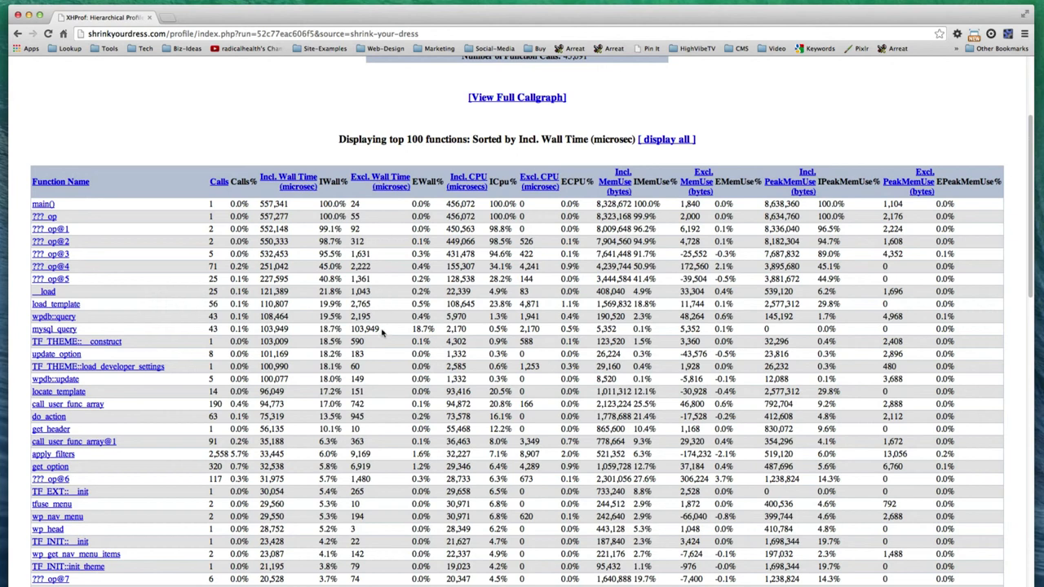
pyautogui.moveTo(385, 305)
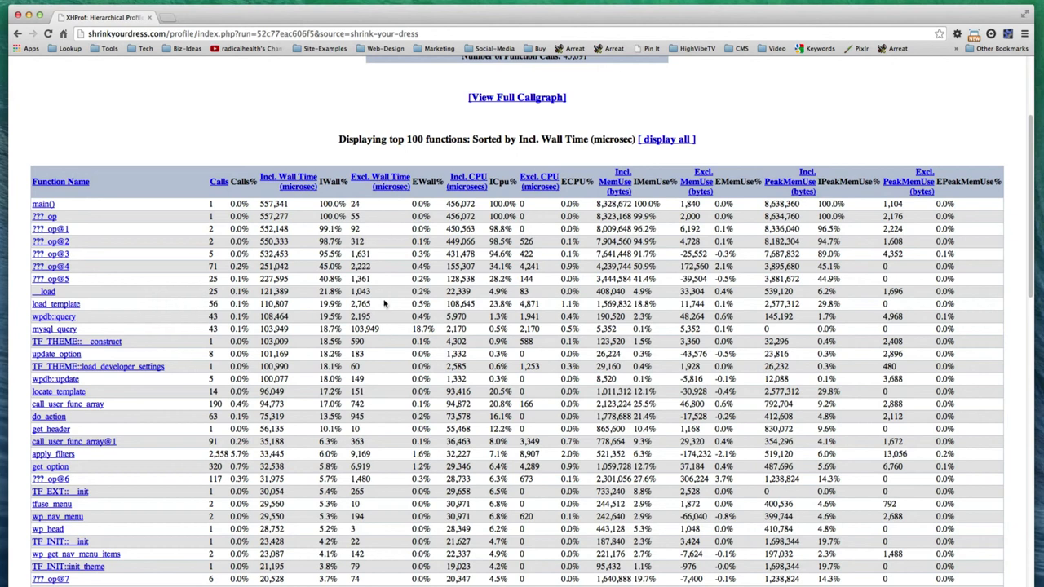
pyautogui.moveTo(385, 305)
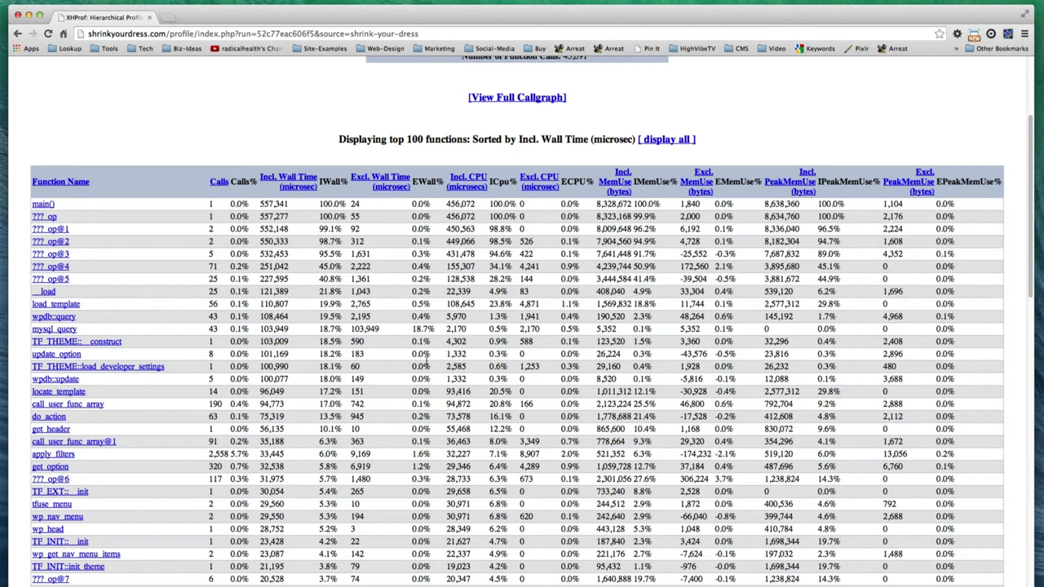
pyautogui.moveTo(390, 324)
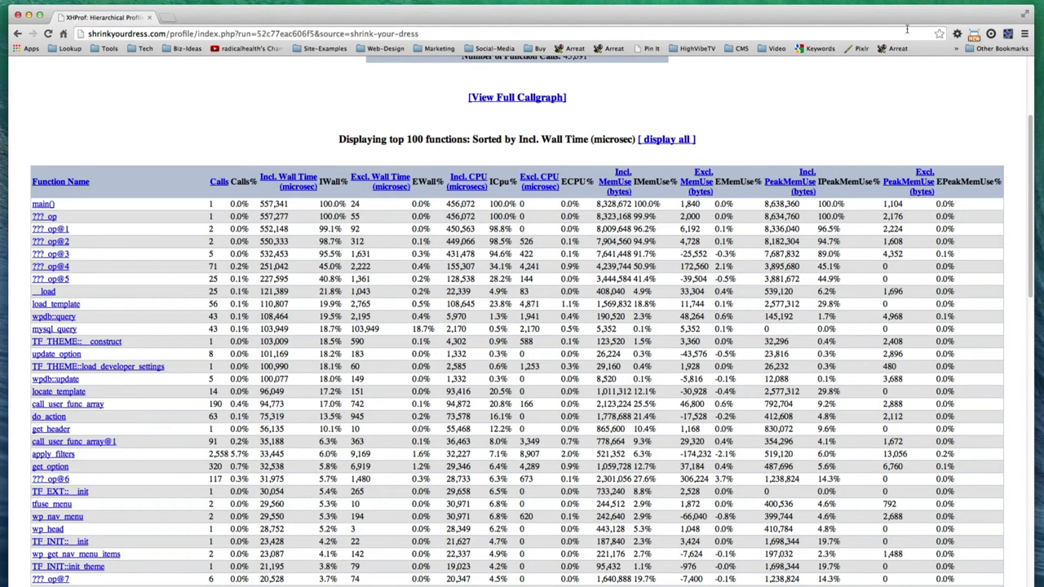
# Request the shrink-your-dress run's full callgraph with [View Full Callgraph].
pyautogui.scroll(3)
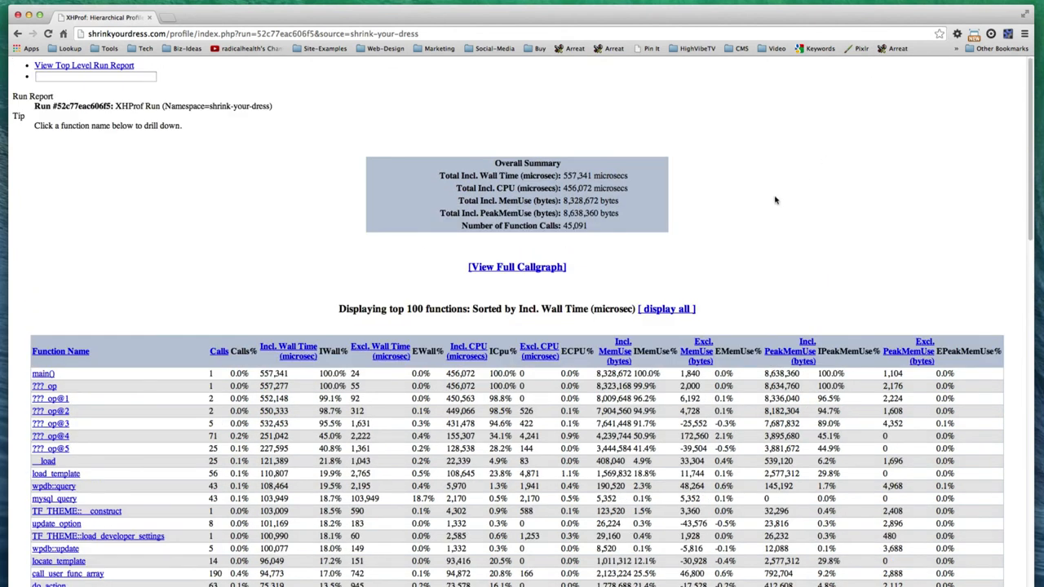
pyautogui.moveTo(492, 273)
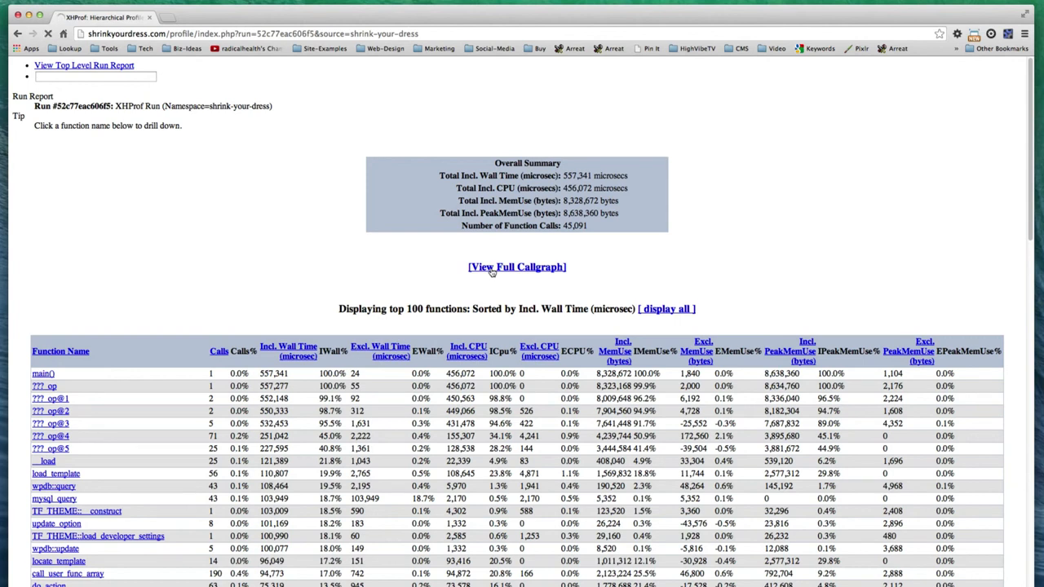
pyautogui.click(516, 267)
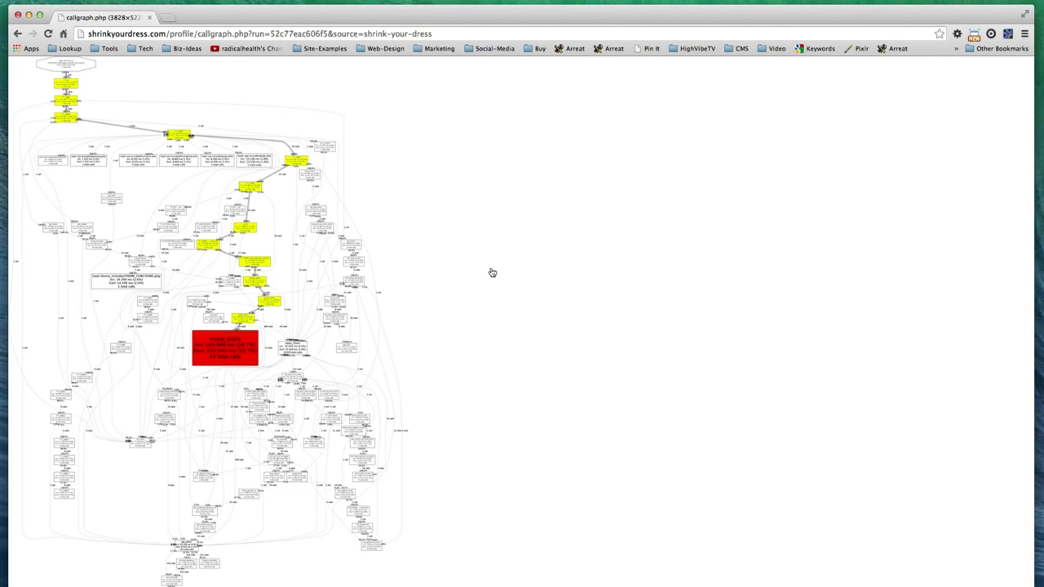
pyautogui.moveTo(234, 351)
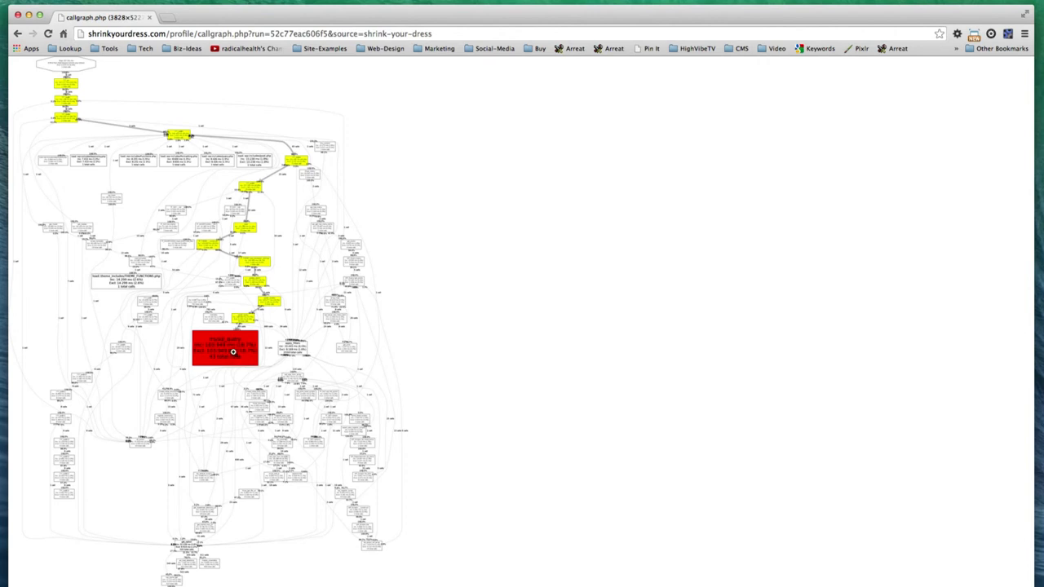
pyautogui.moveTo(216, 281)
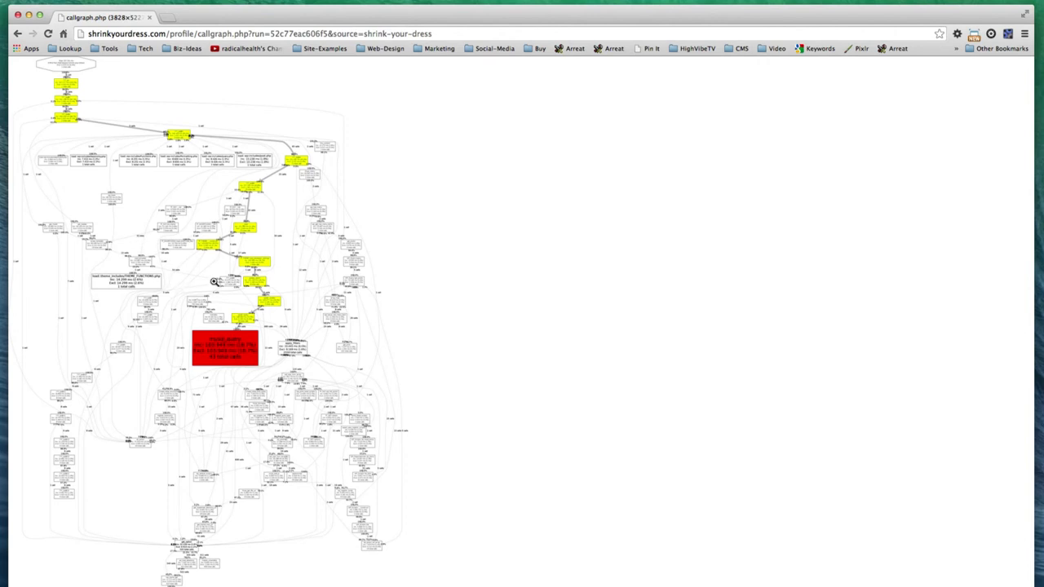
pyautogui.moveTo(227, 374)
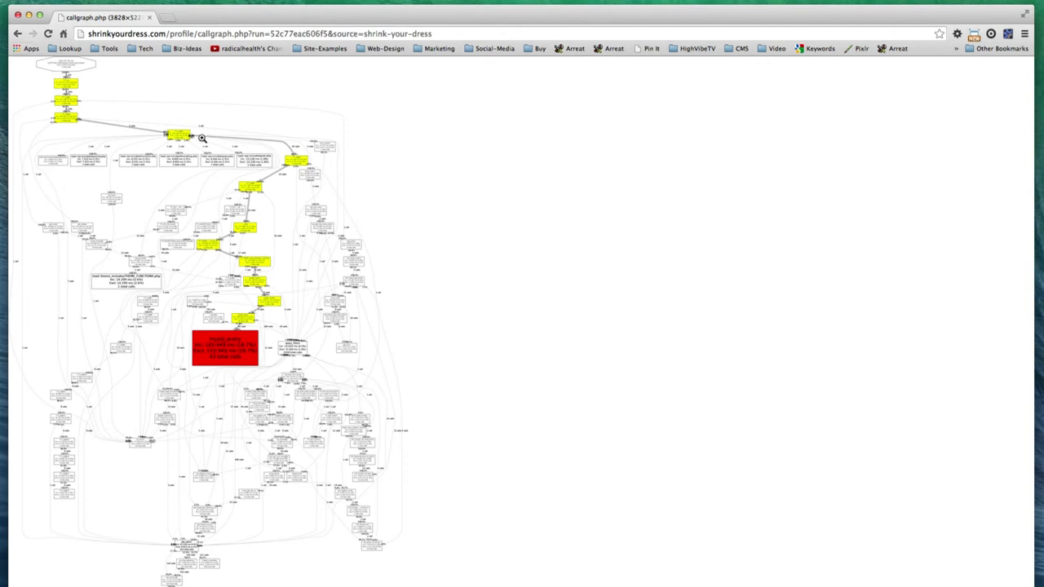
pyautogui.moveTo(246, 271)
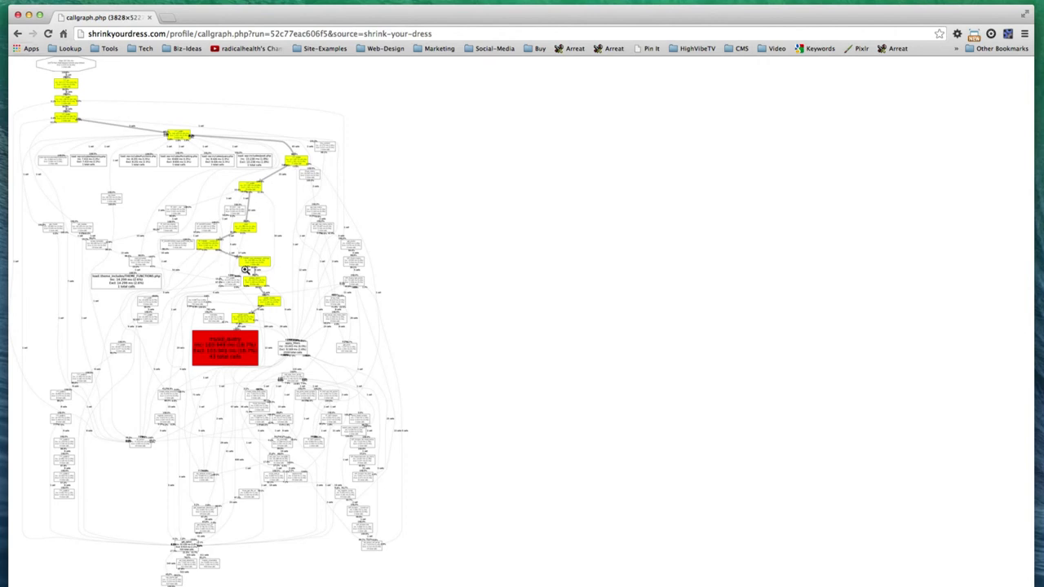
pyautogui.moveTo(231, 356)
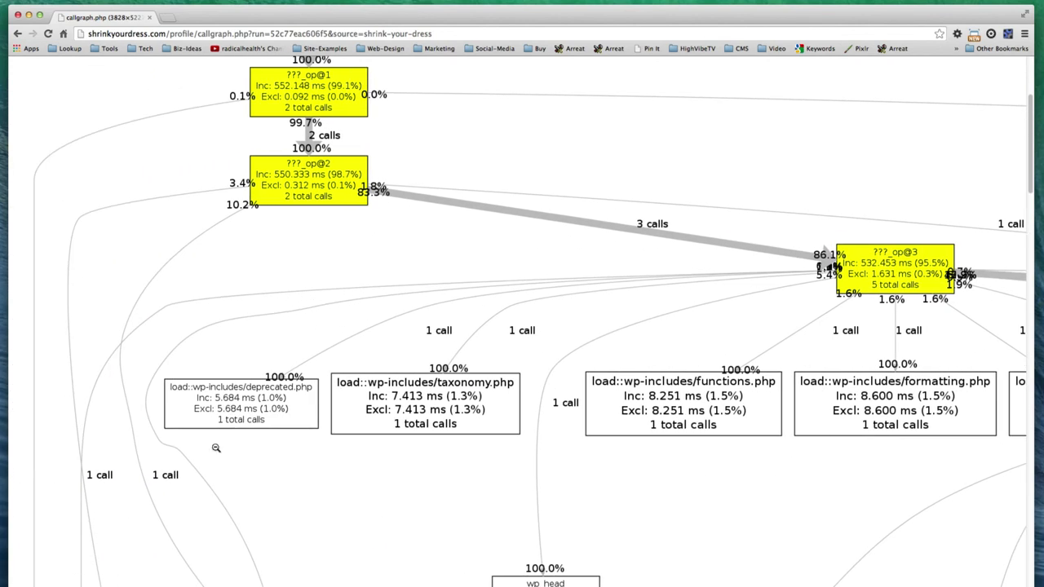
# Trace the yellow hot path down through update_option to wpdb::update and wpdb::query.
pyautogui.scroll(3)
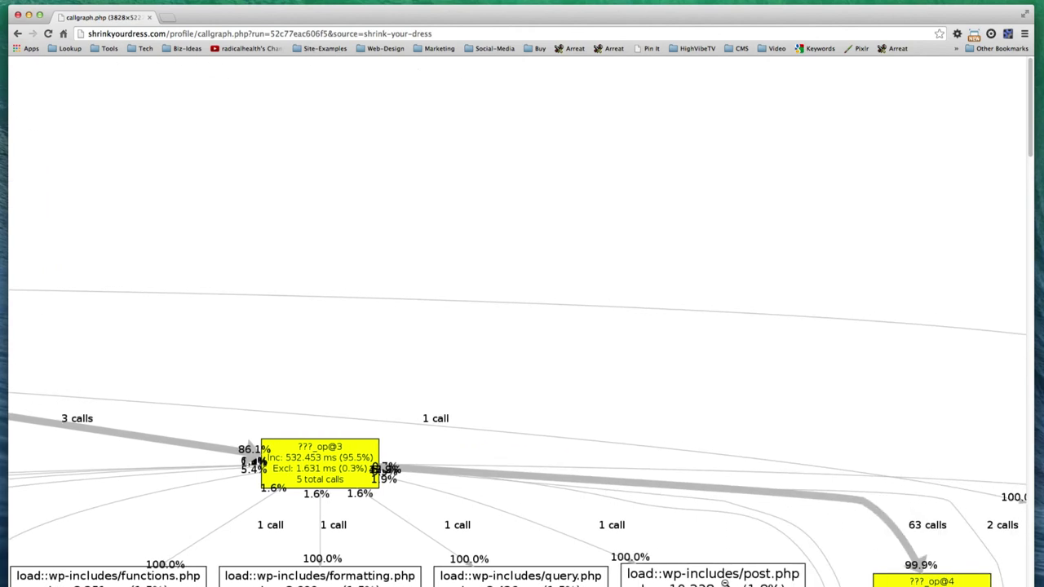
pyautogui.moveTo(619, 443)
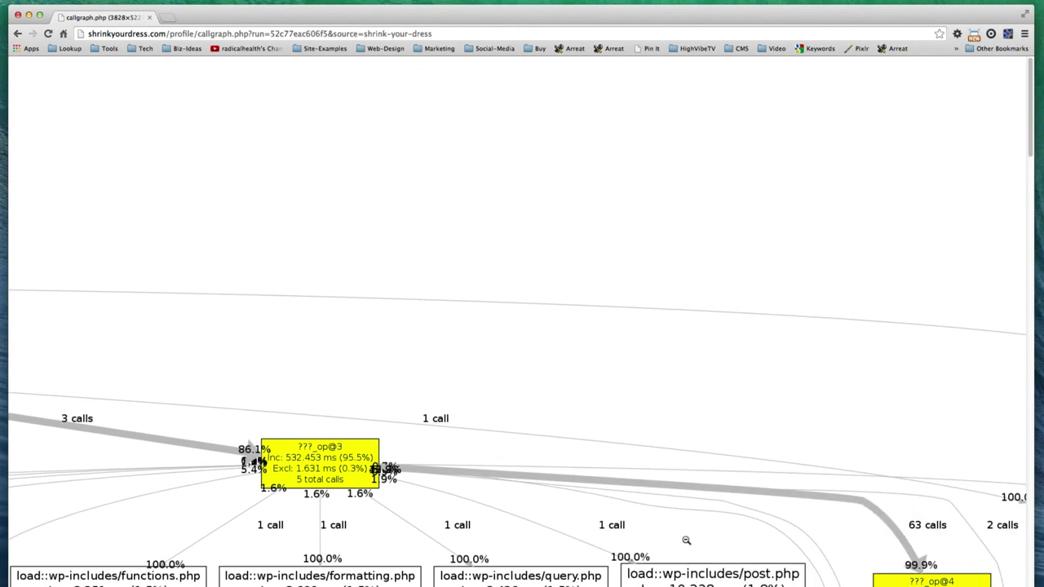
pyautogui.scroll(3)
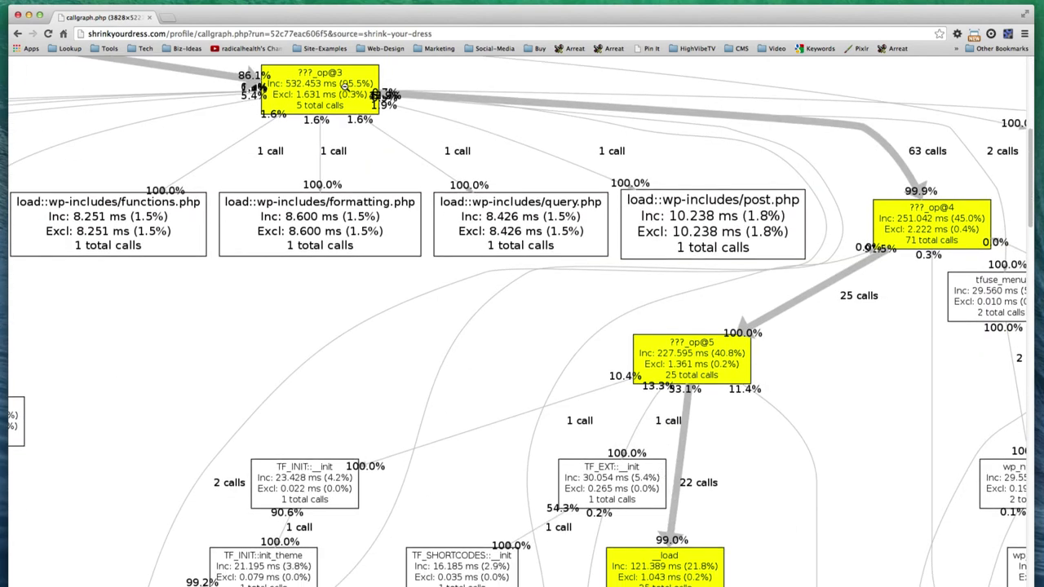
pyautogui.moveTo(931, 232)
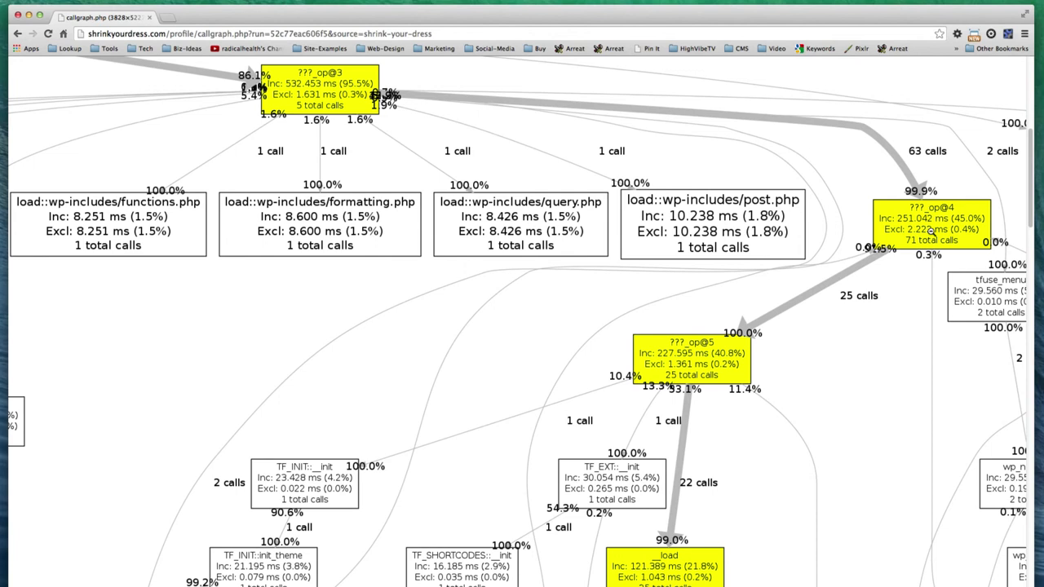
pyautogui.moveTo(731, 353)
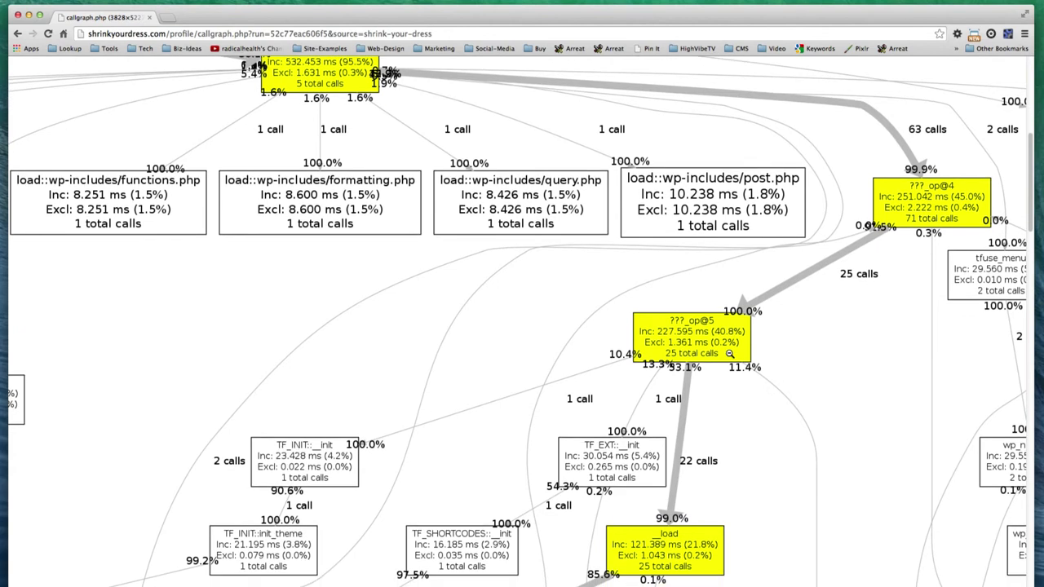
pyautogui.scroll(-3)
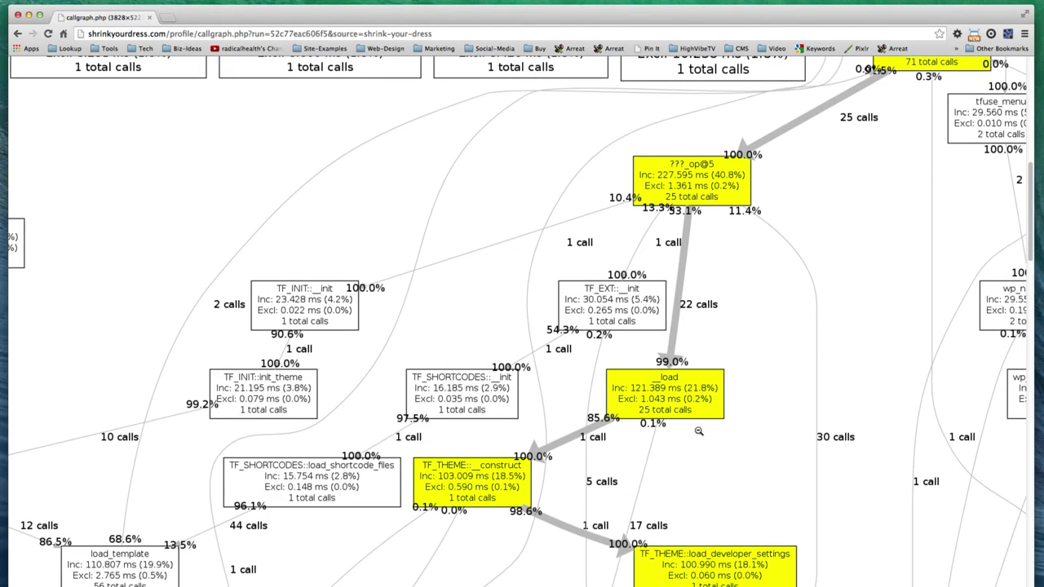
pyautogui.scroll(-3)
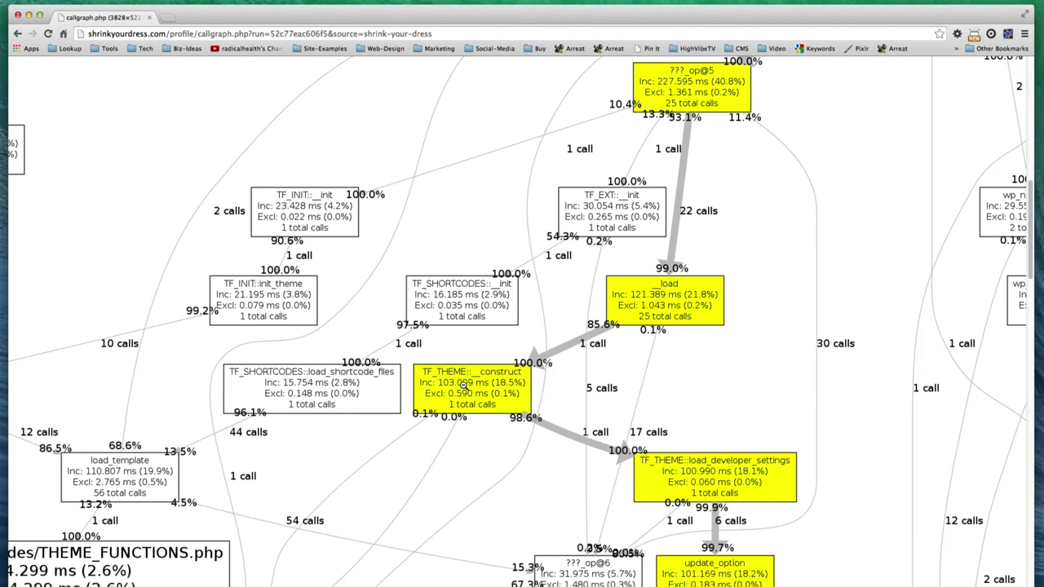
pyautogui.scroll(-3)
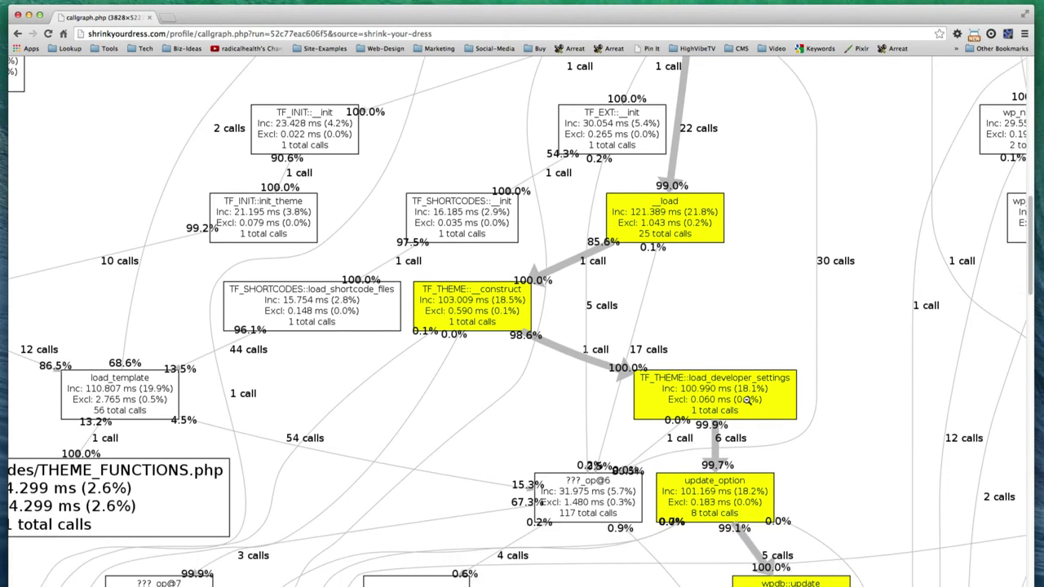
pyautogui.scroll(-3)
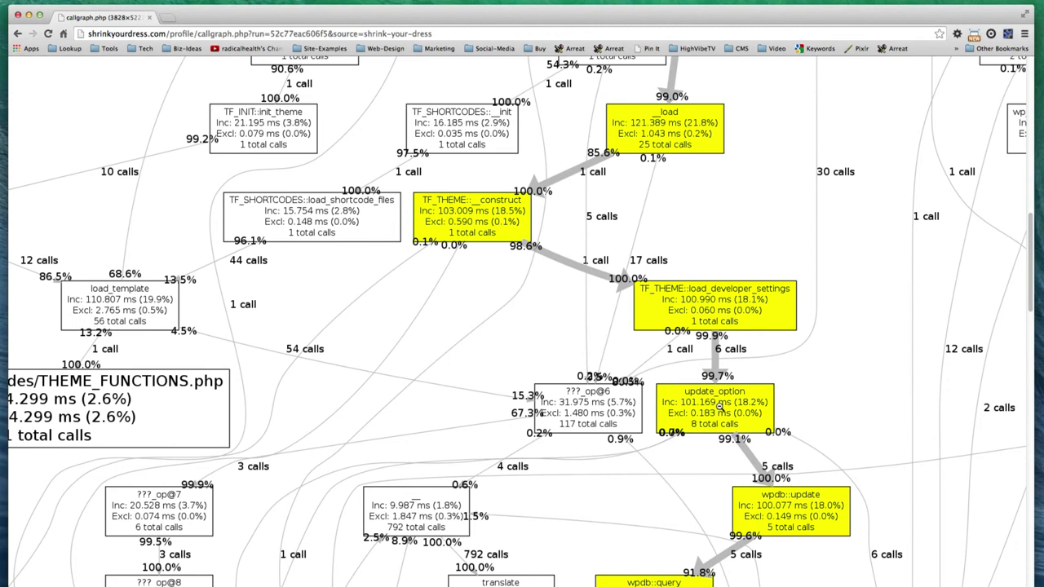
pyautogui.scroll(-3)
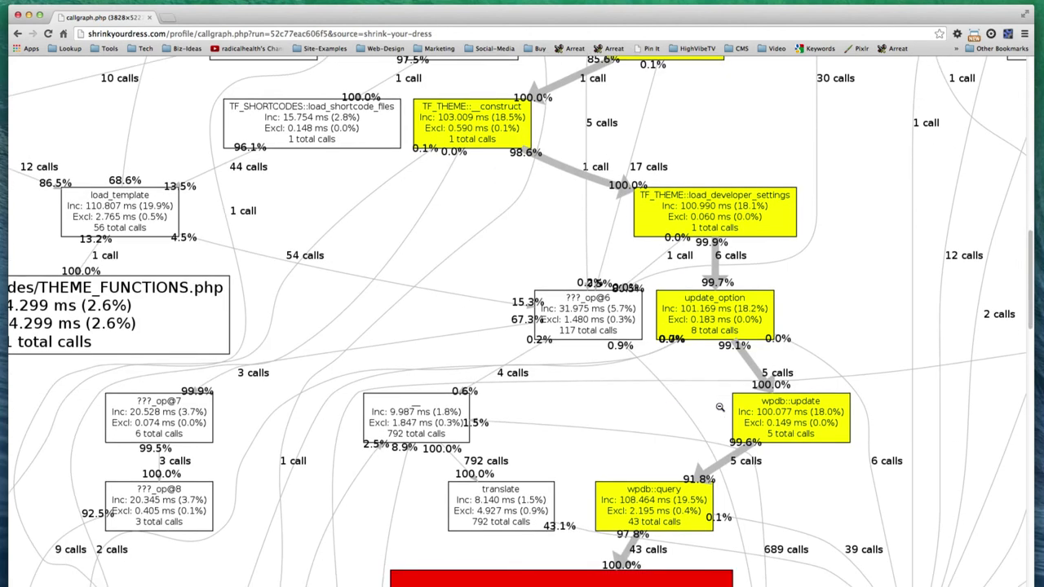
pyautogui.scroll(-3)
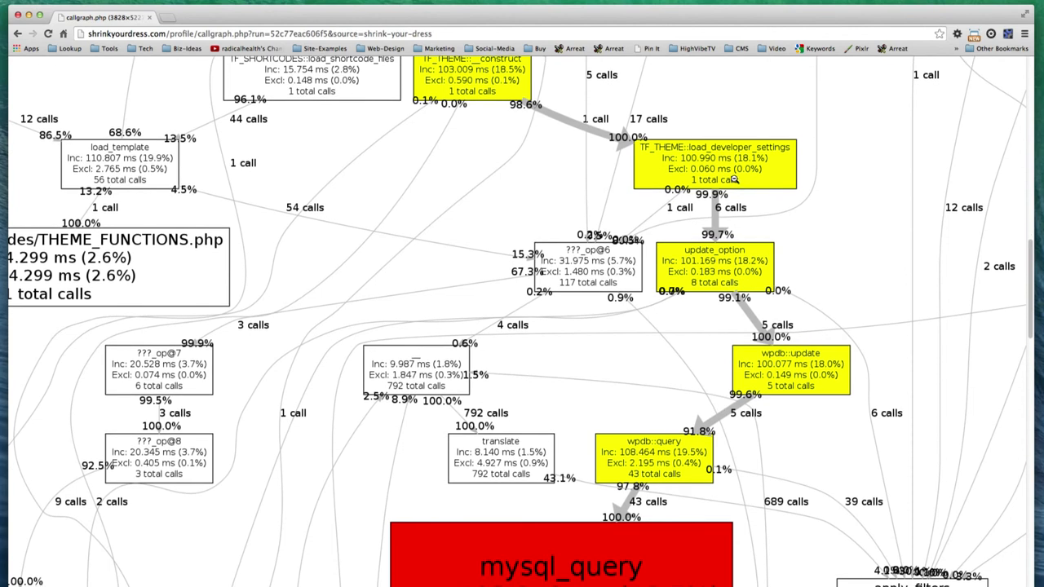
pyautogui.scroll(-3)
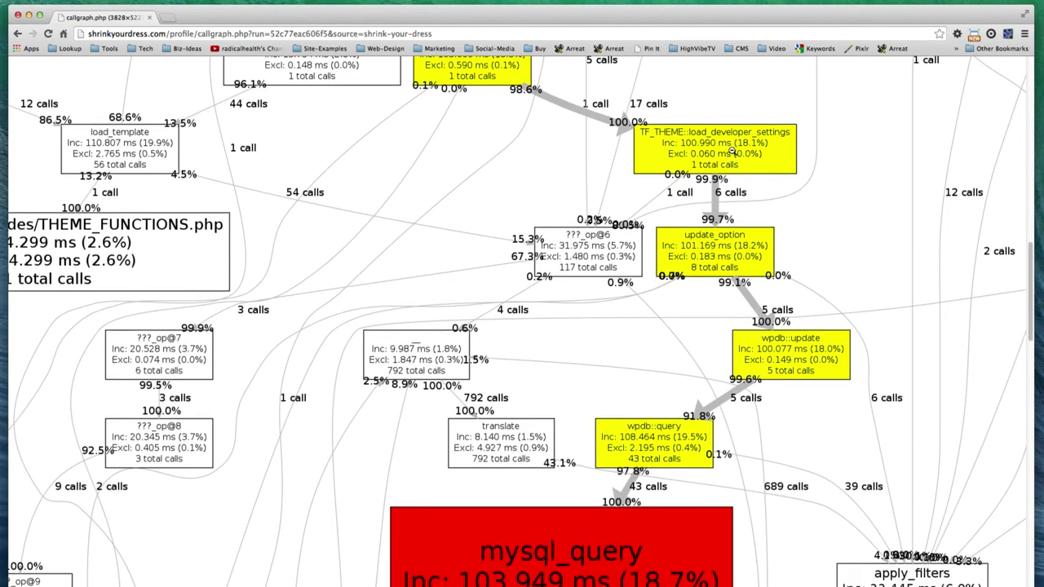
pyautogui.moveTo(754, 259)
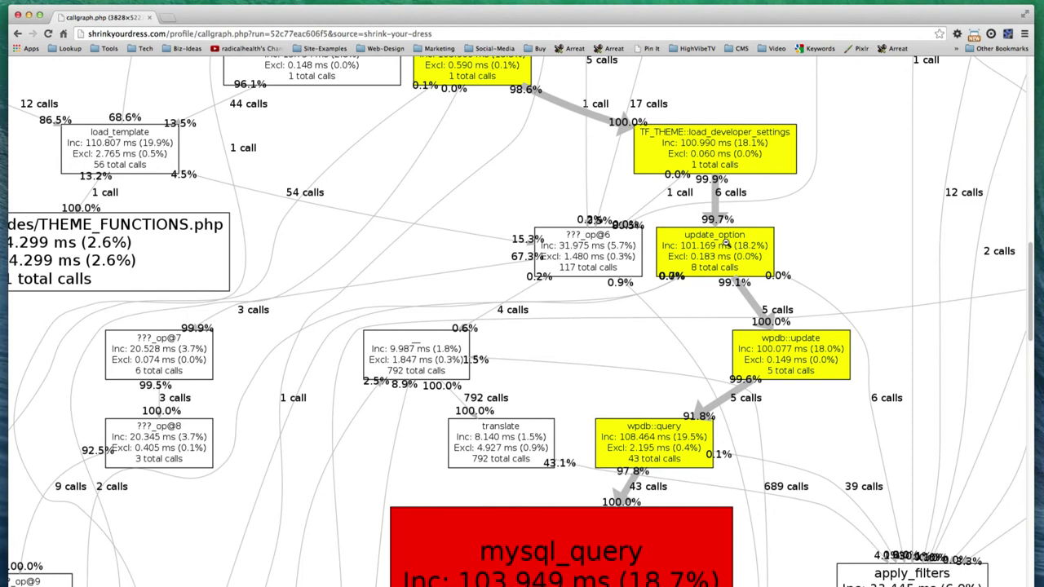
pyautogui.moveTo(765, 357)
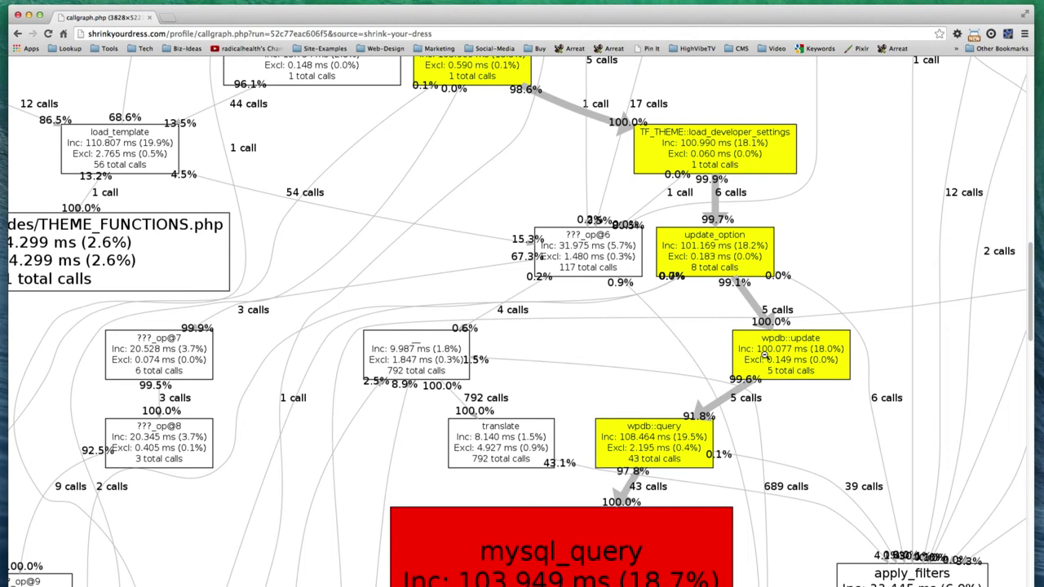
pyautogui.moveTo(812, 355)
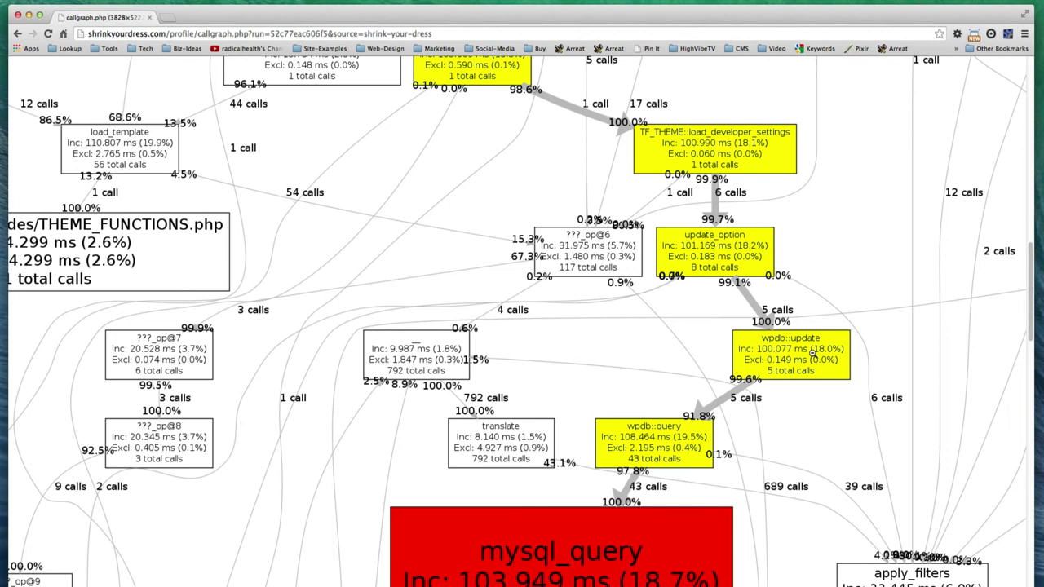
pyautogui.moveTo(648, 444)
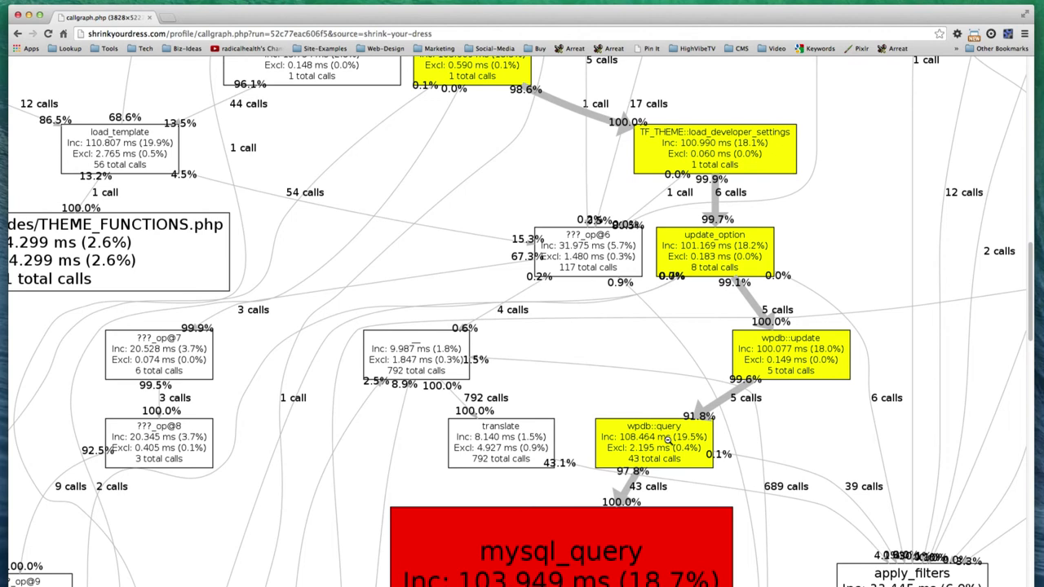
pyautogui.moveTo(719, 283)
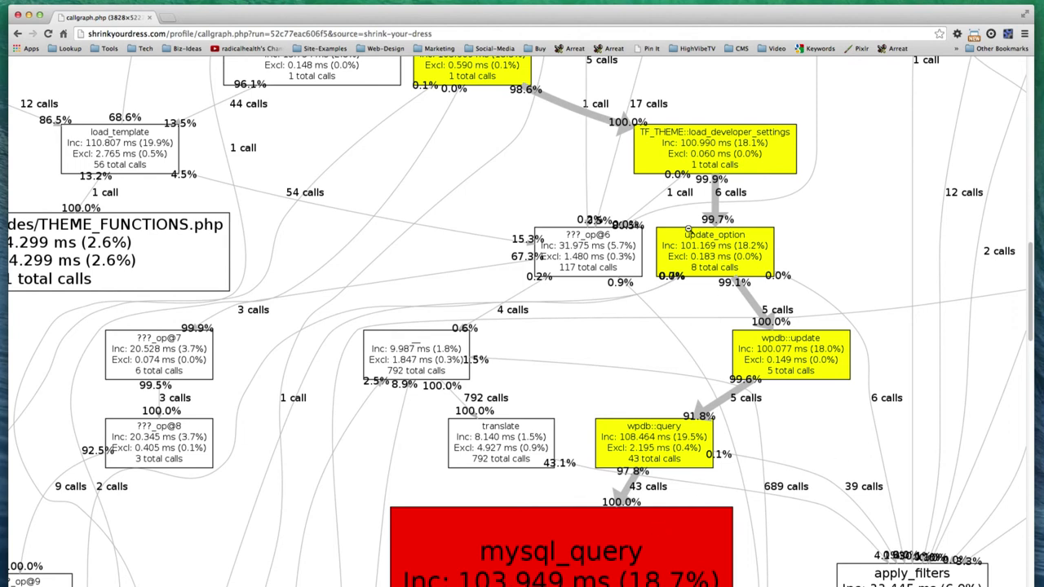
pyautogui.moveTo(526, 82)
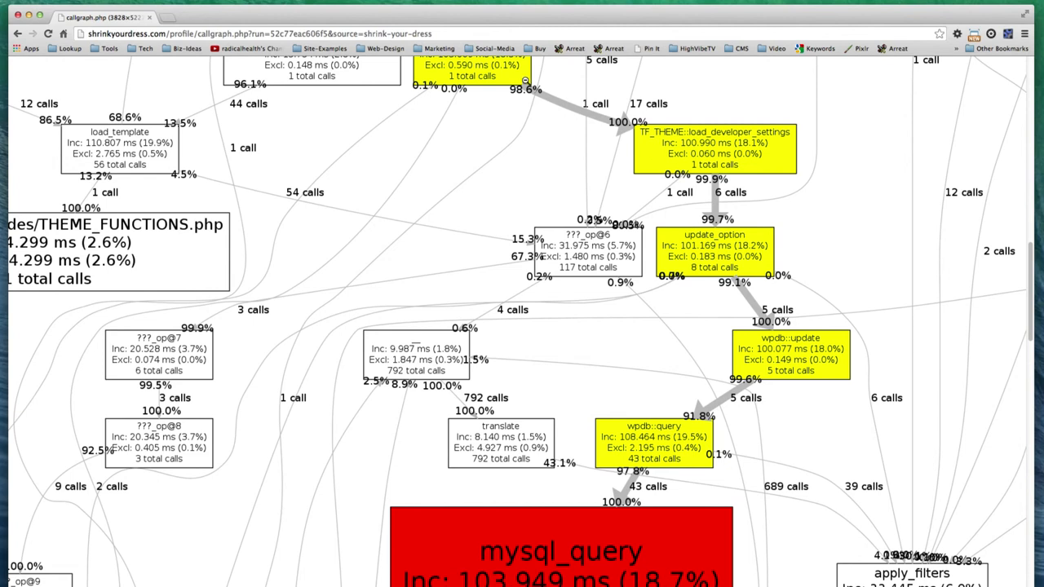
pyautogui.moveTo(681, 148)
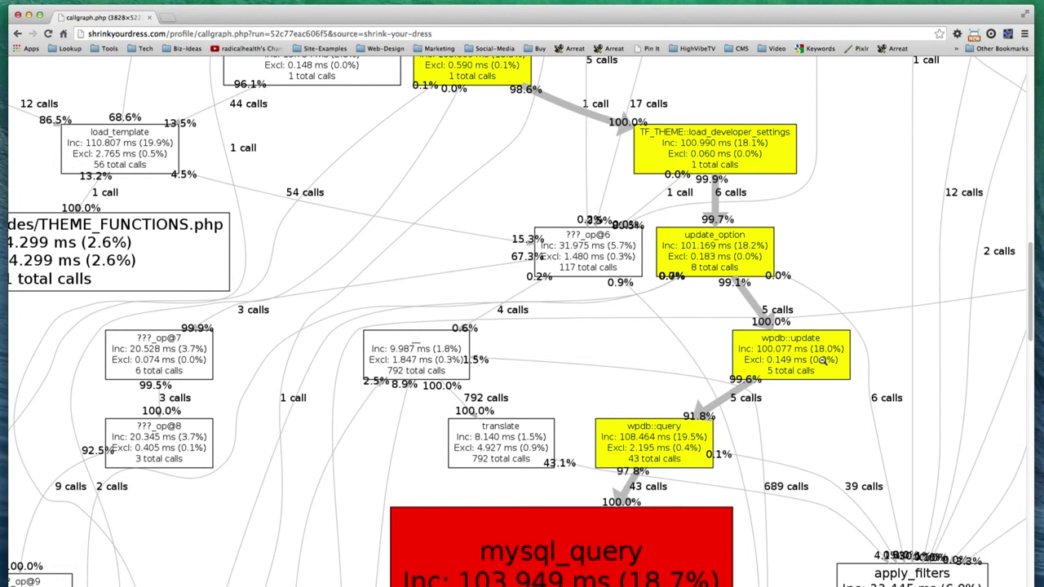
pyautogui.moveTo(661, 488)
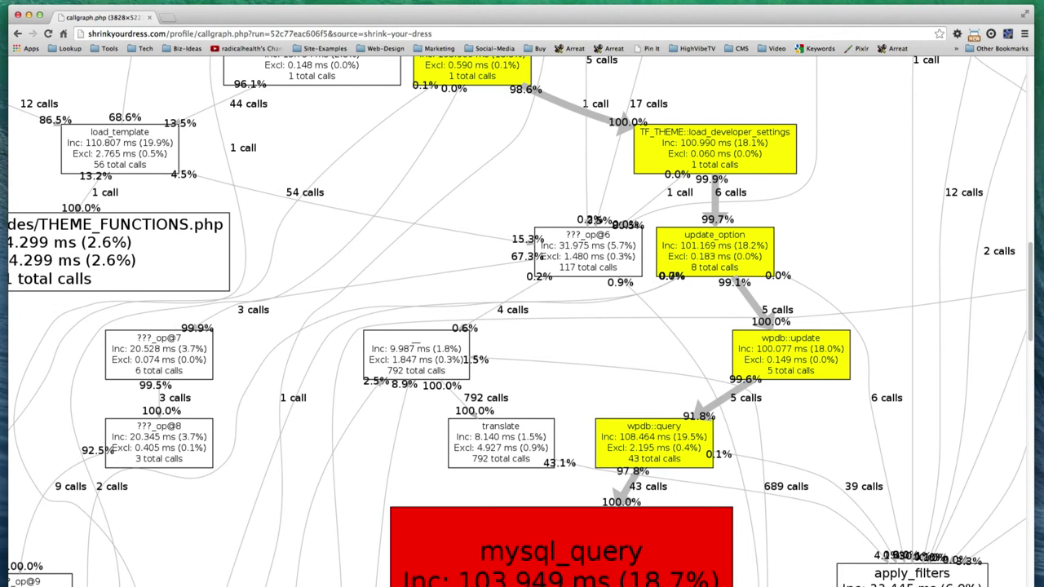
pyautogui.scroll(-3)
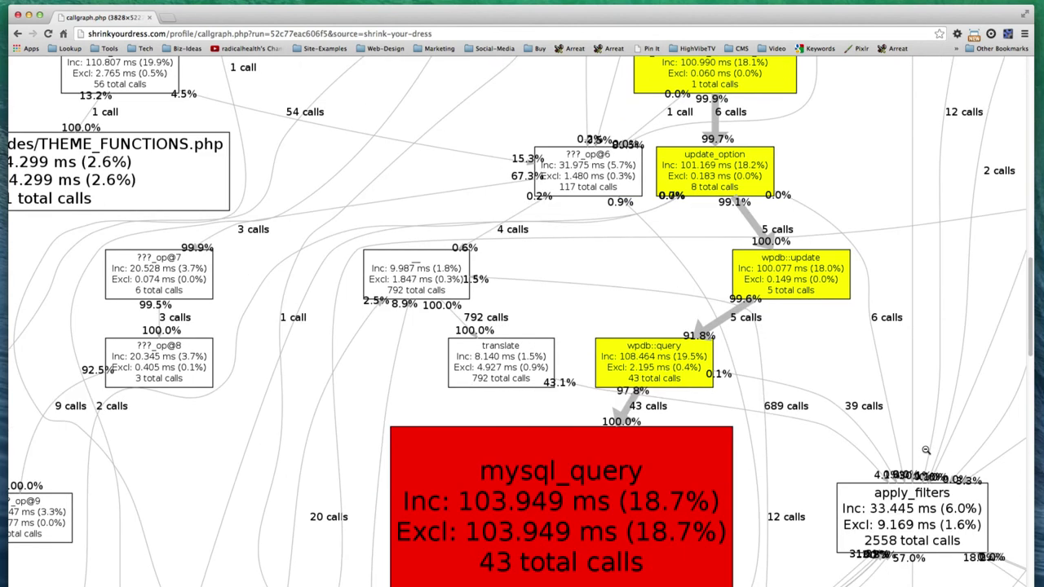
pyautogui.scroll(-3)
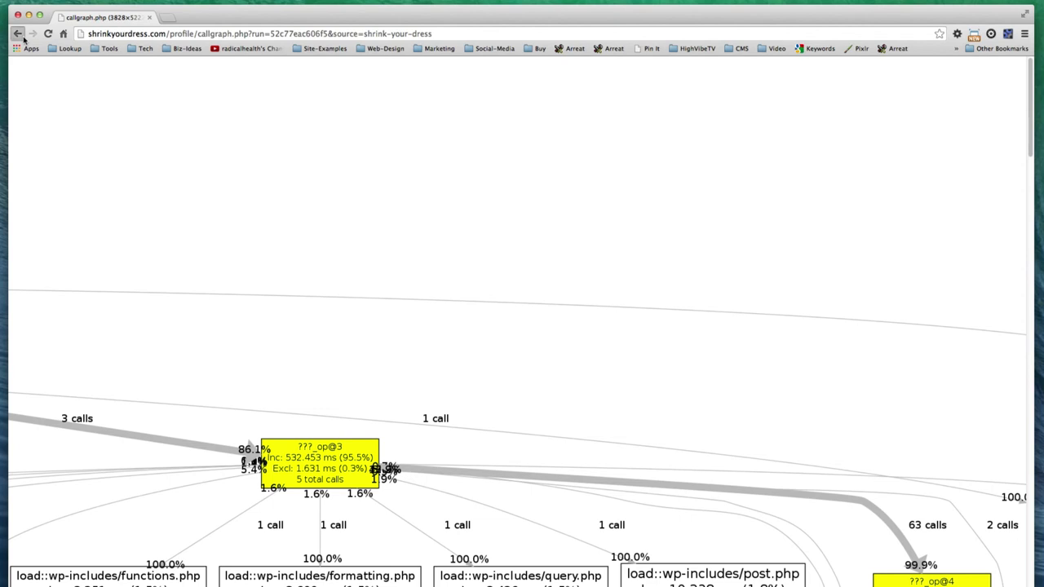
# Go back to the run list and open a book-design-mastermind run's full callgraph.
pyautogui.click(16, 34)
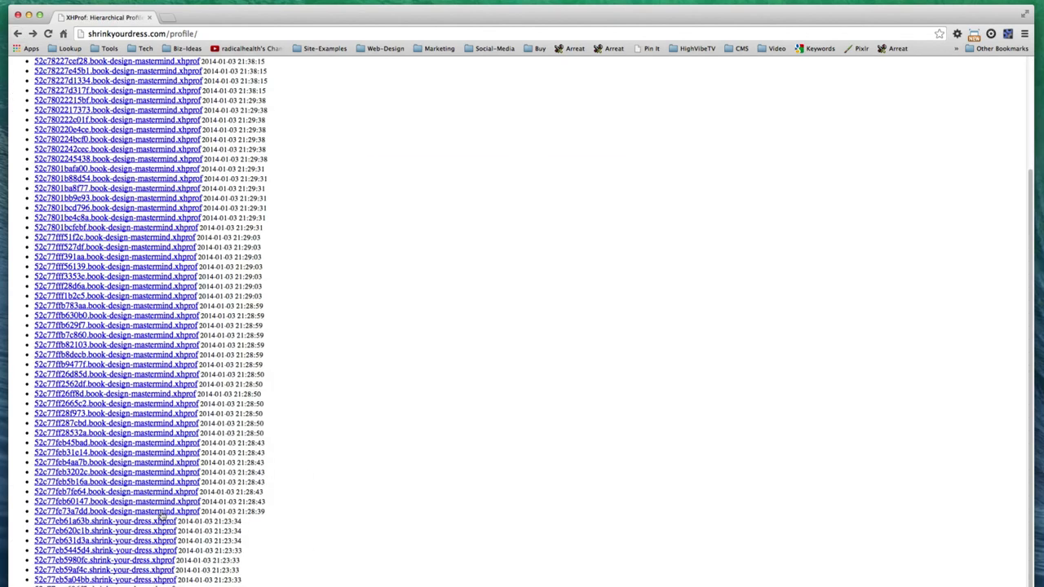
pyautogui.click(115, 512)
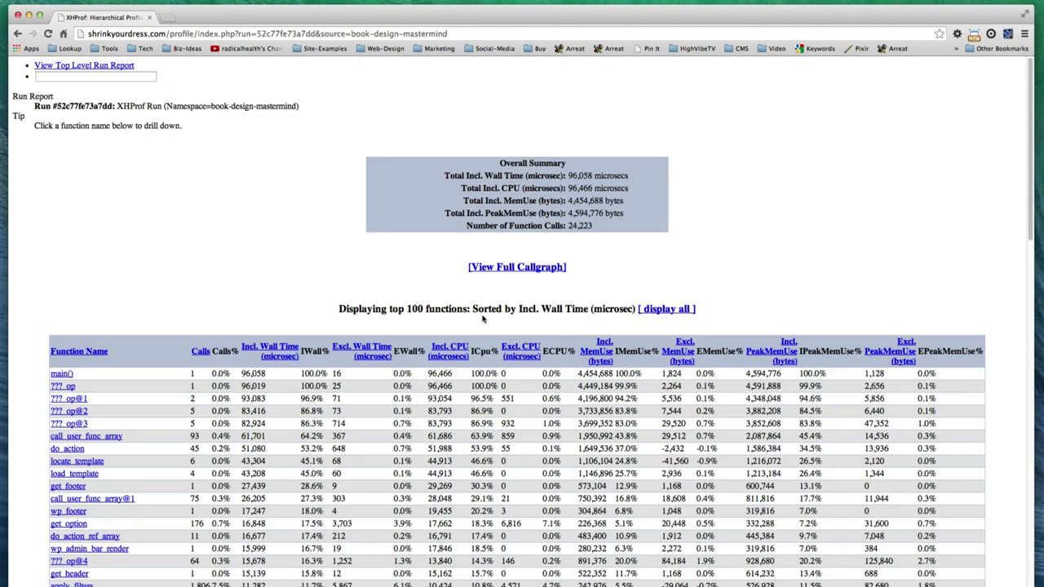
pyautogui.click(516, 267)
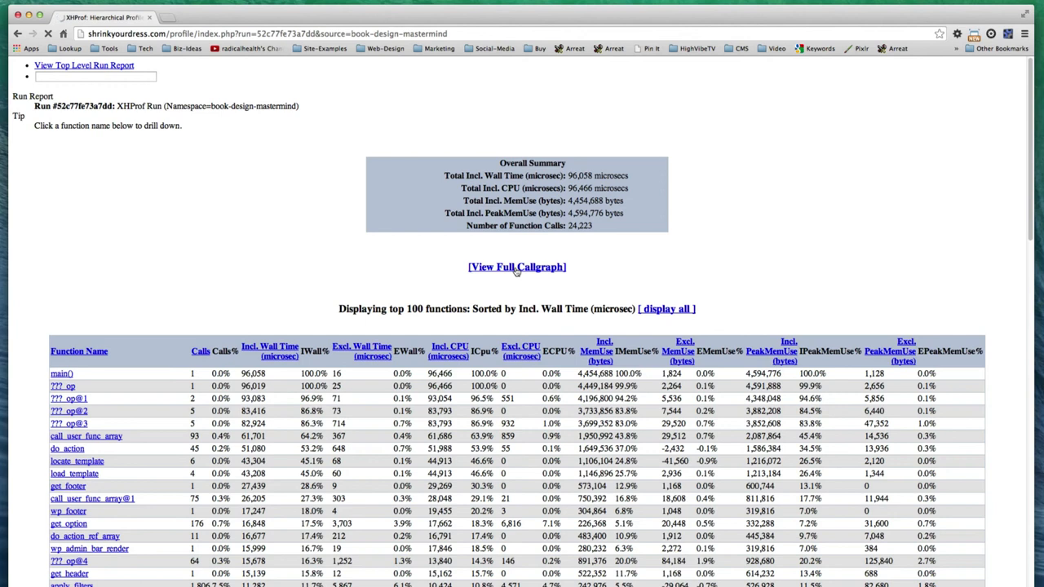
pyautogui.click(517, 267)
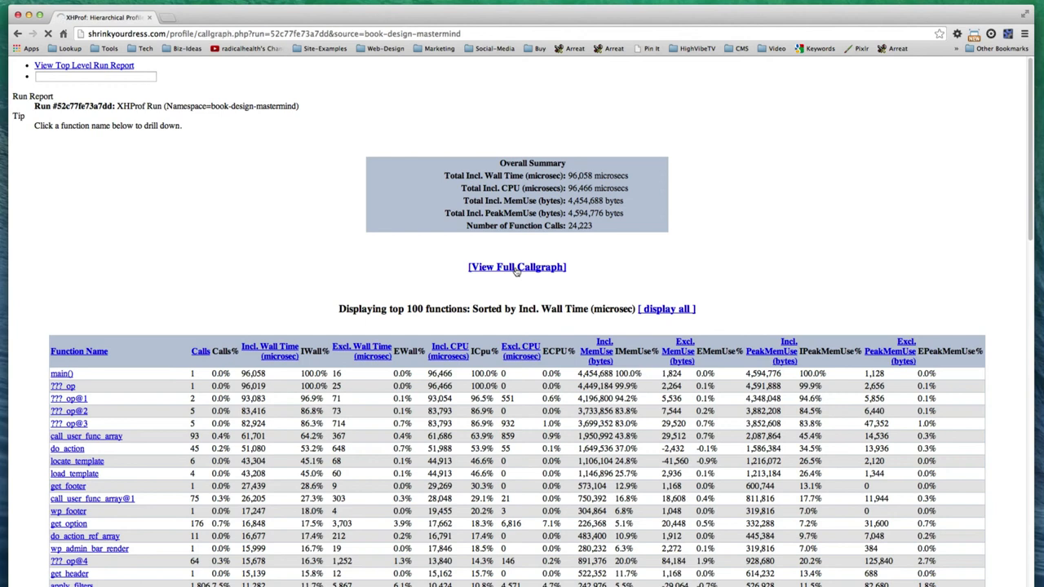
# Load the book-design-mastermind callgraph showing apply_filters as the red hotspot.
pyautogui.click(517, 267)
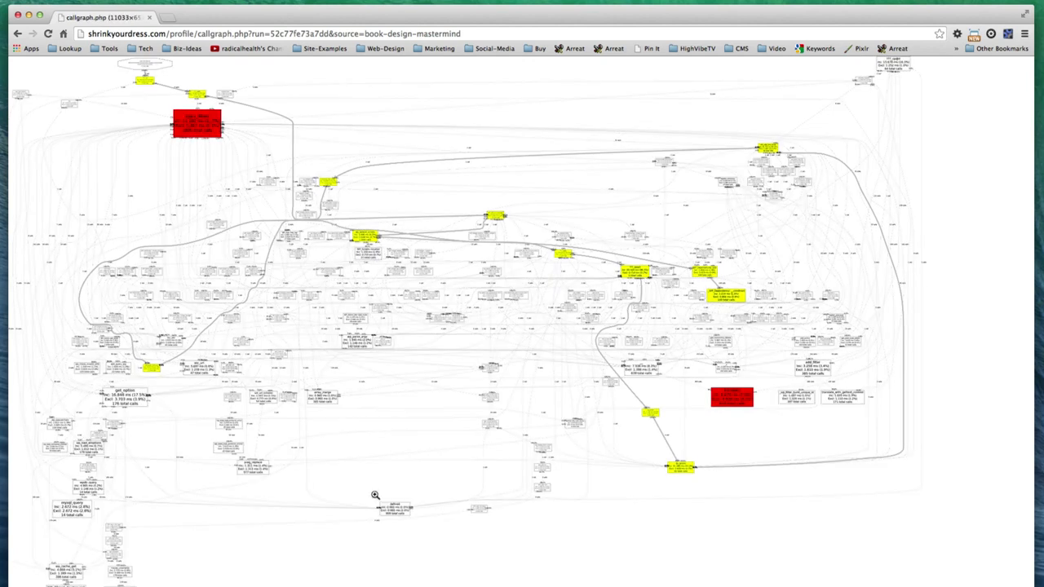
pyautogui.moveTo(788, 381)
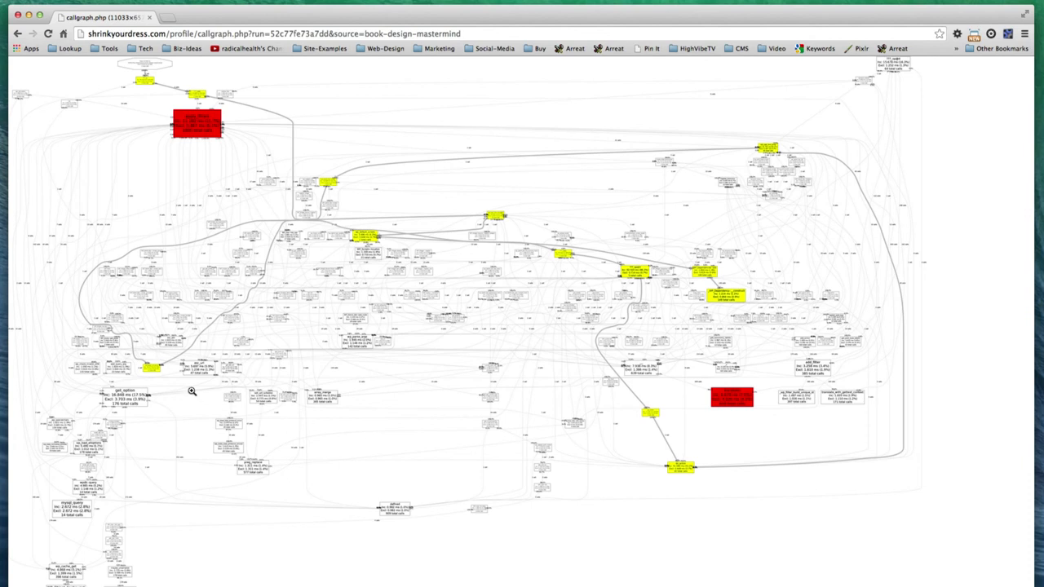
pyautogui.moveTo(201, 128)
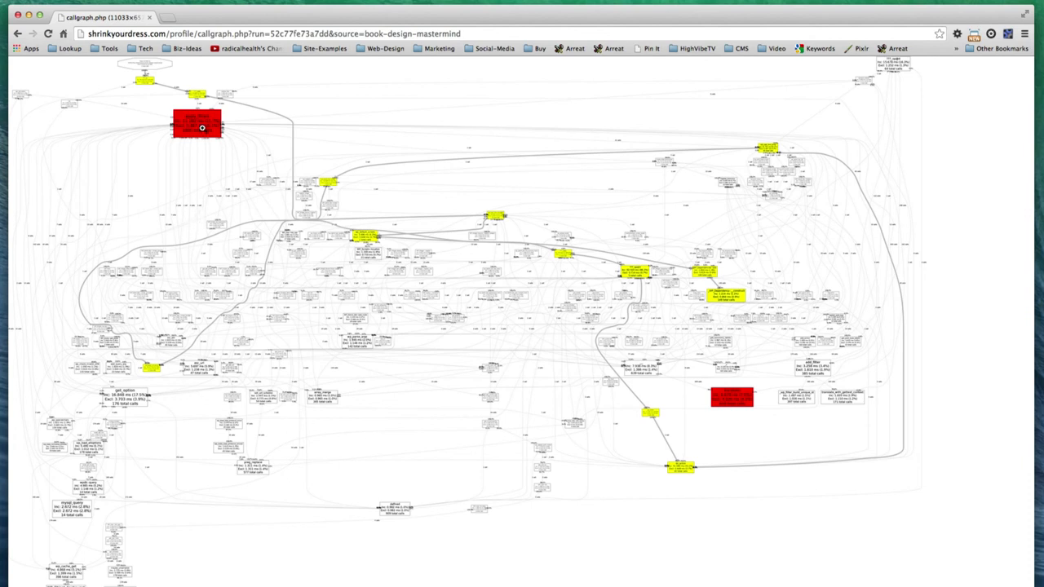
pyautogui.moveTo(234, 271)
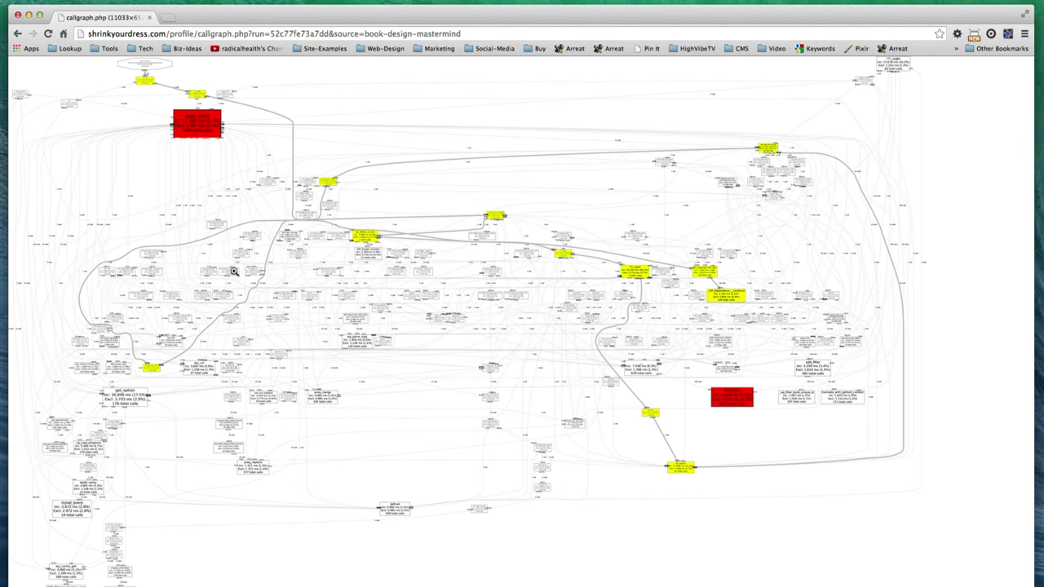
pyautogui.moveTo(523, 344)
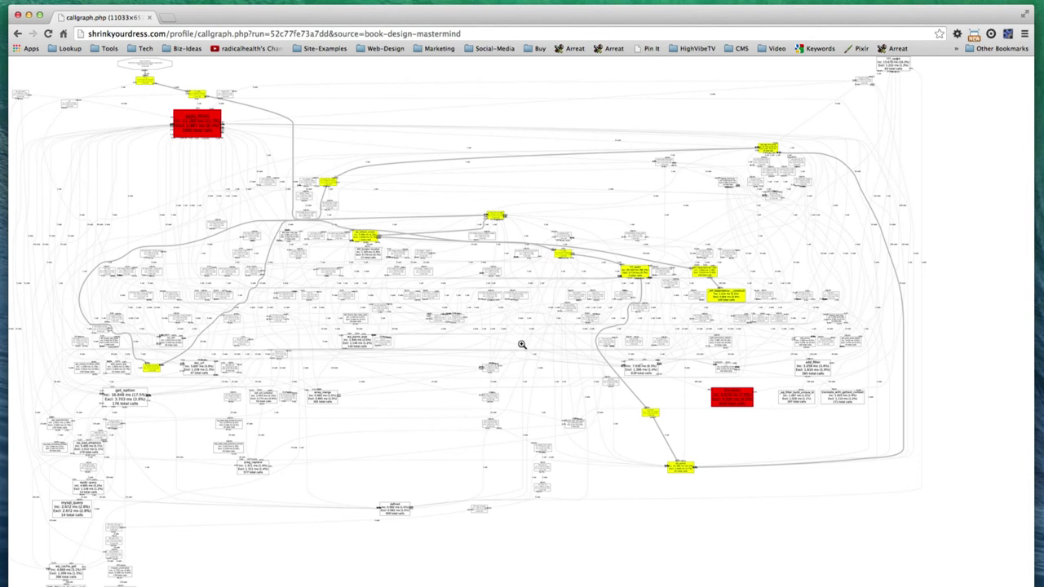
pyautogui.moveTo(655, 360)
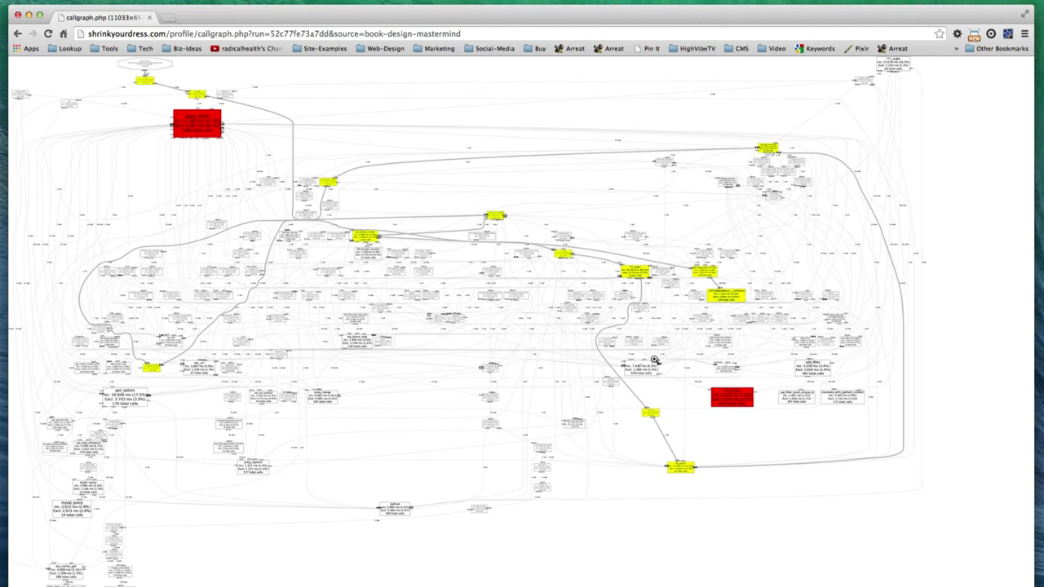
pyautogui.moveTo(466, 316)
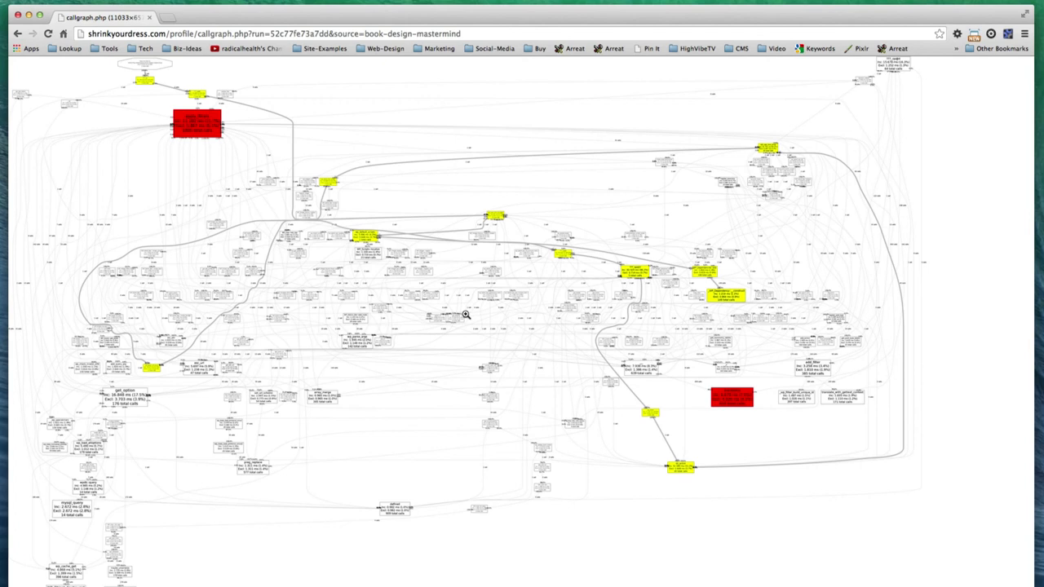
pyautogui.moveTo(129, 255)
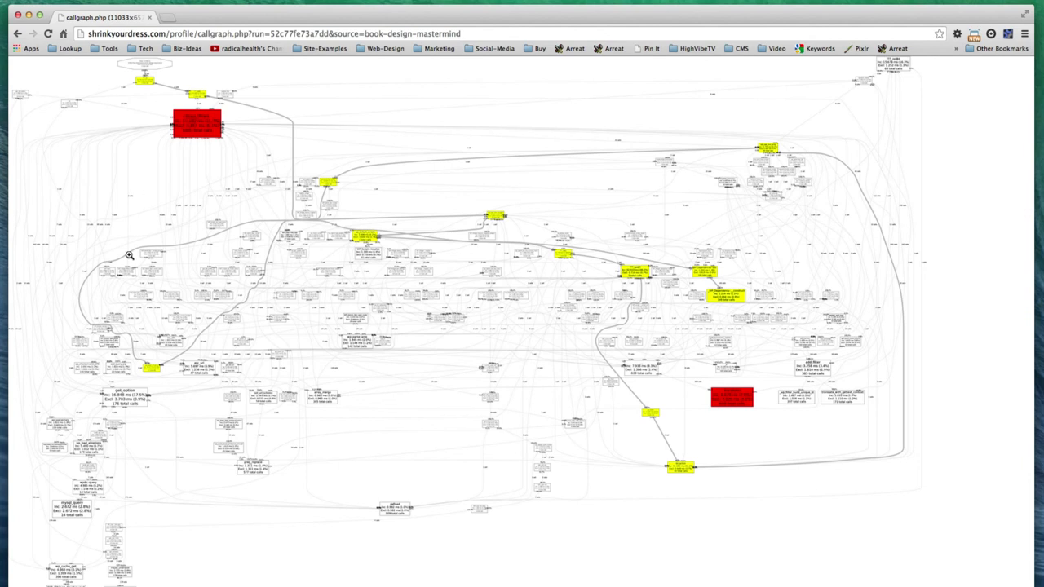
pyautogui.moveTo(200, 170)
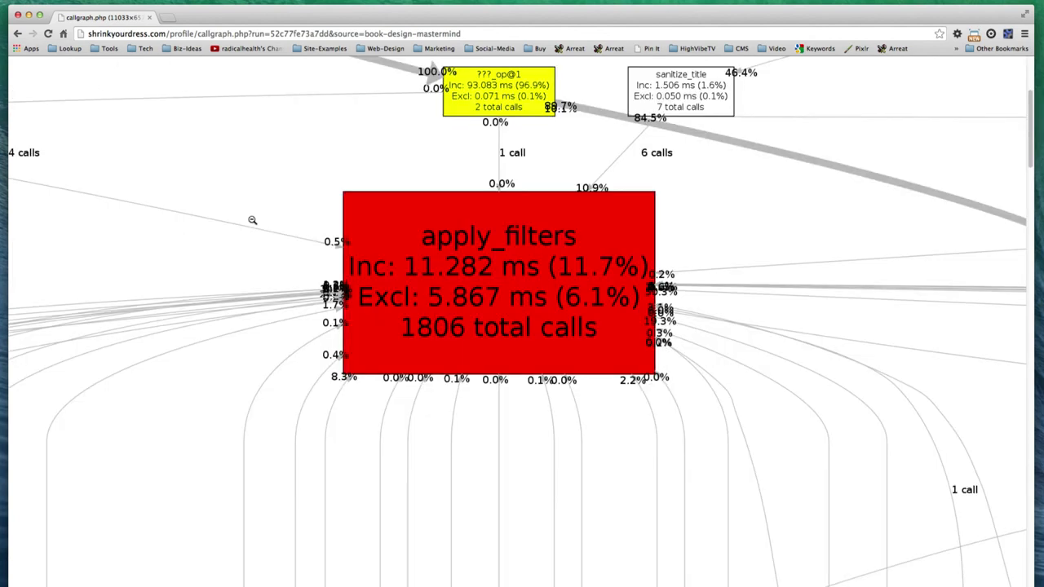
# Scroll the callgraph to the wp_widgets_init and wp_admin_bar_render nodes.
pyautogui.scroll(3)
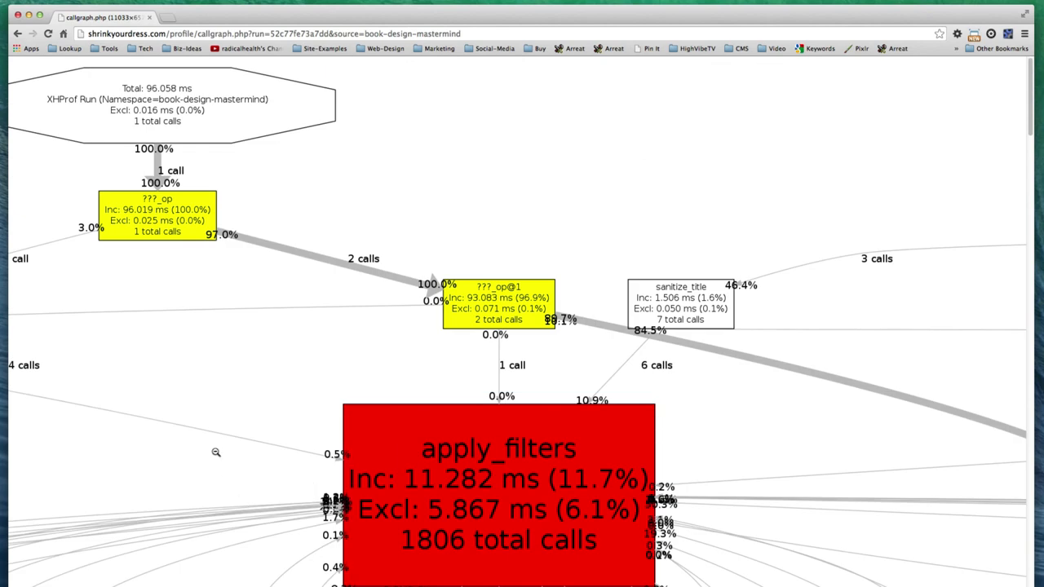
pyautogui.moveTo(398, 272)
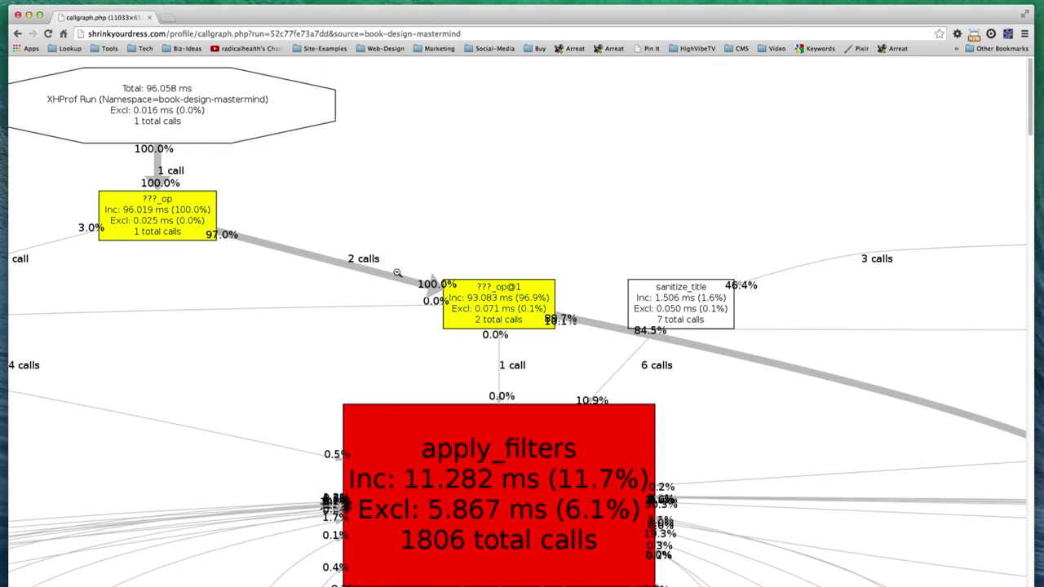
pyautogui.moveTo(796, 418)
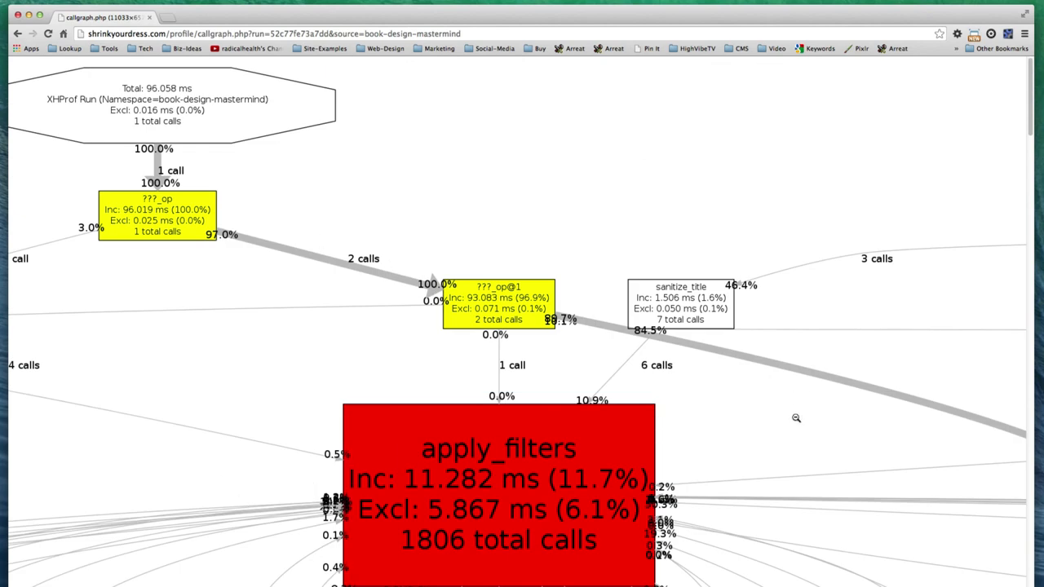
pyautogui.scroll(-3)
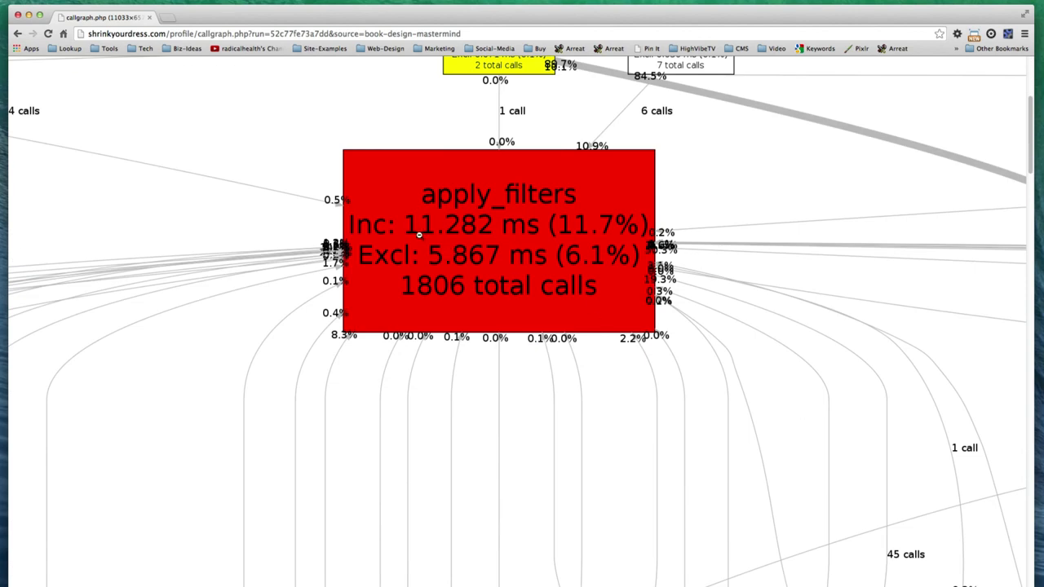
pyautogui.moveTo(469, 243)
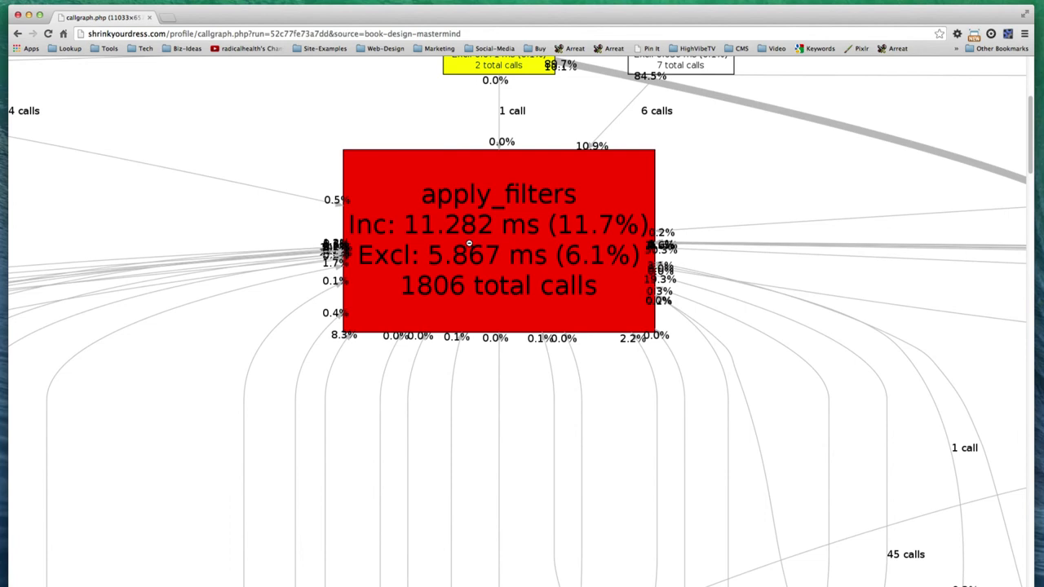
pyautogui.moveTo(440, 237)
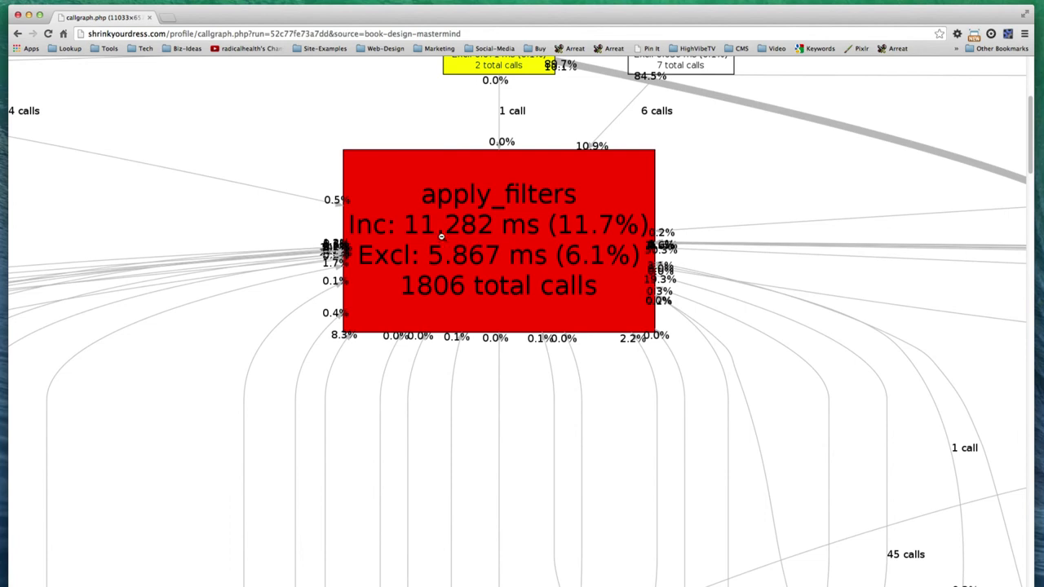
pyautogui.moveTo(434, 247)
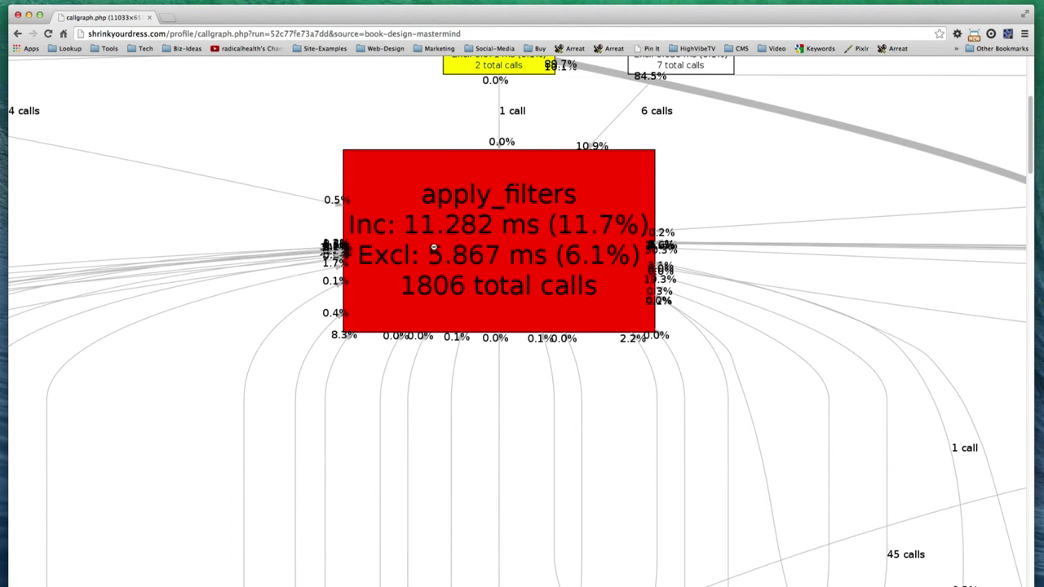
pyautogui.moveTo(435, 263)
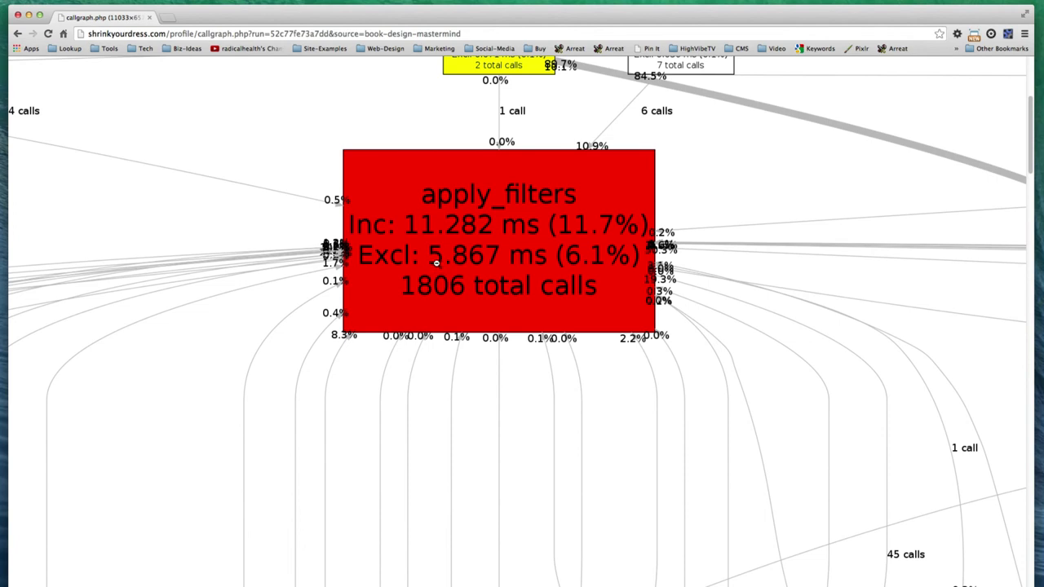
pyautogui.moveTo(479, 270)
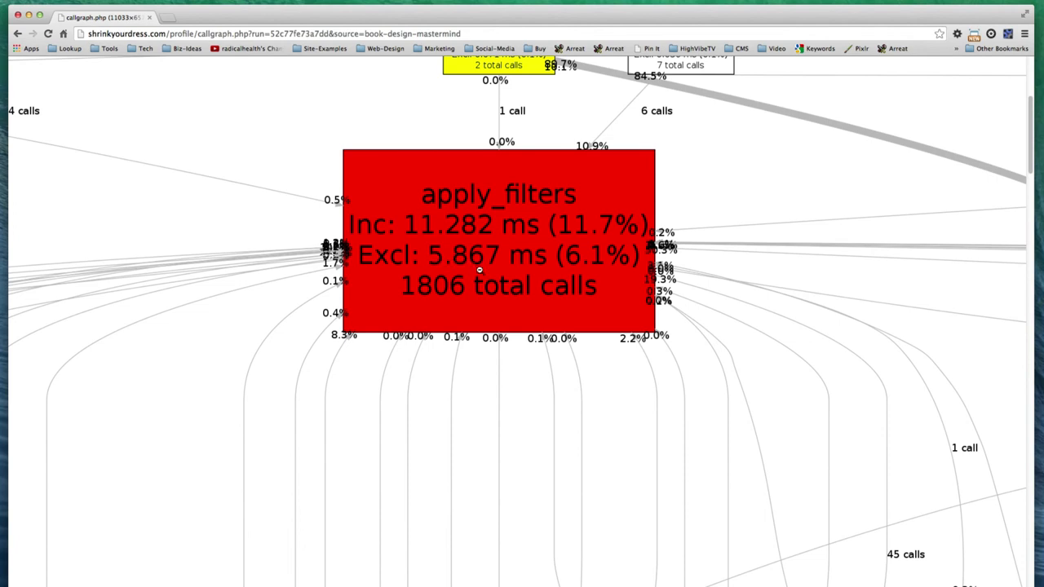
pyautogui.moveTo(568, 204)
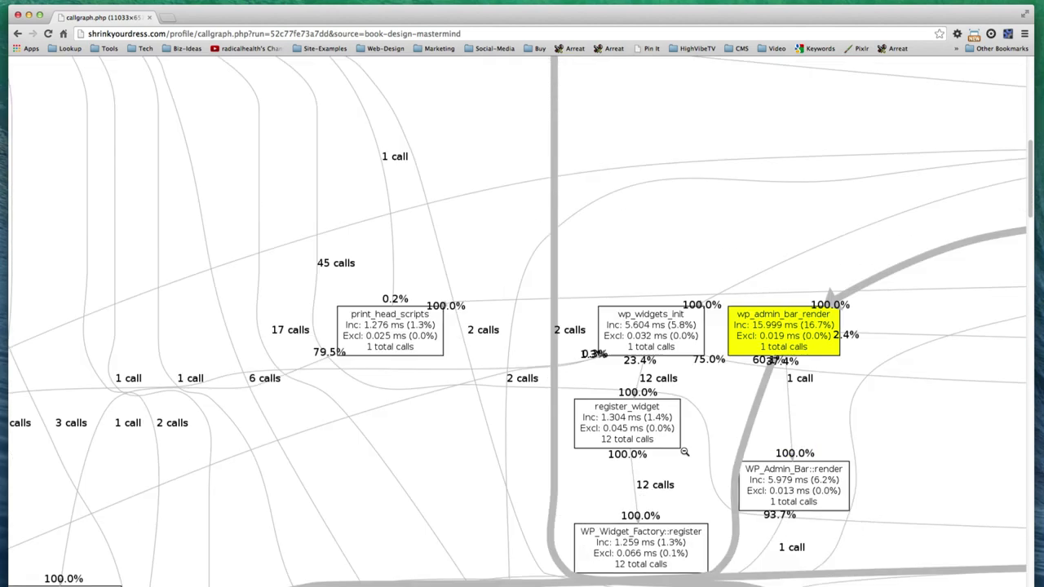
# Review the translate node (6.679 ms, 650 calls), then switch to the WebPagetest start page.
pyautogui.scroll(-3)
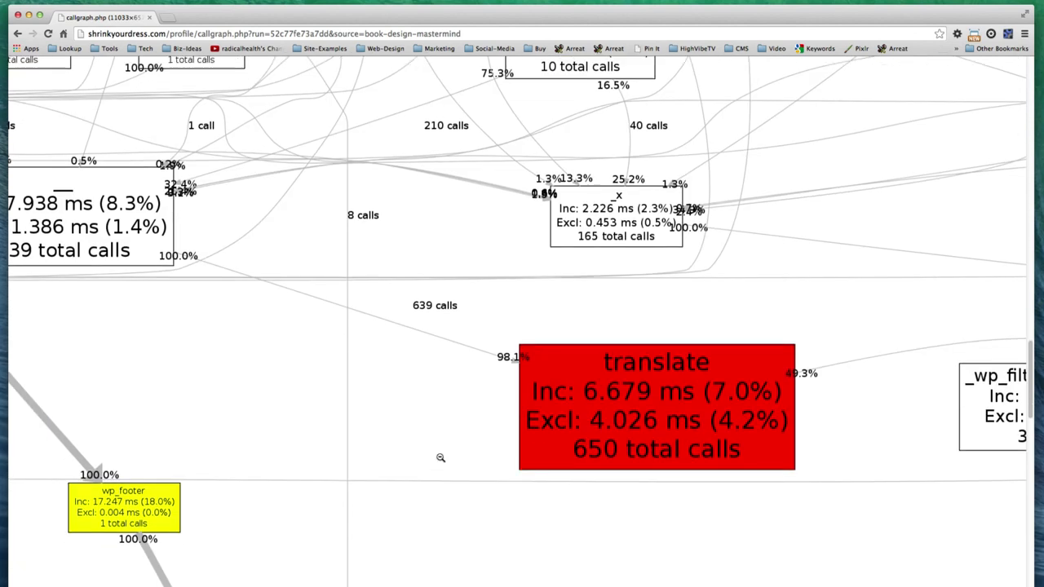
pyautogui.moveTo(612, 443)
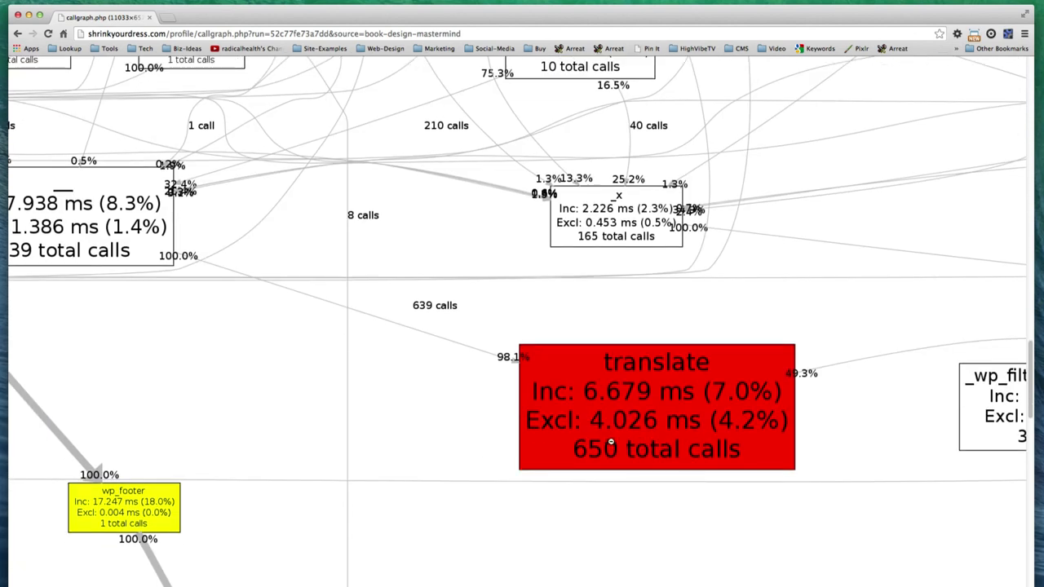
pyautogui.moveTo(635, 423)
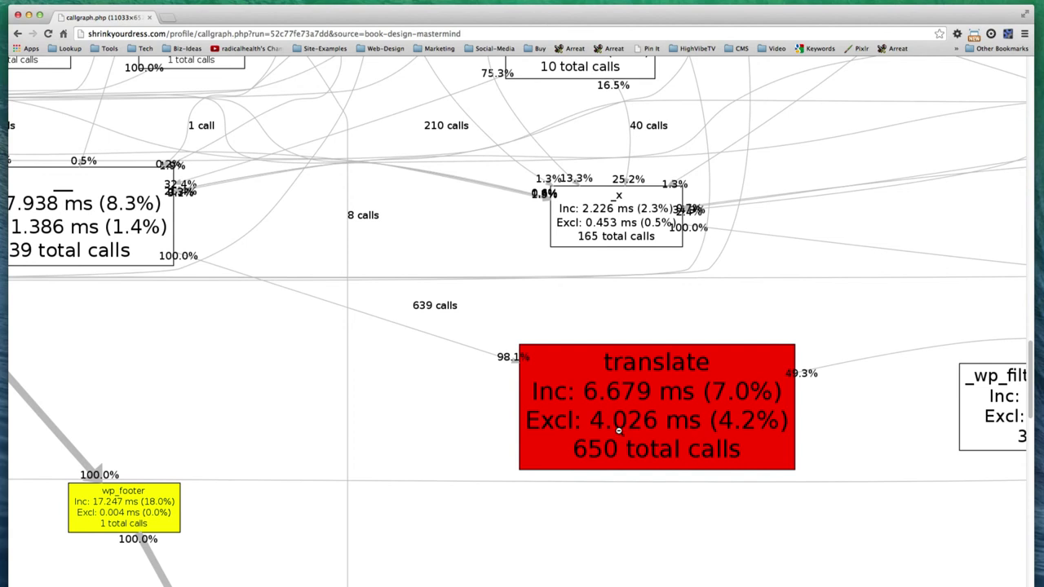
pyautogui.moveTo(607, 414)
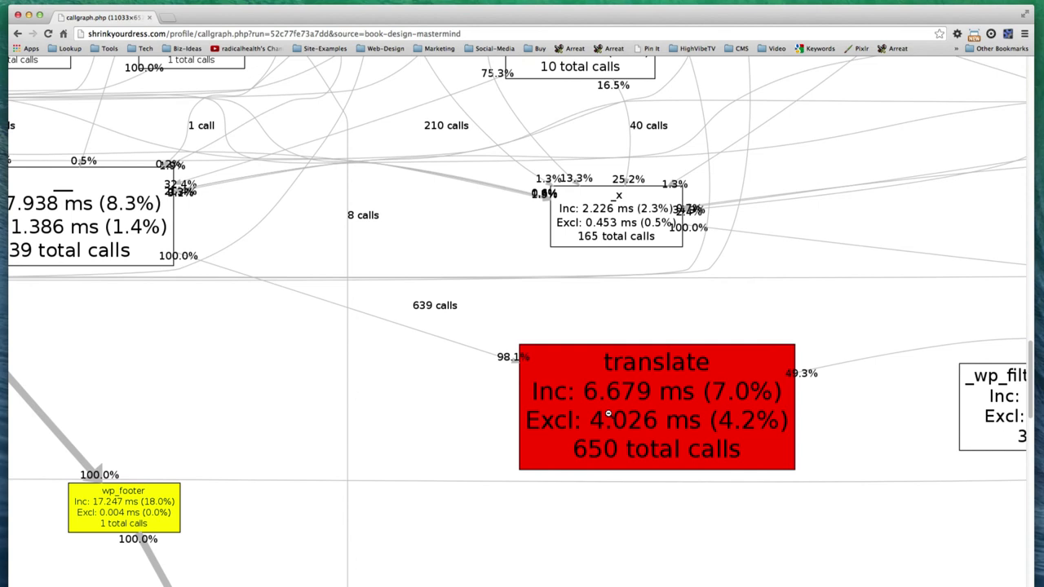
pyautogui.moveTo(236, 107)
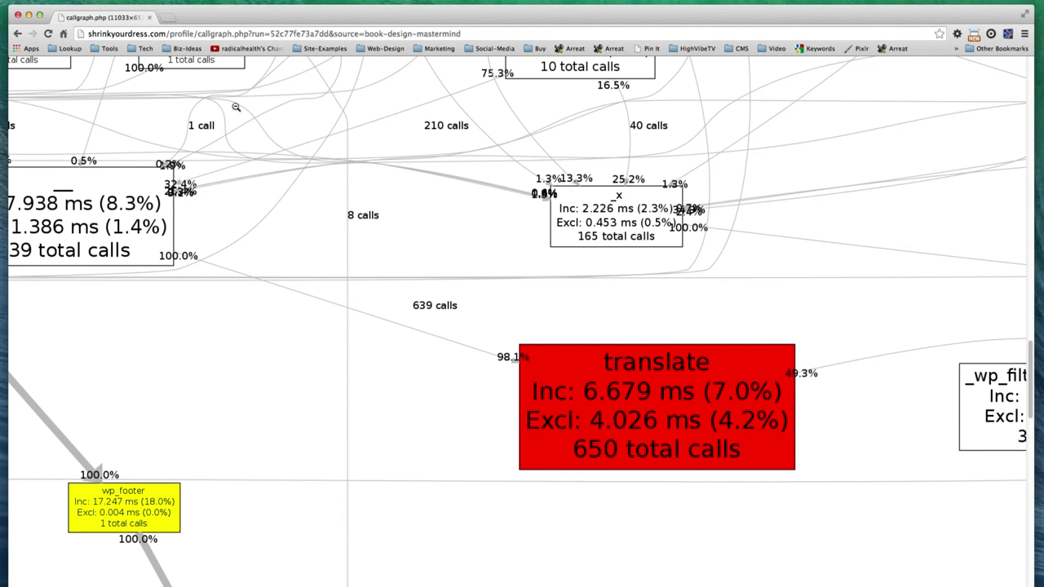
pyautogui.click(326, 33)
pyautogui.write('www.webpagetest.org')
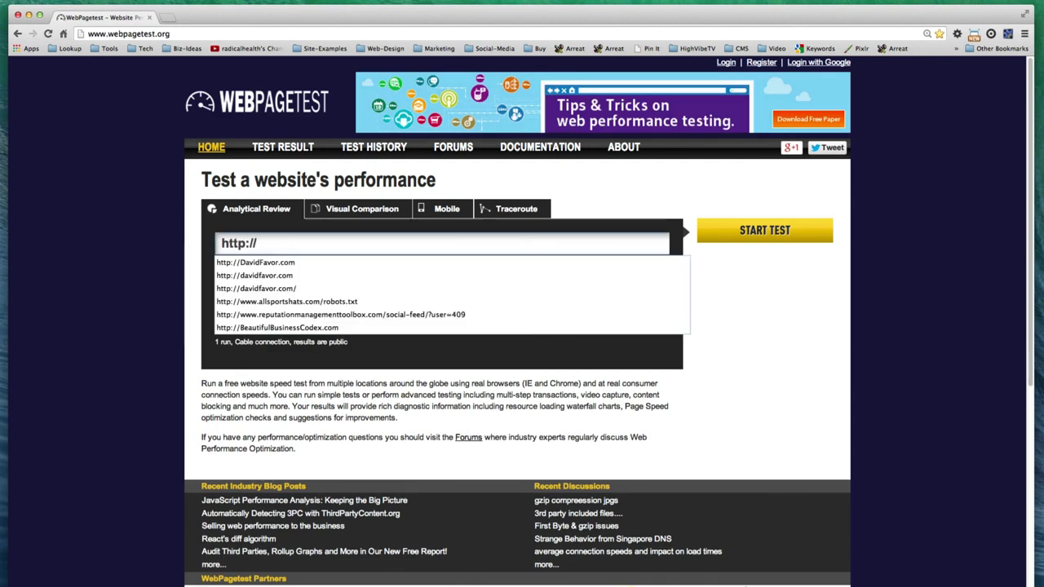
pyautogui.write('dev.')
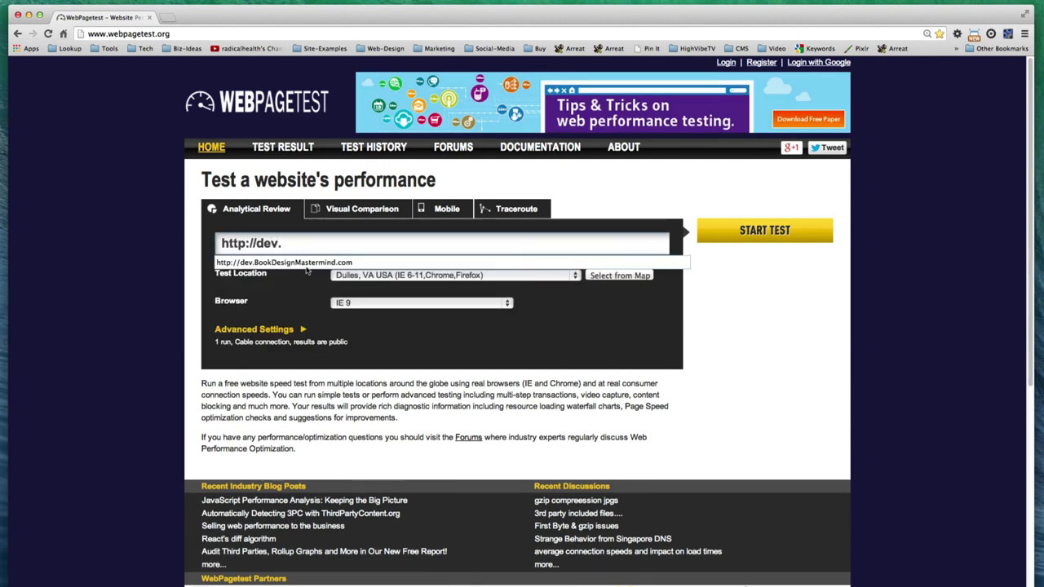
pyautogui.click(764, 230)
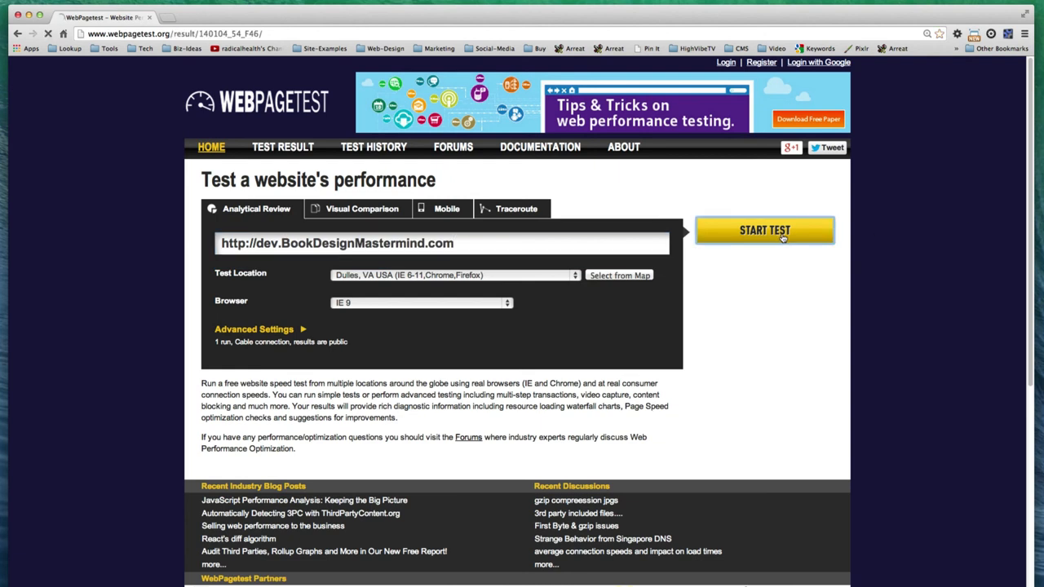
pyautogui.click(764, 230)
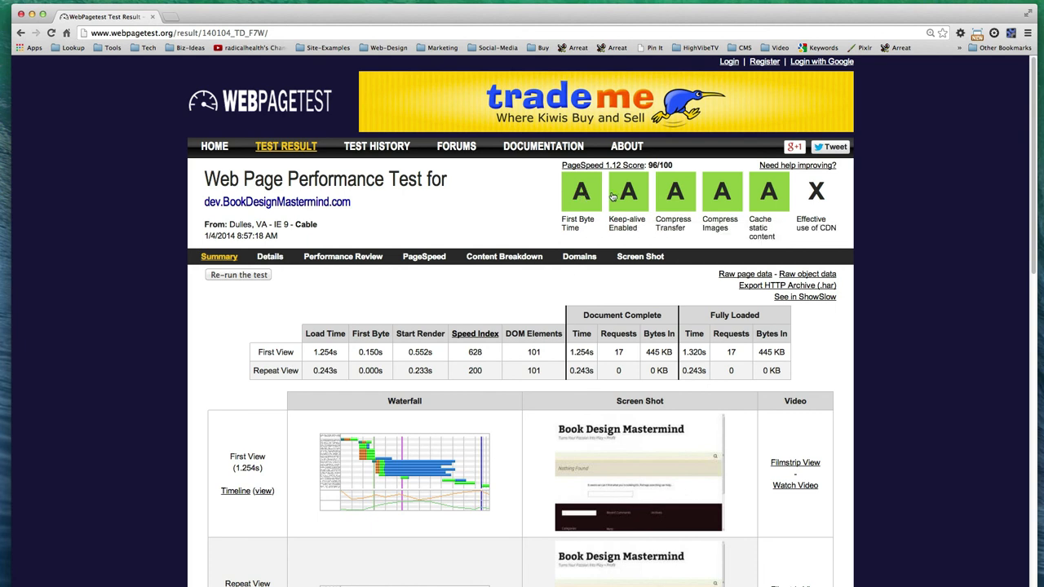
pyautogui.moveTo(953, 339)
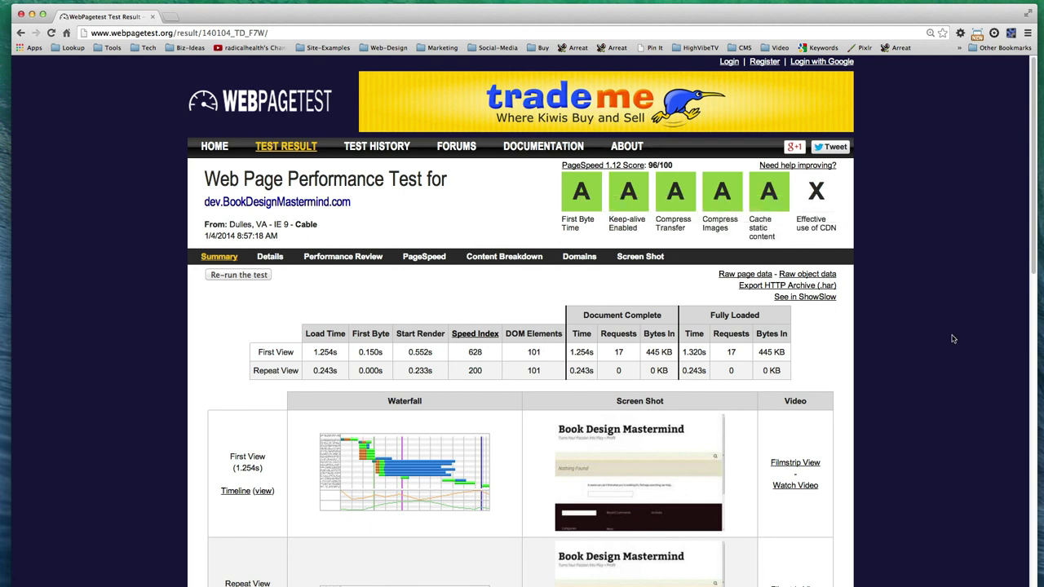
pyautogui.moveTo(913, 292)
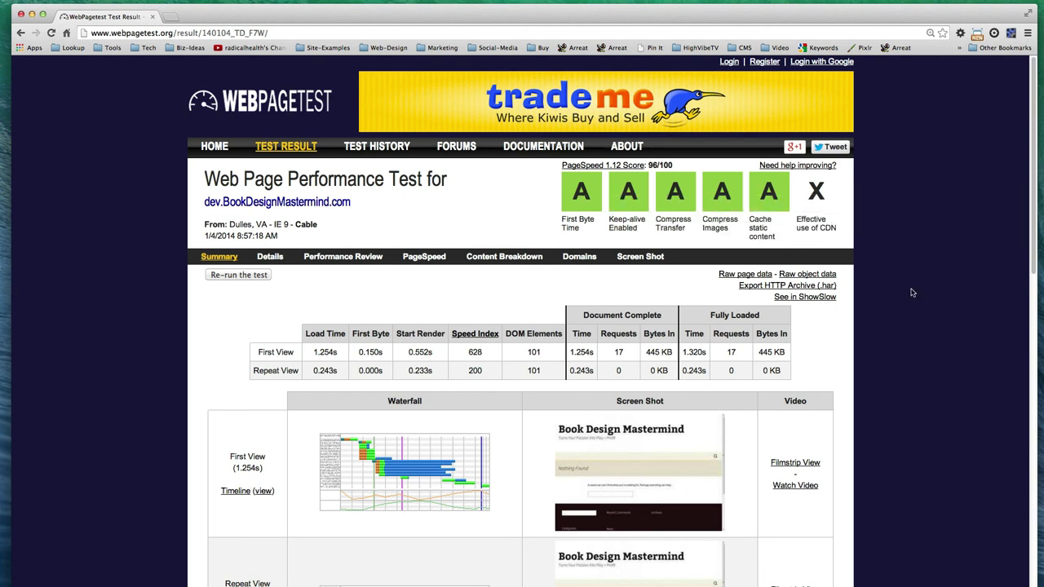
pyautogui.moveTo(882, 255)
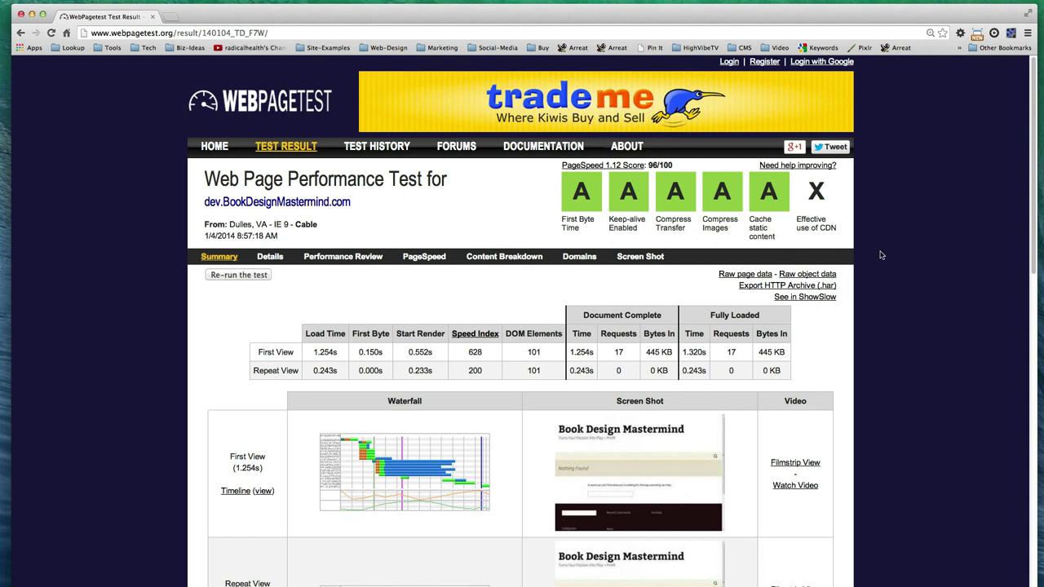
pyautogui.moveTo(922, 315)
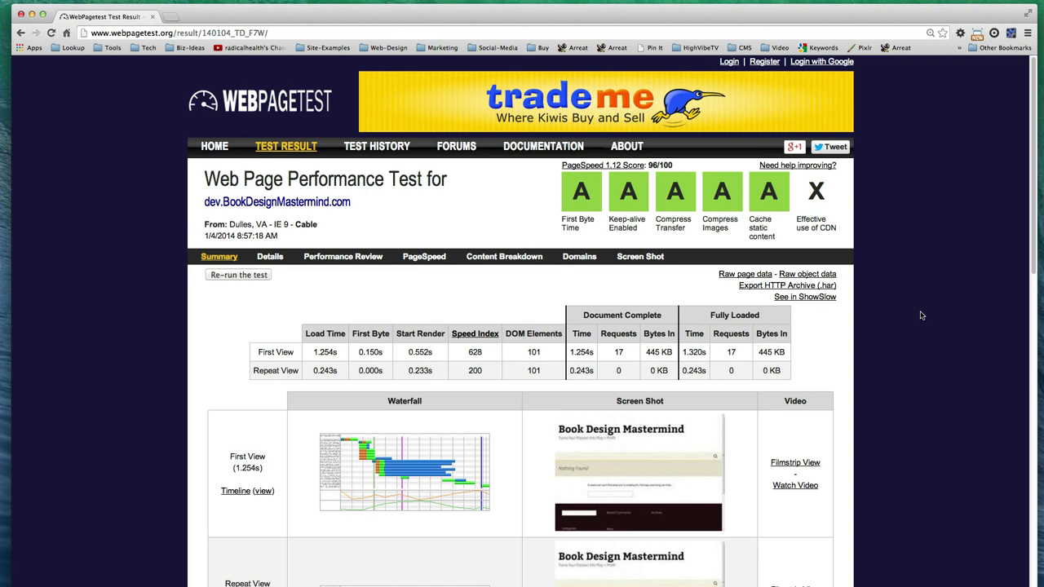
pyautogui.moveTo(933, 311)
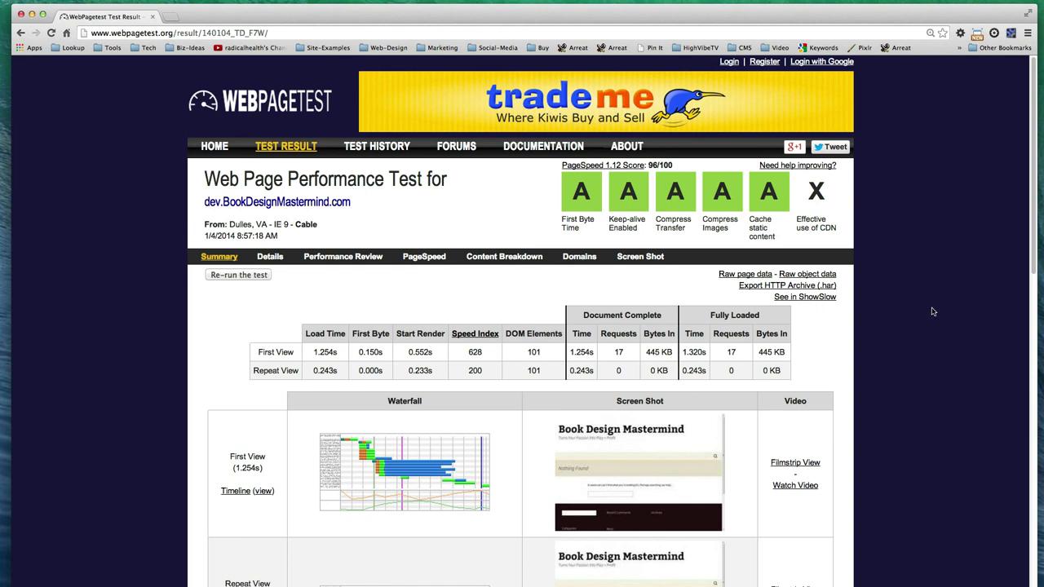
pyautogui.moveTo(872, 400)
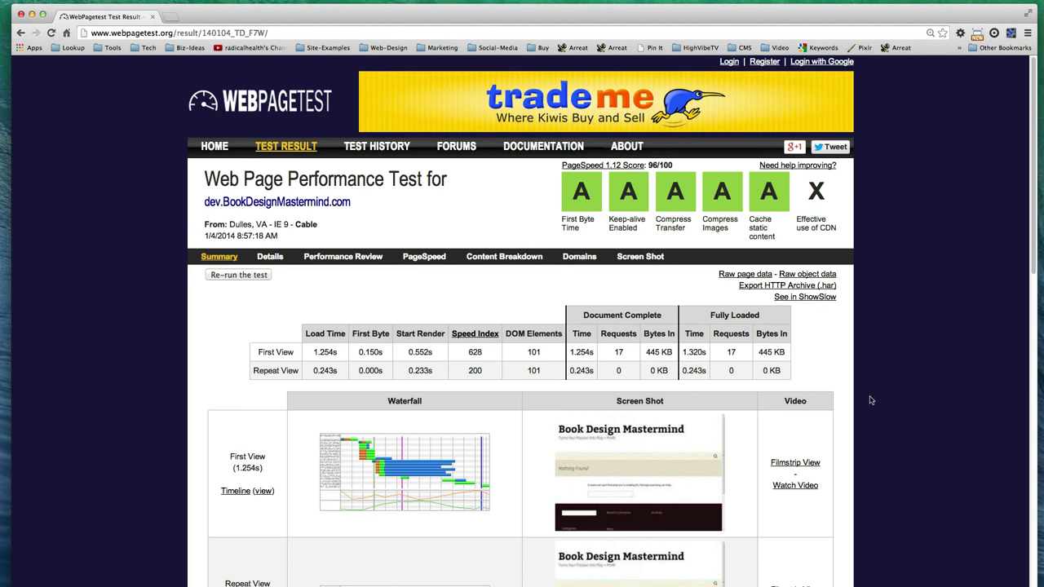
pyautogui.moveTo(383, 479)
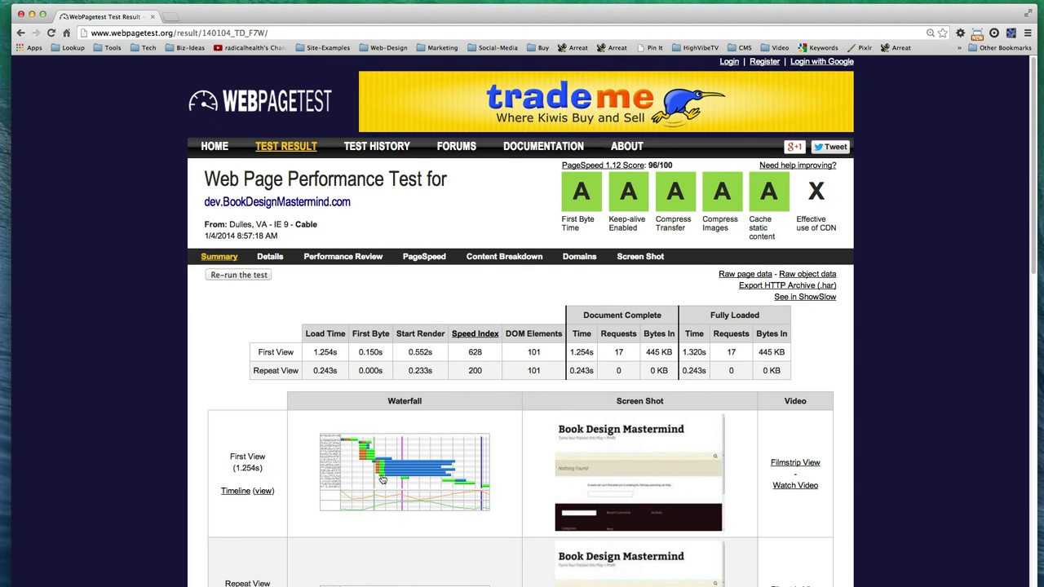
# Open the First View waterfall Details page for dev.BookDesignMastermind.com.
pyautogui.click(270, 256)
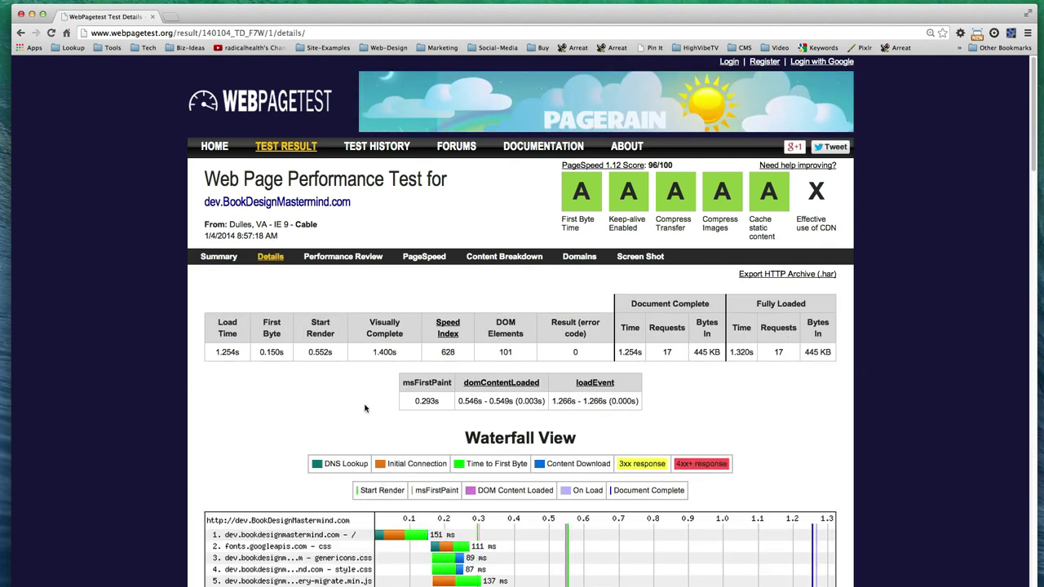
# Return to the dev.BookDesignMastermind.com test summary showing 1.254s first view and 0.243s repeat view.
pyautogui.scroll(-3)
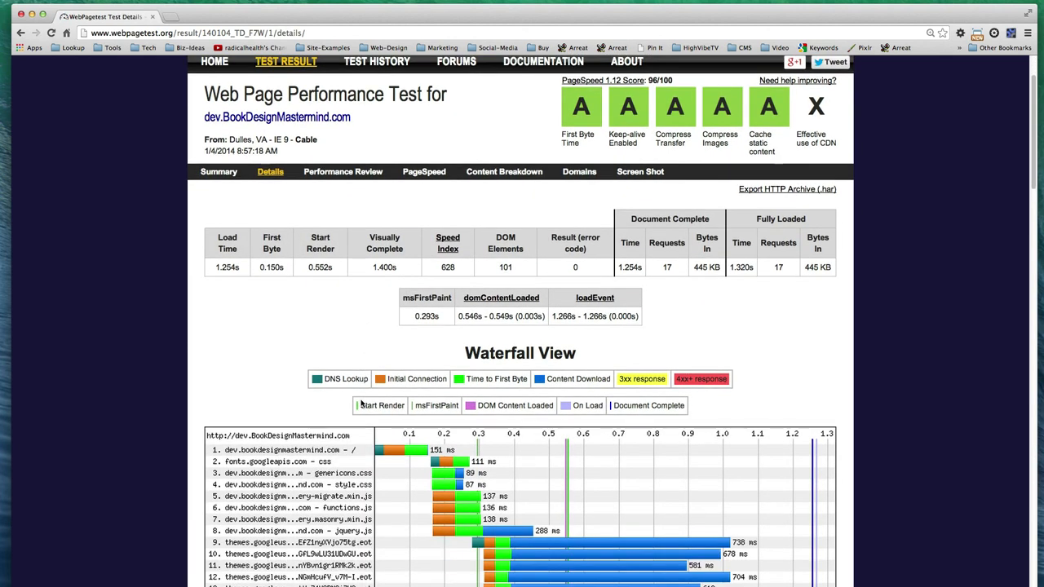
pyautogui.moveTo(335, 422)
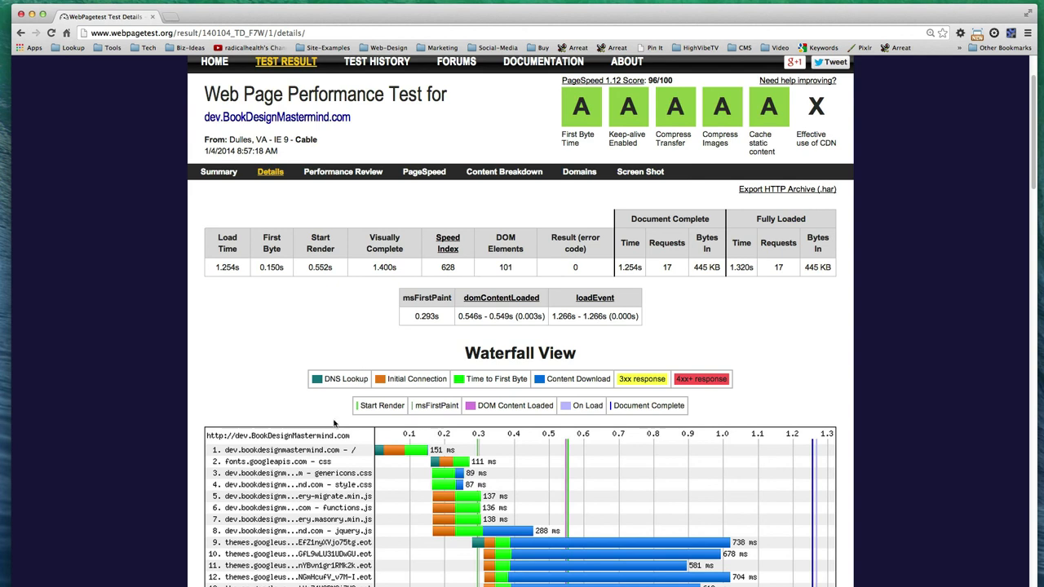
pyautogui.moveTo(407, 454)
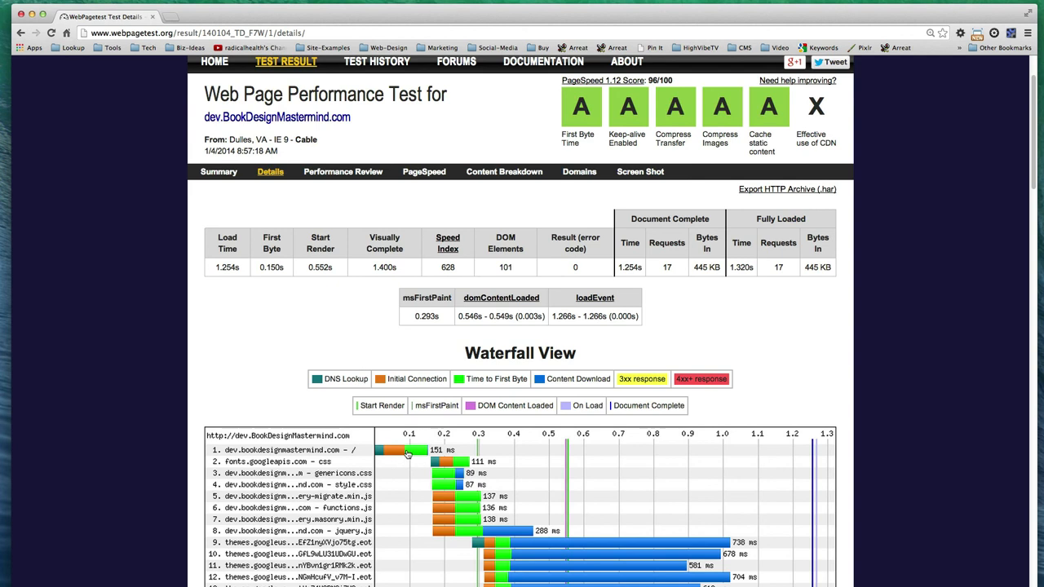
pyautogui.moveTo(424, 450)
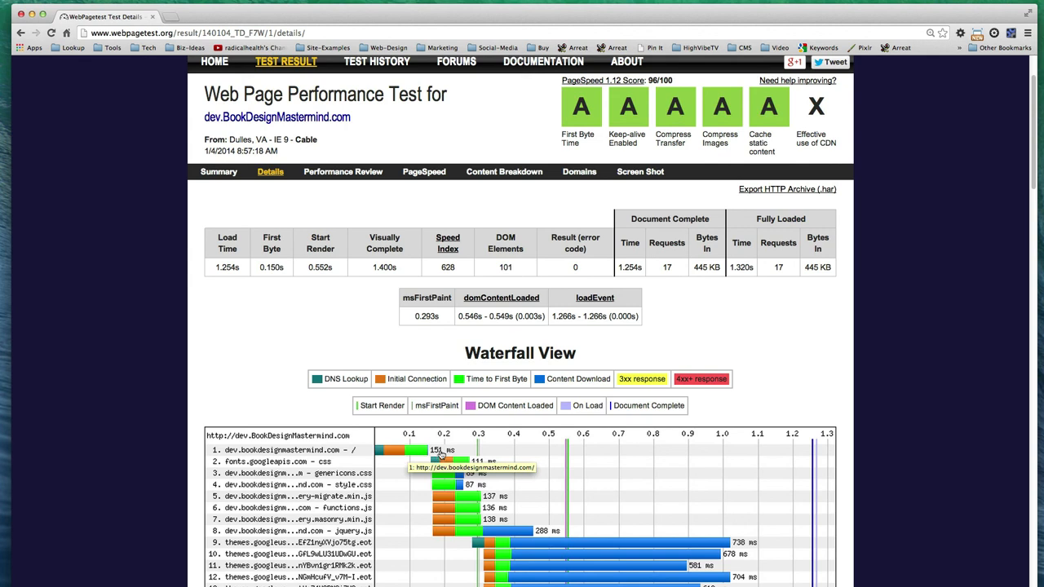
pyautogui.moveTo(821, 348)
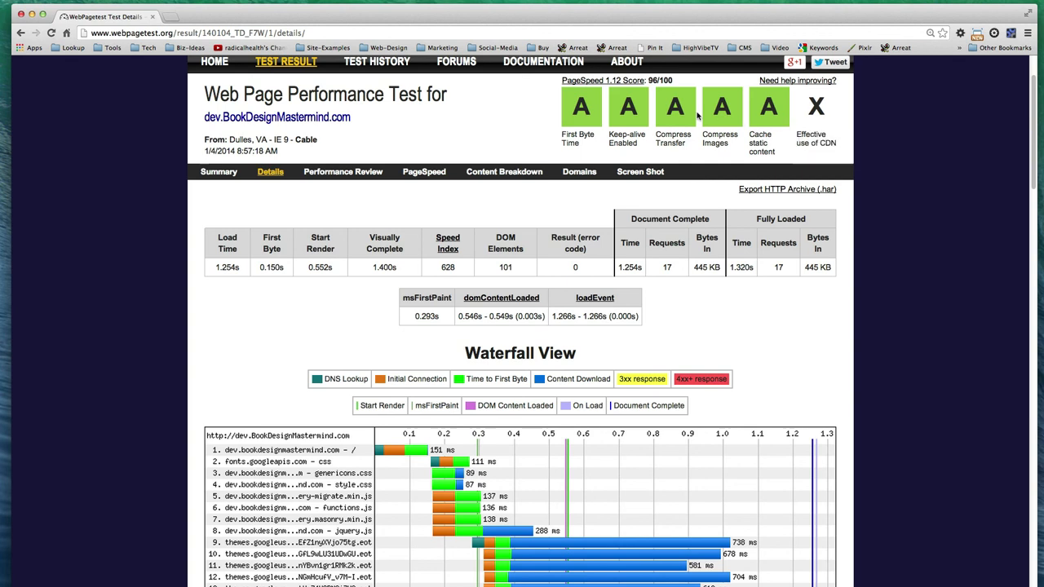
pyautogui.moveTo(957, 386)
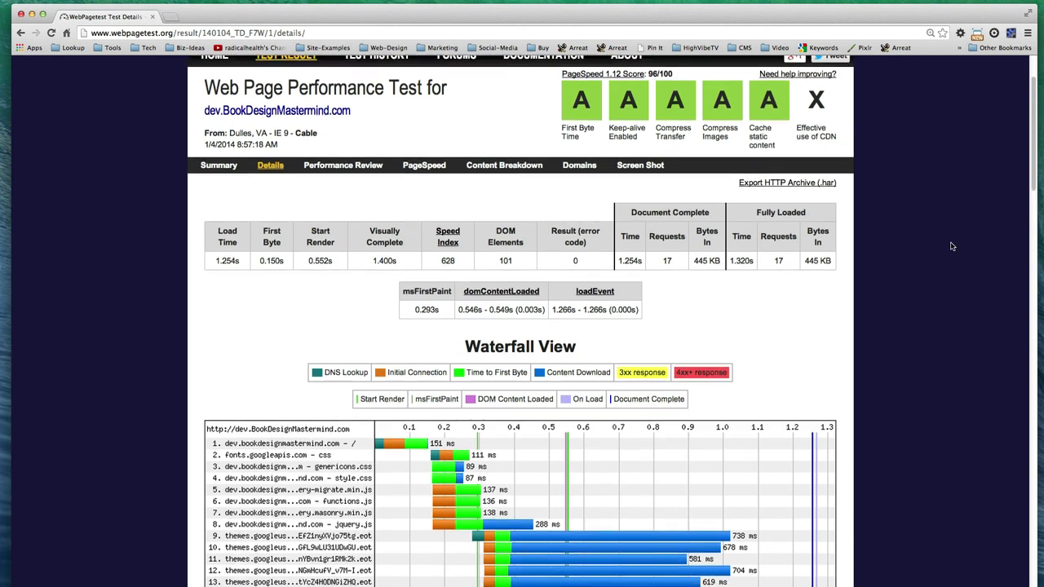
pyautogui.scroll(-3)
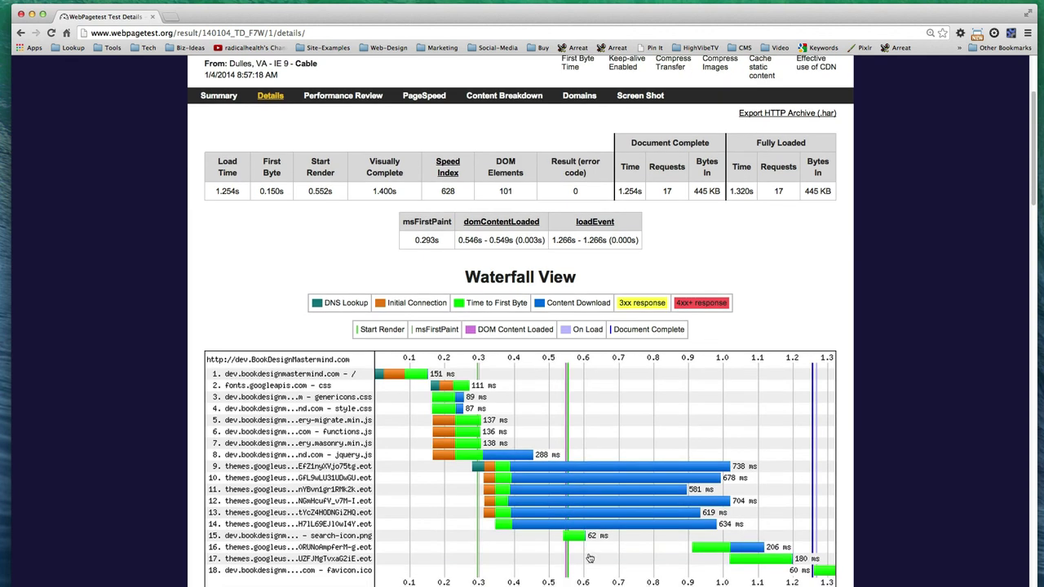
pyautogui.moveTo(563, 539)
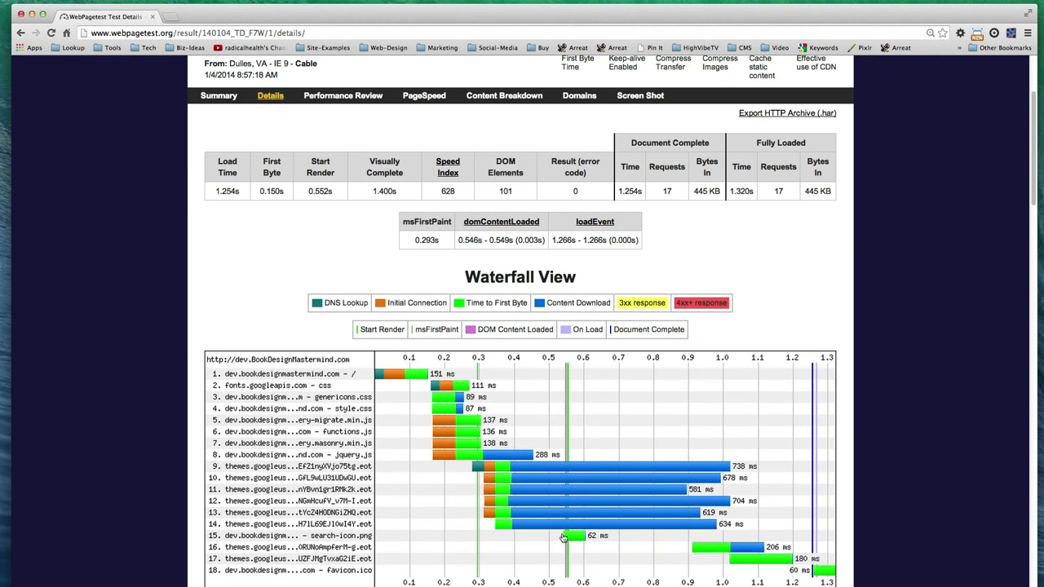
pyautogui.moveTo(305, 488)
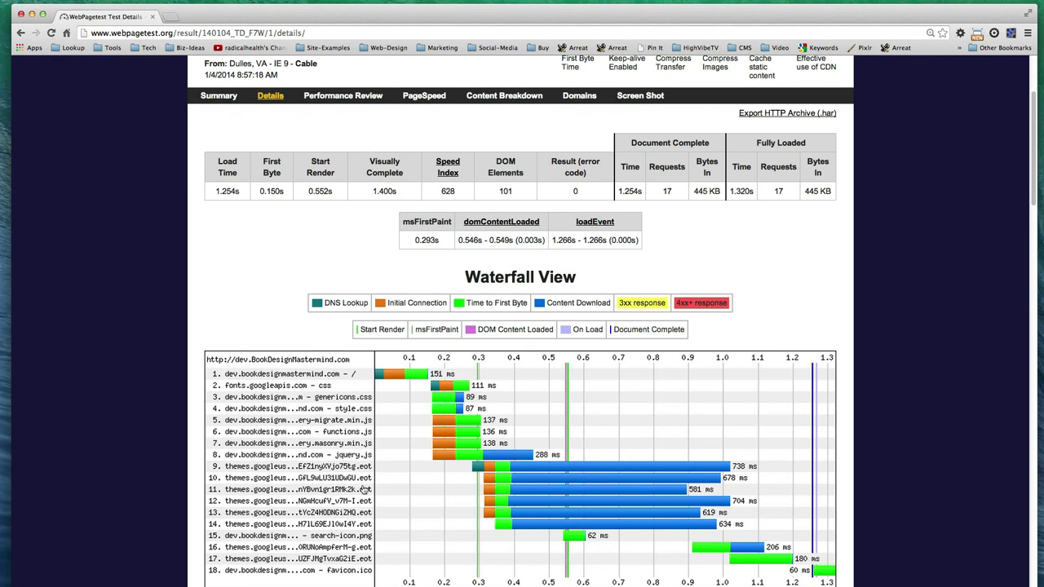
pyautogui.moveTo(638, 480)
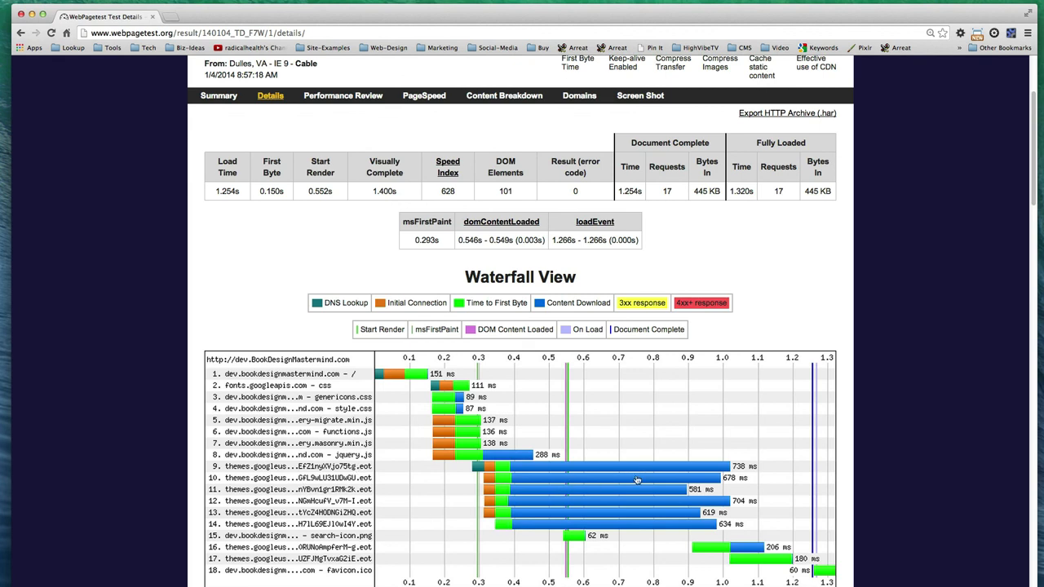
pyautogui.moveTo(660, 522)
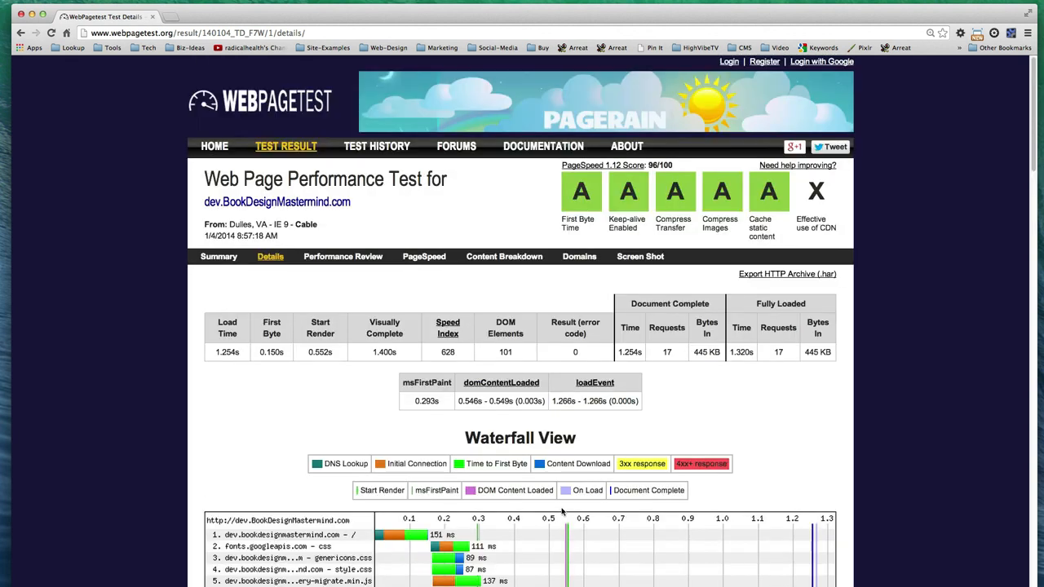
pyautogui.moveTo(97, 105)
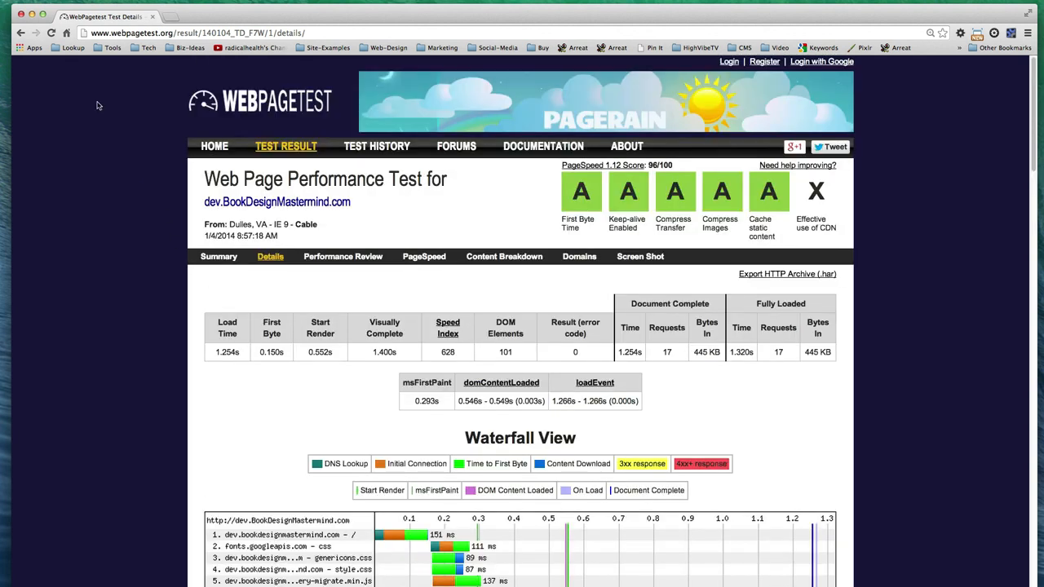
pyautogui.click(218, 256)
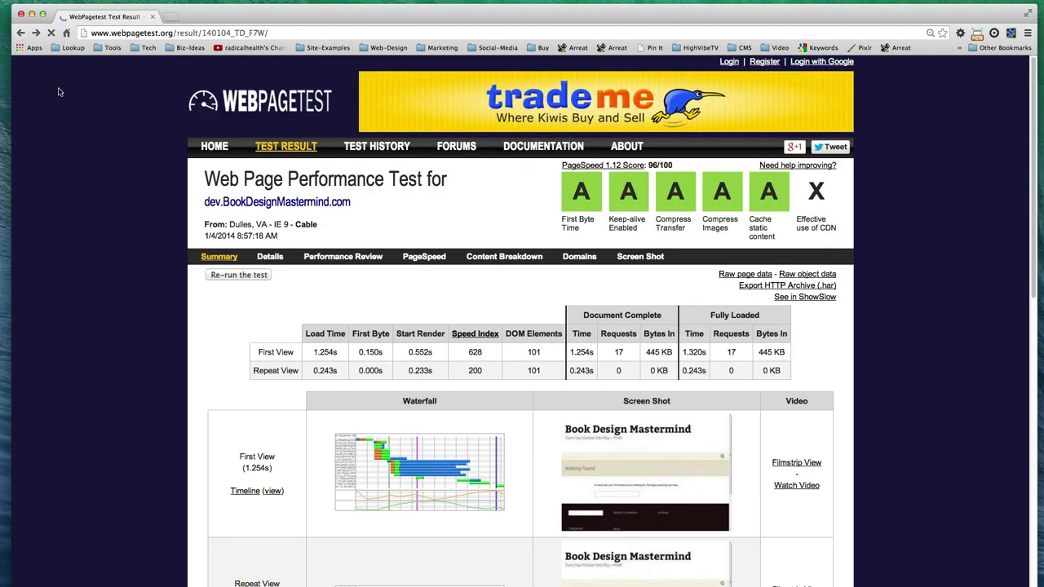
pyautogui.click(270, 256)
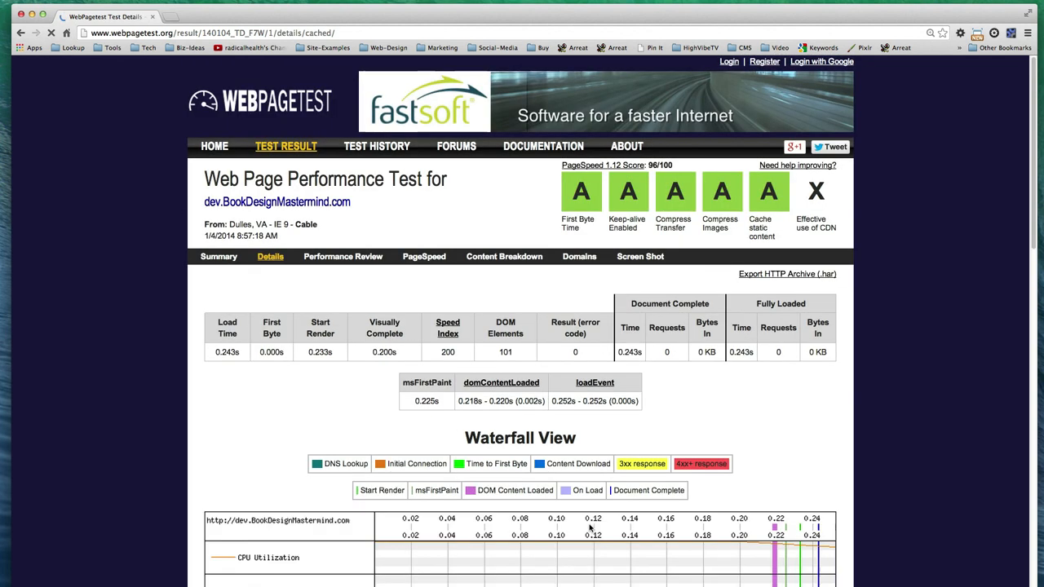
pyautogui.scroll(-3)
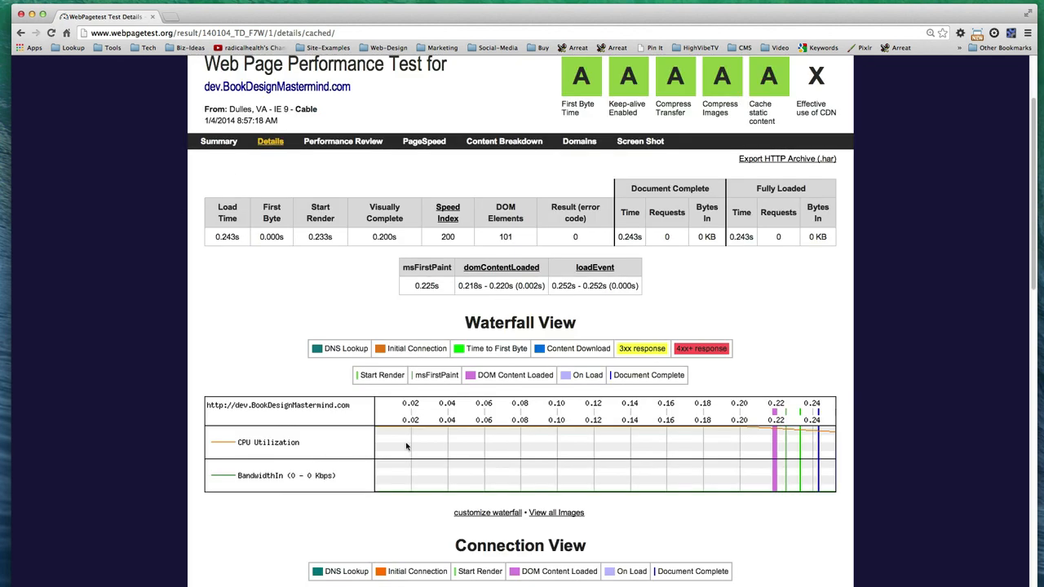
pyautogui.moveTo(435, 459)
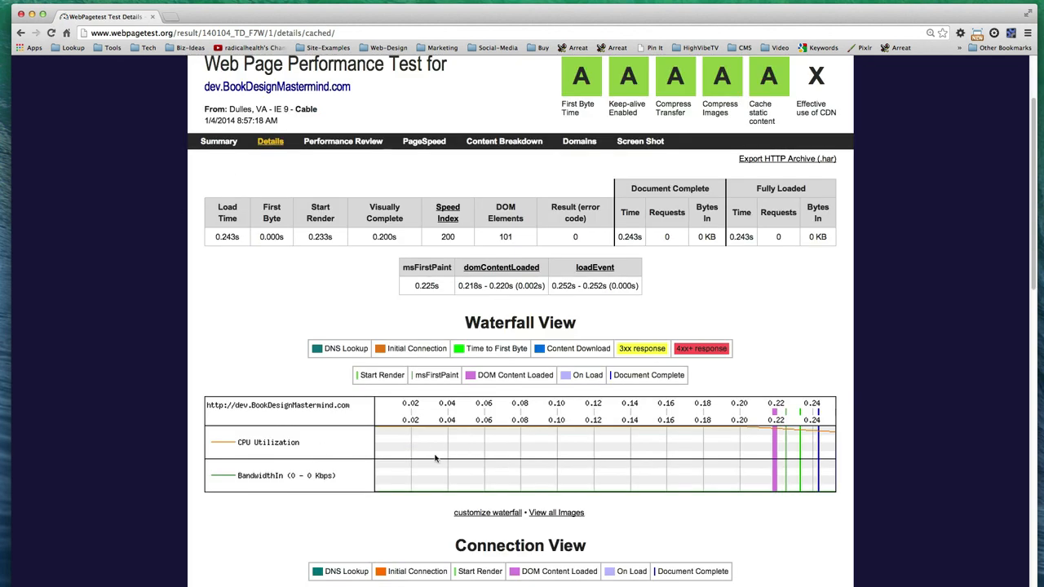
pyautogui.moveTo(242, 237)
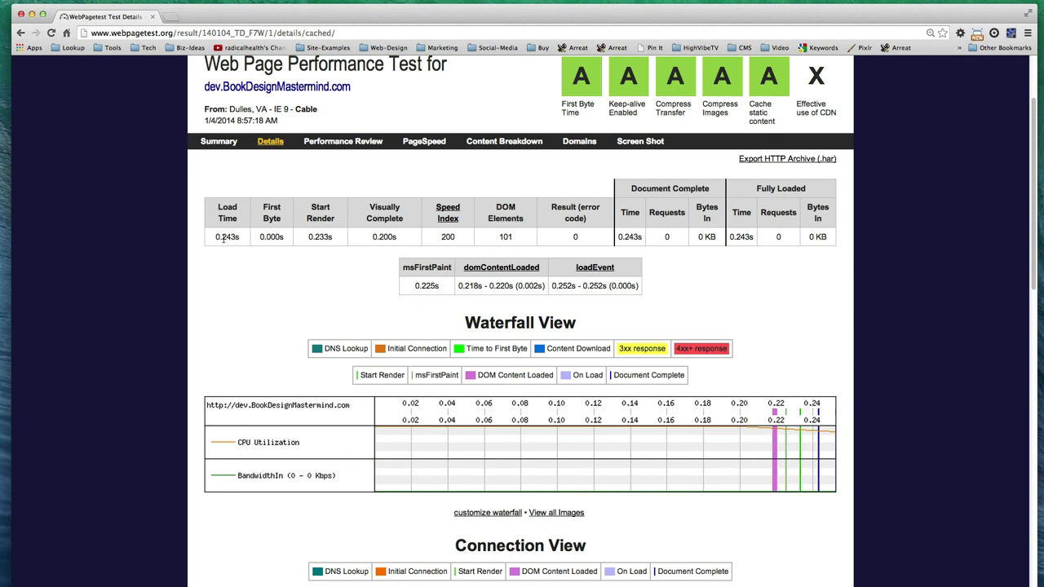
pyautogui.moveTo(346, 384)
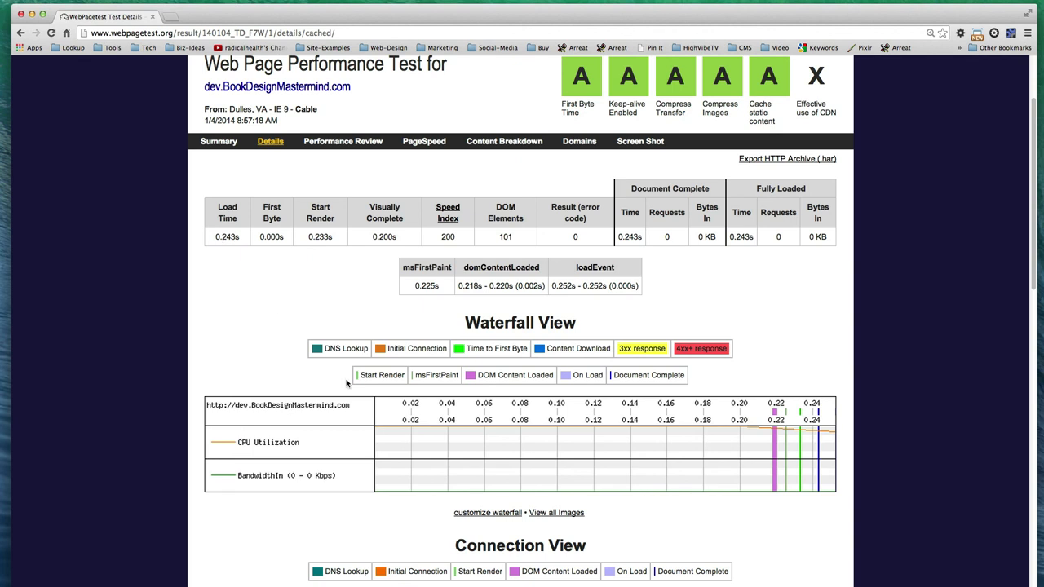
pyautogui.moveTo(778, 465)
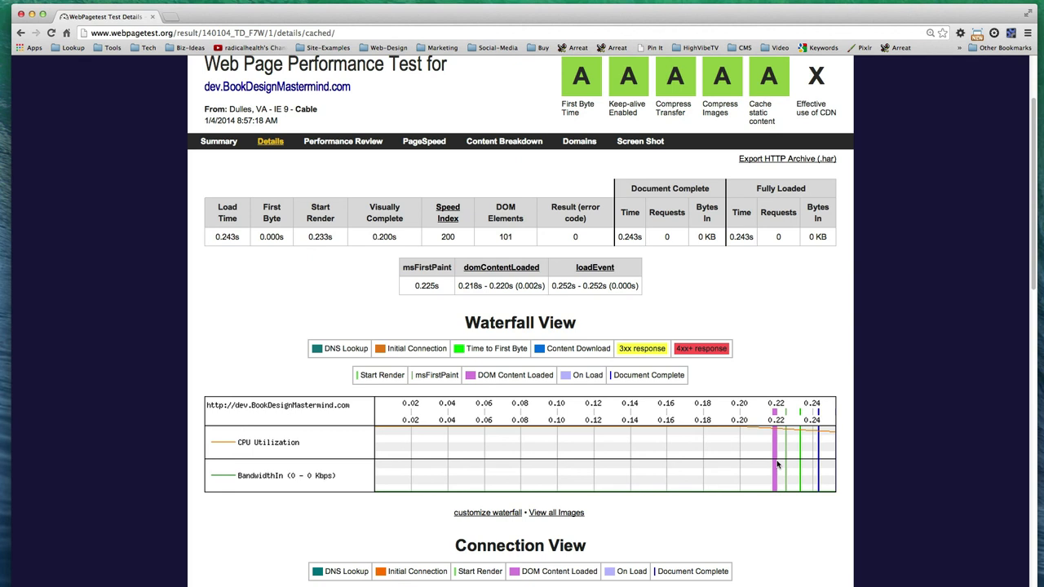
pyautogui.moveTo(676, 380)
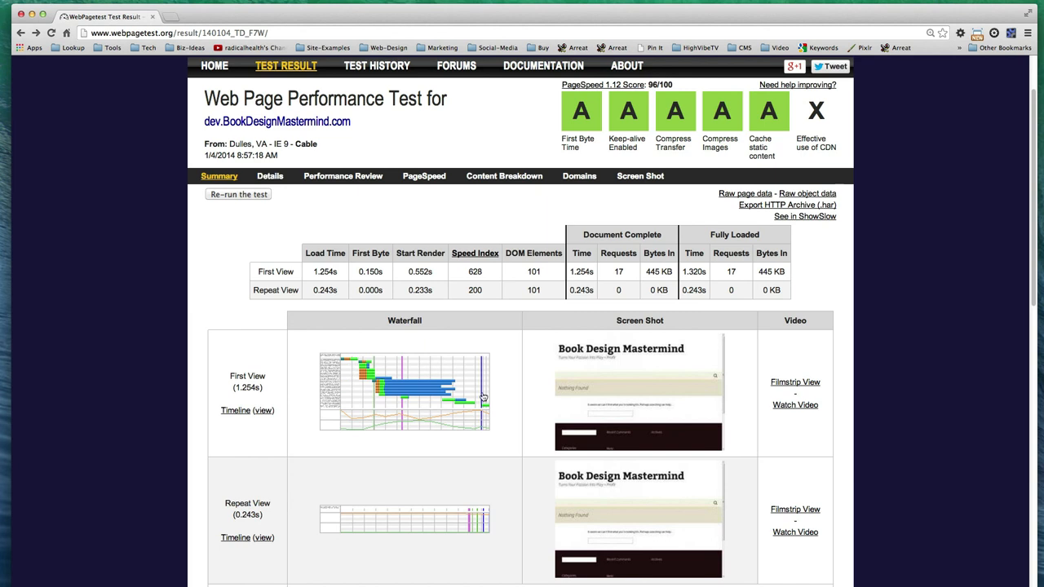
pyautogui.moveTo(386, 517)
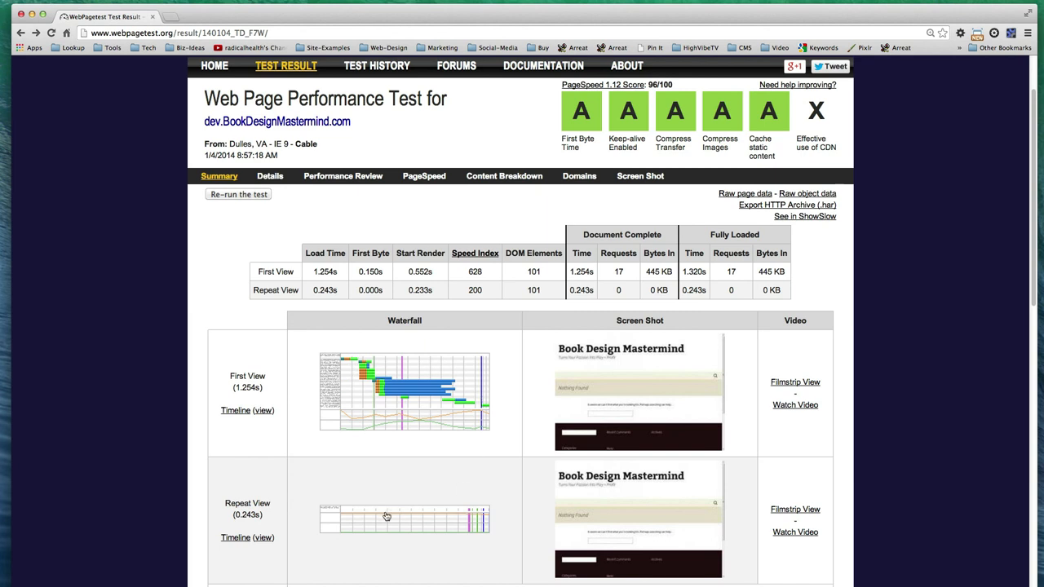
pyautogui.moveTo(378, 523)
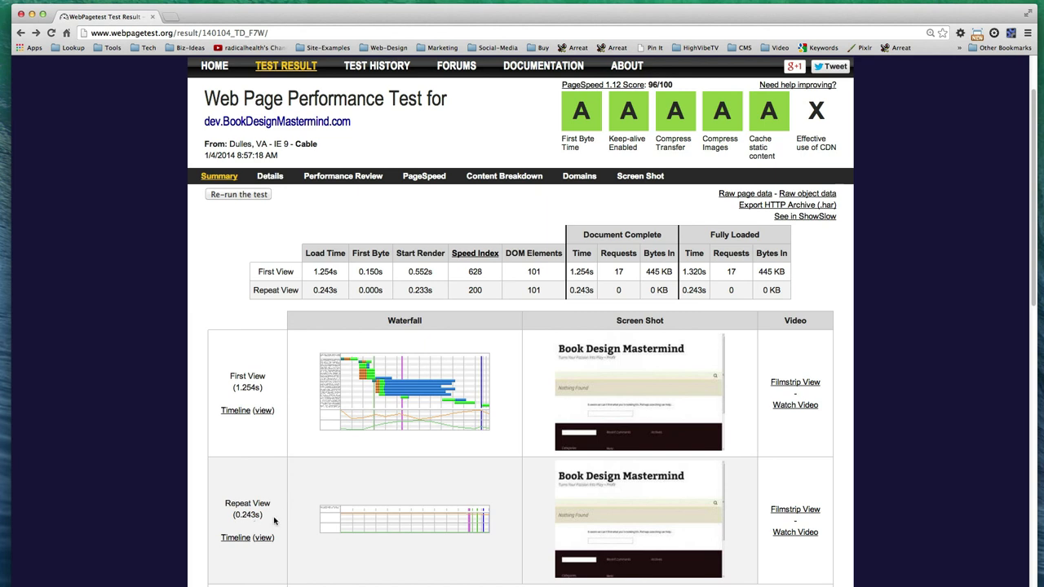
pyautogui.moveTo(373, 527)
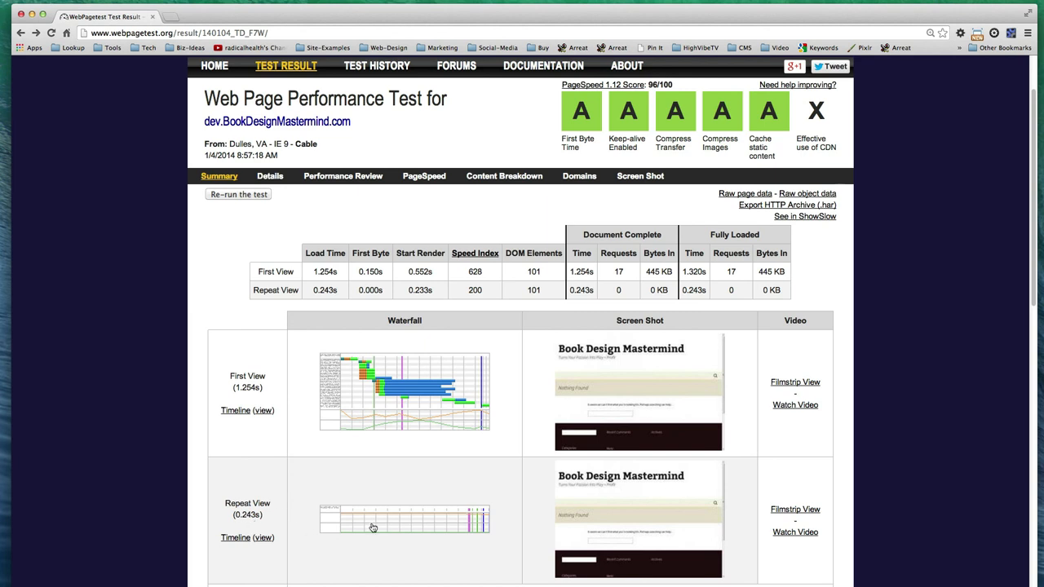